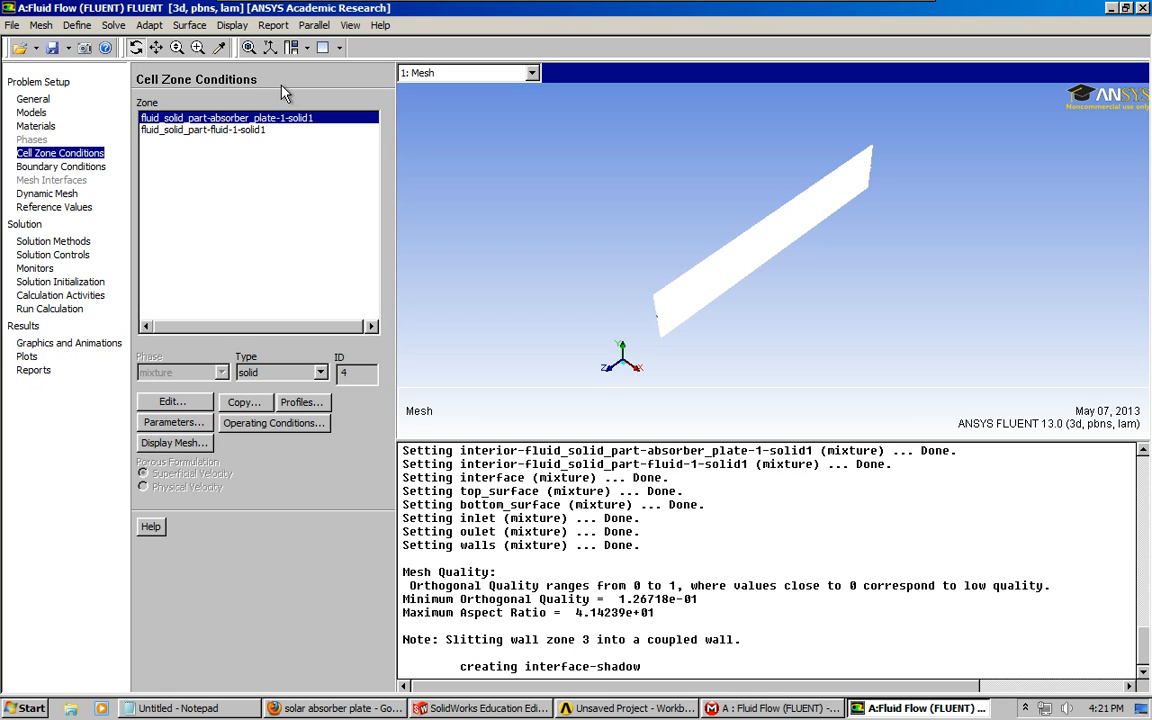
mouse_move(228, 132)
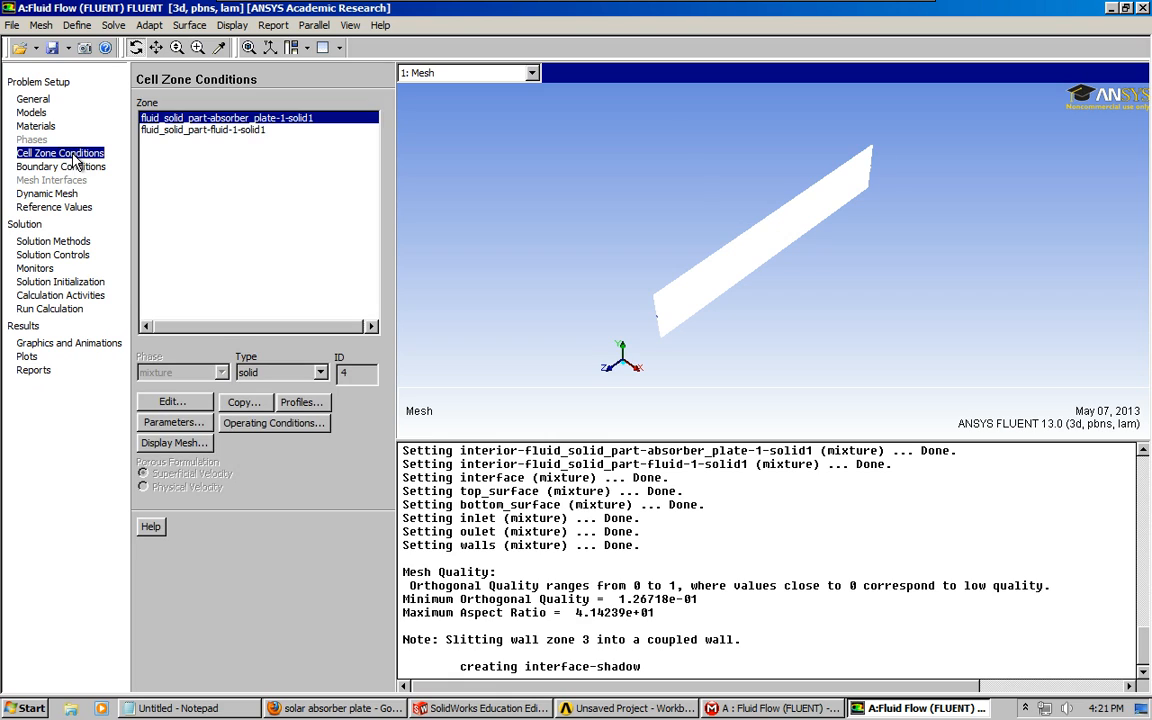
mouse_move(196, 142)
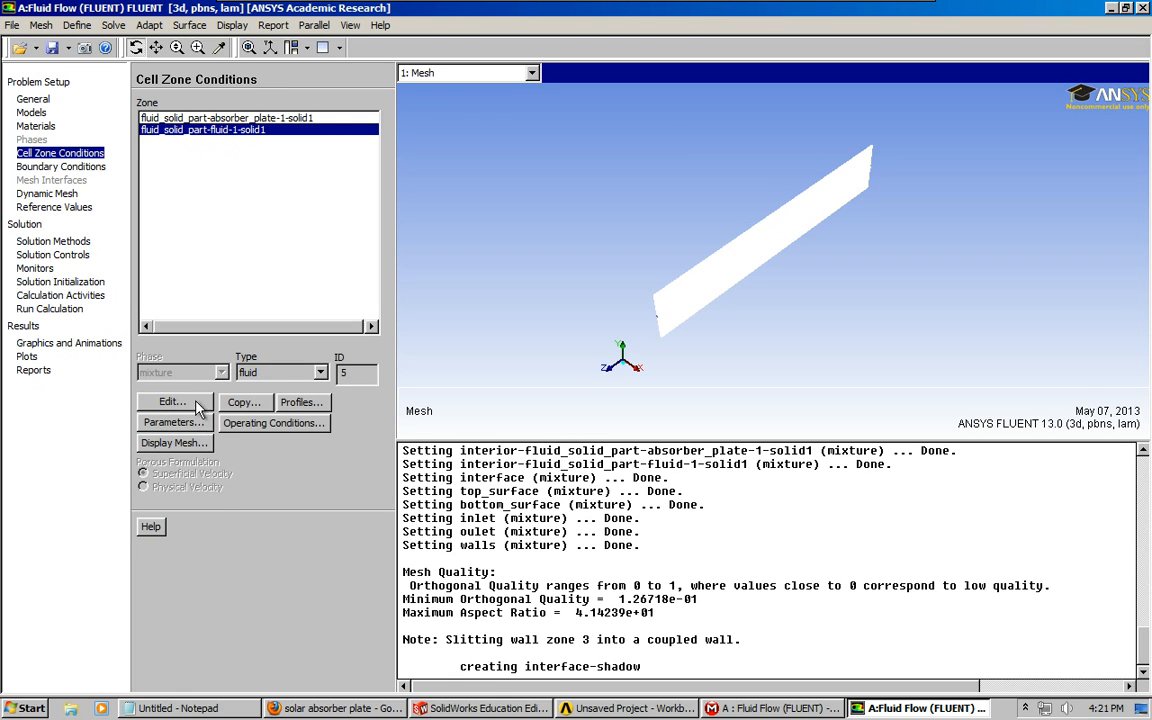
Edit the fluid zone: toggle Porous Zone with copper as solid material, then switch porosity off again
click(172, 400)
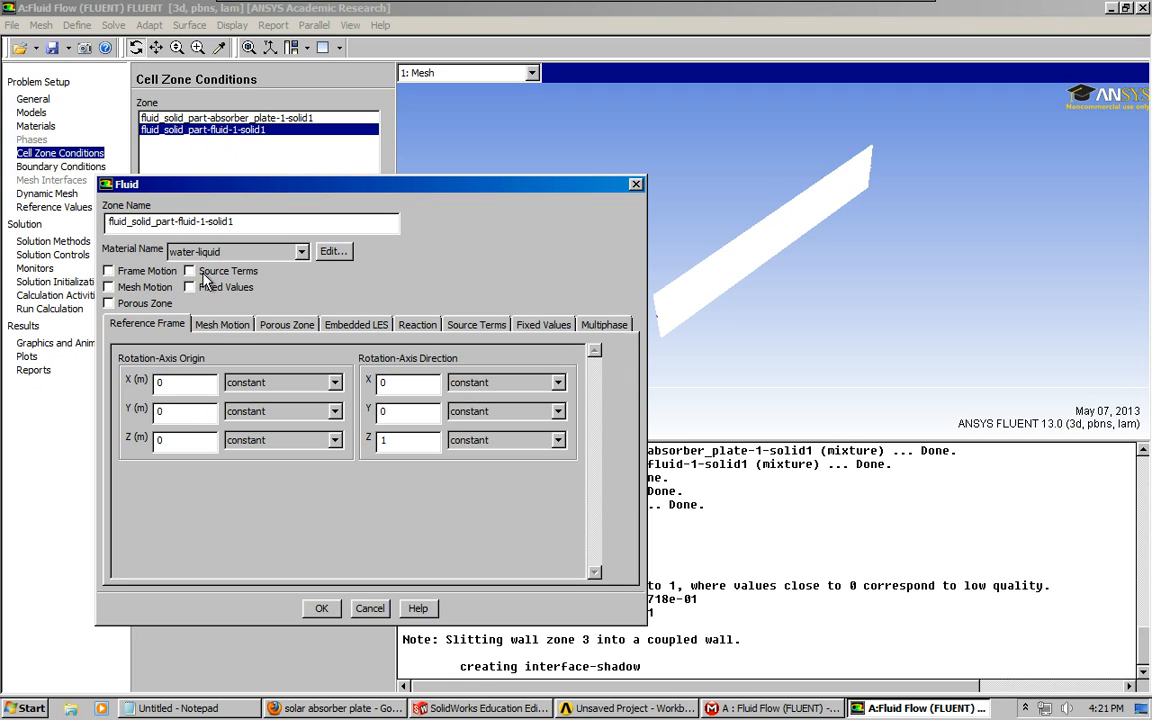
mouse_move(210, 258)
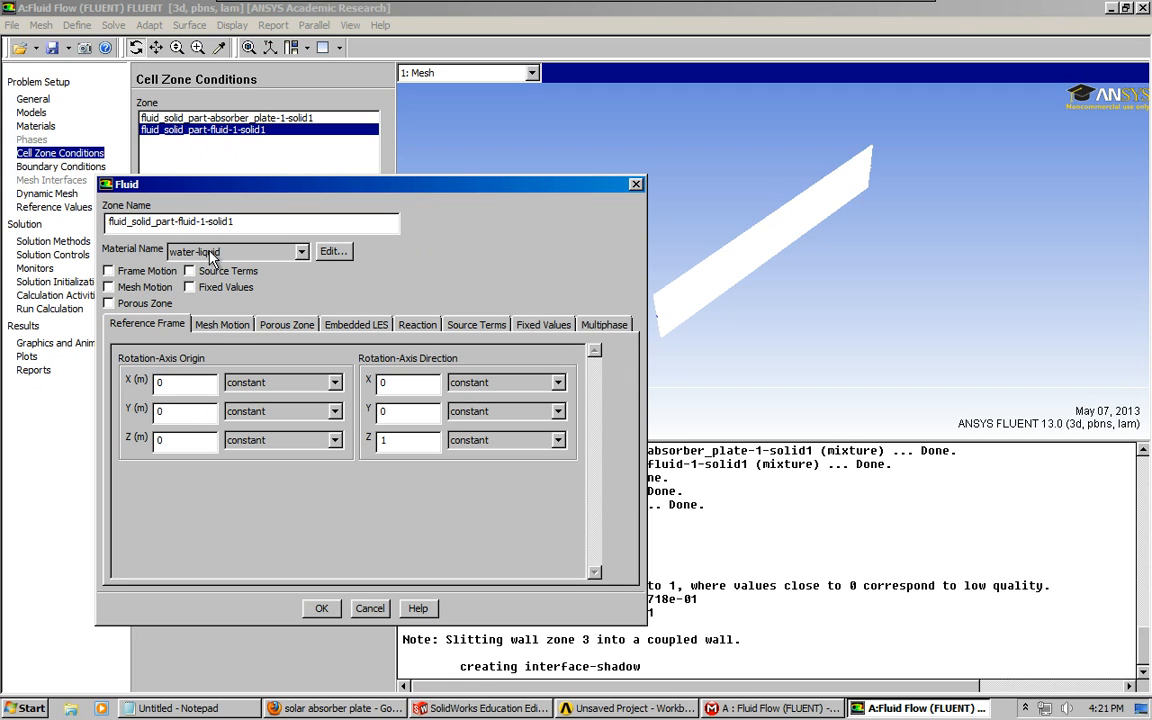
click(288, 324)
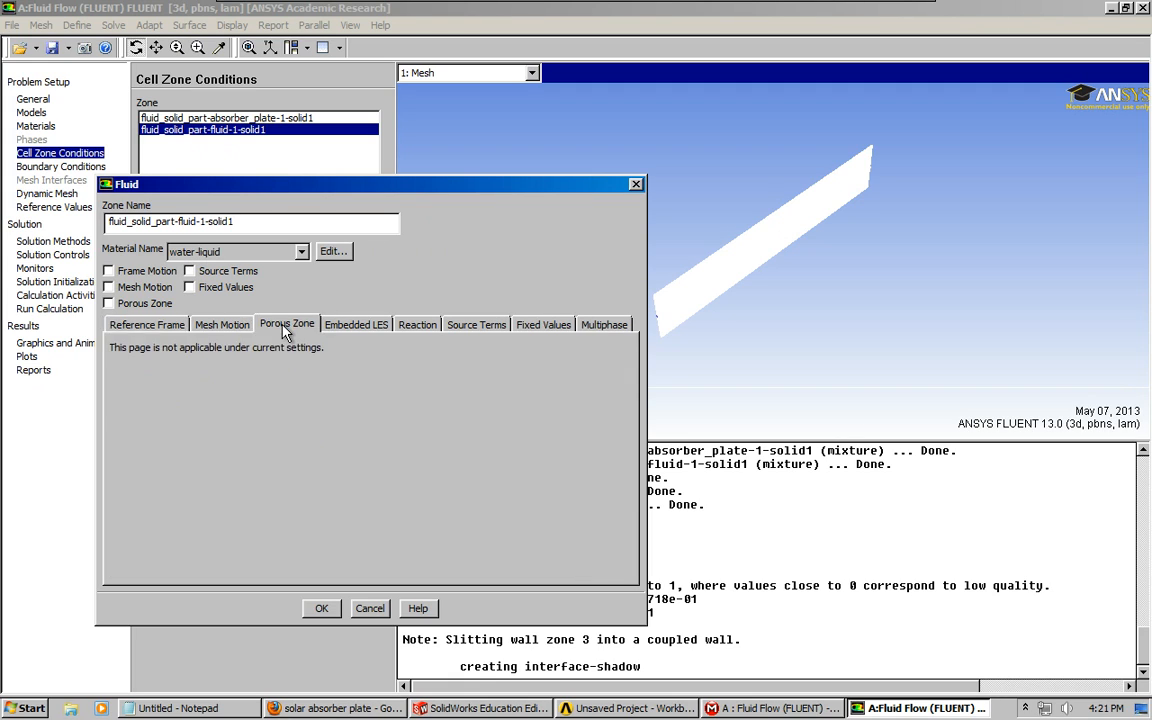
mouse_move(318, 488)
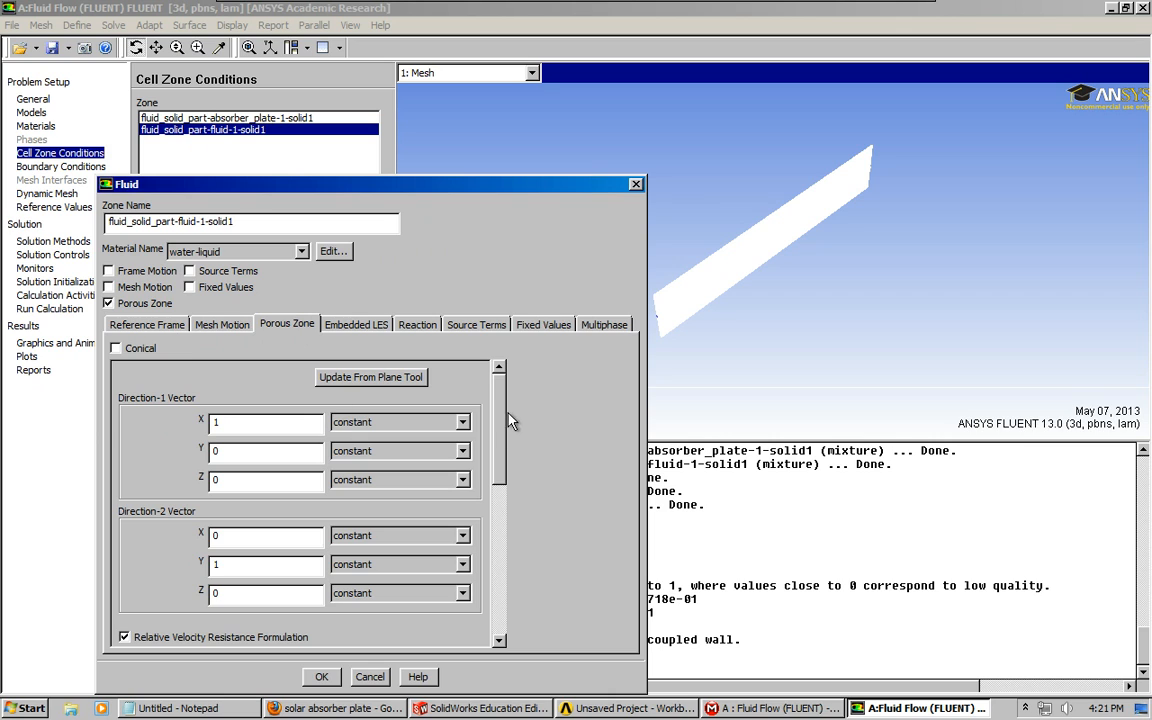
scroll(down, 3)
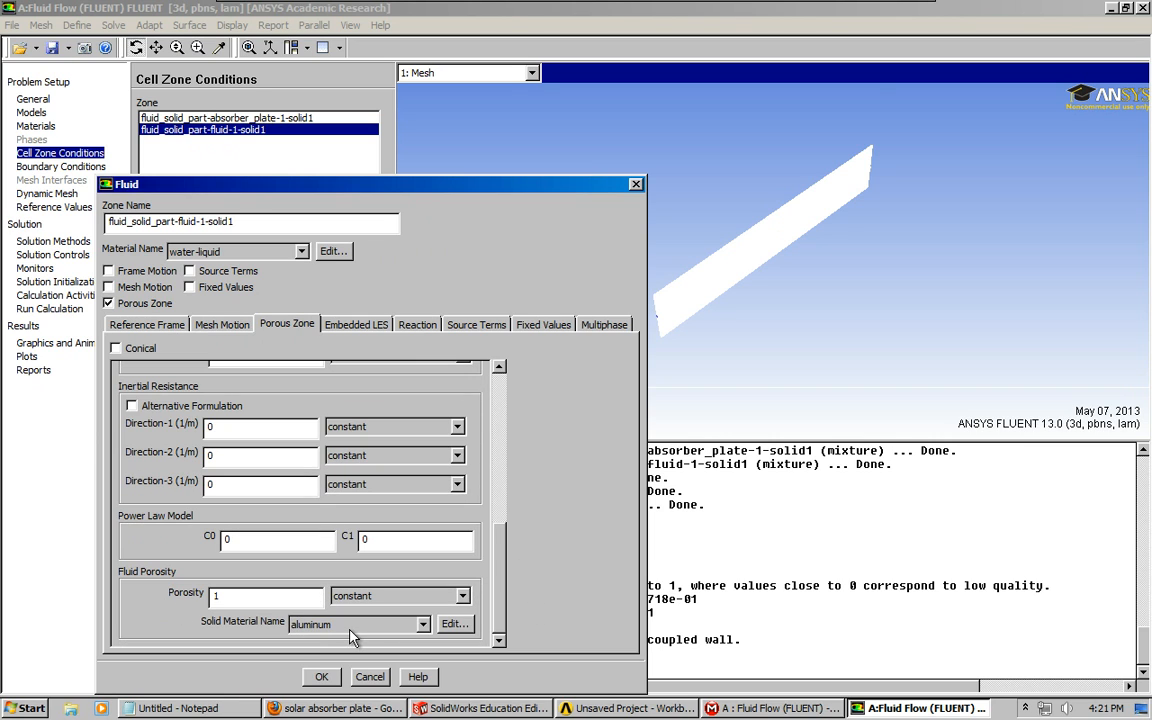
mouse_move(368, 644)
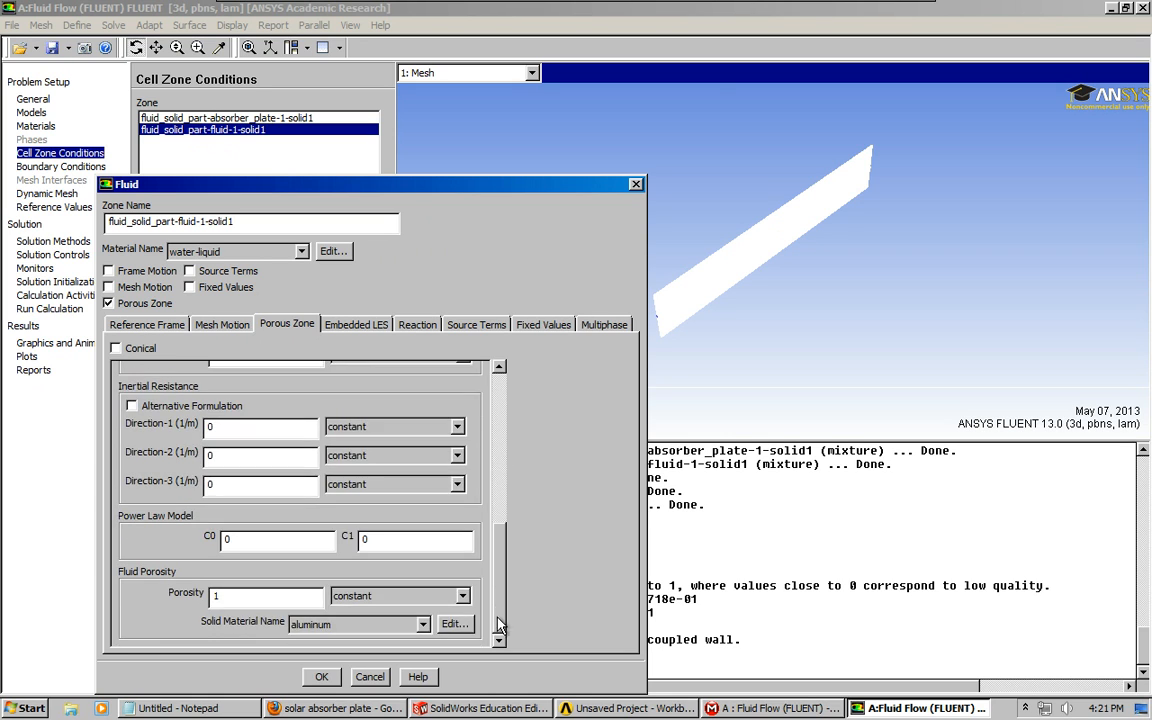
click(422, 624)
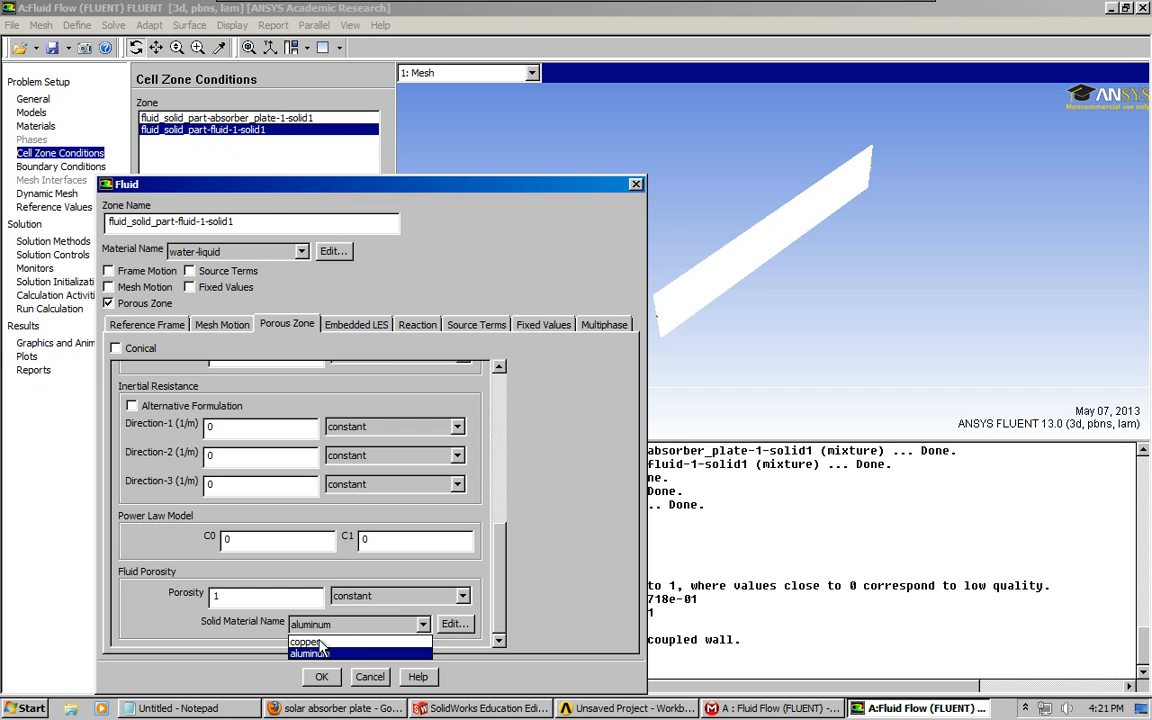
click(304, 642)
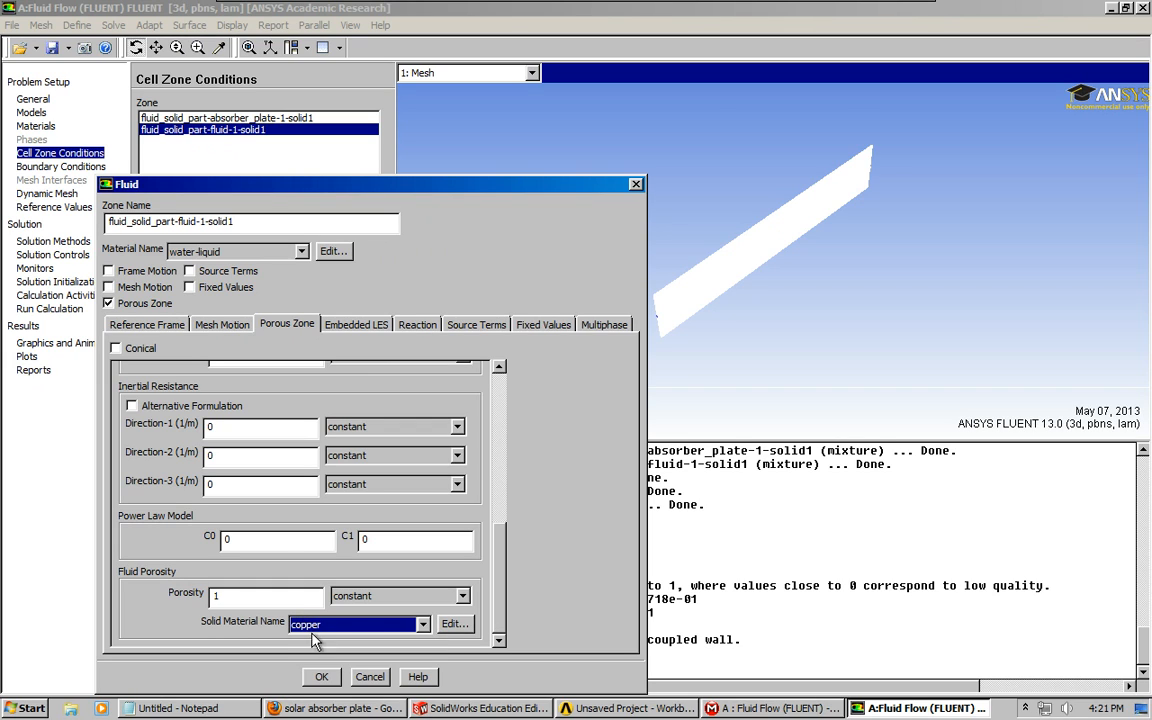
mouse_move(300, 668)
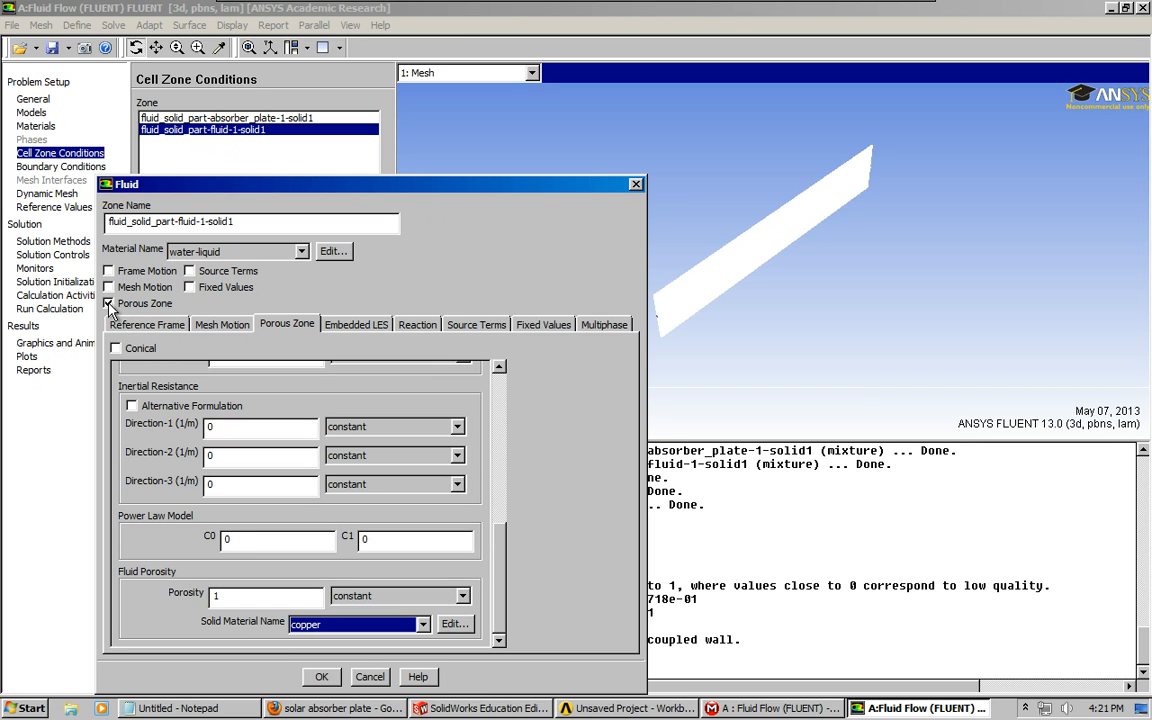
click(108, 304)
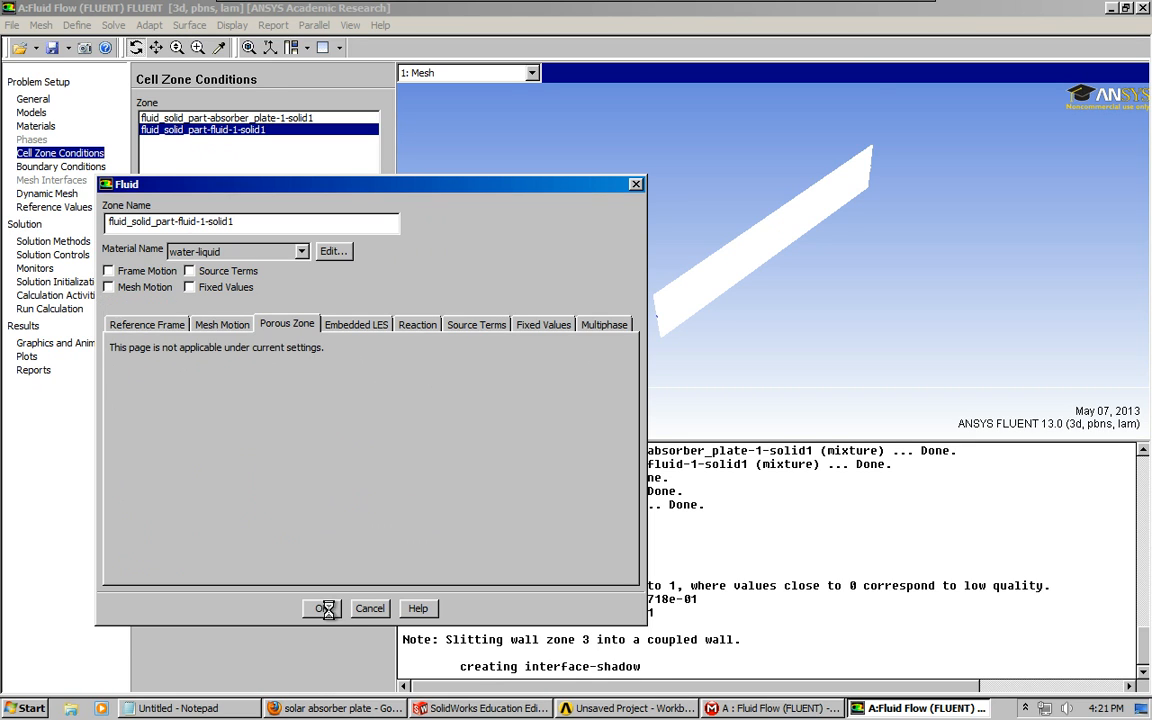
Accept the fluid zone settings and select bottom_surface in the Boundary Conditions list
click(320, 608)
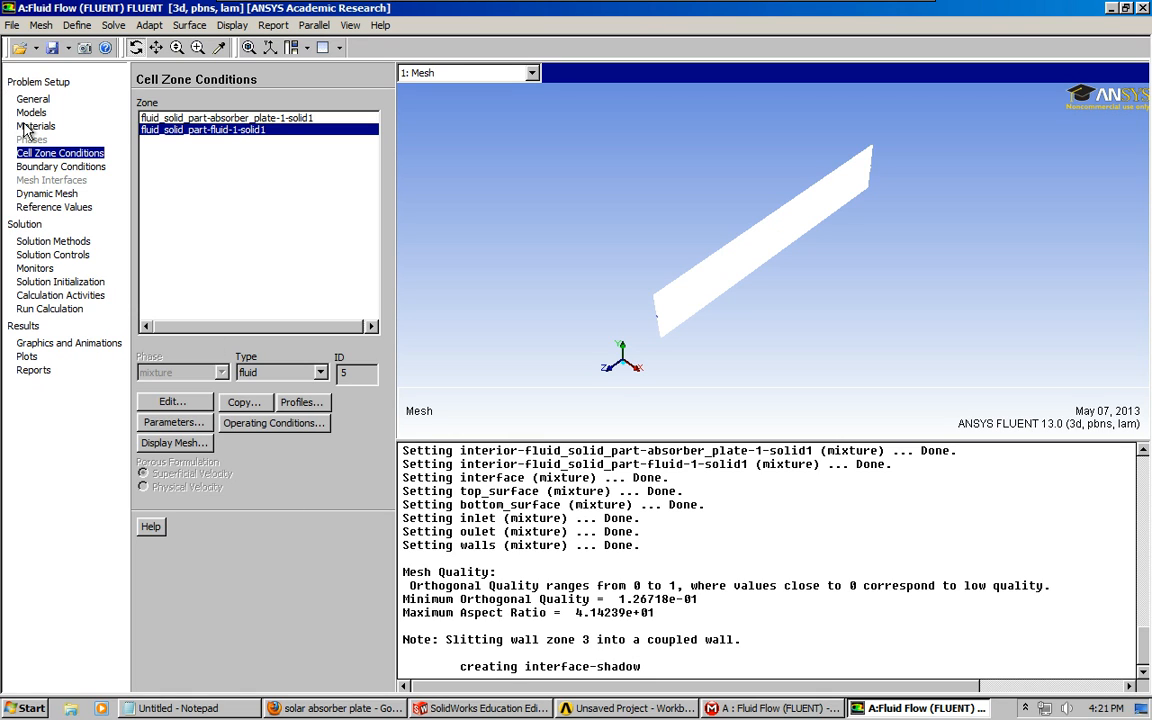
click(36, 124)
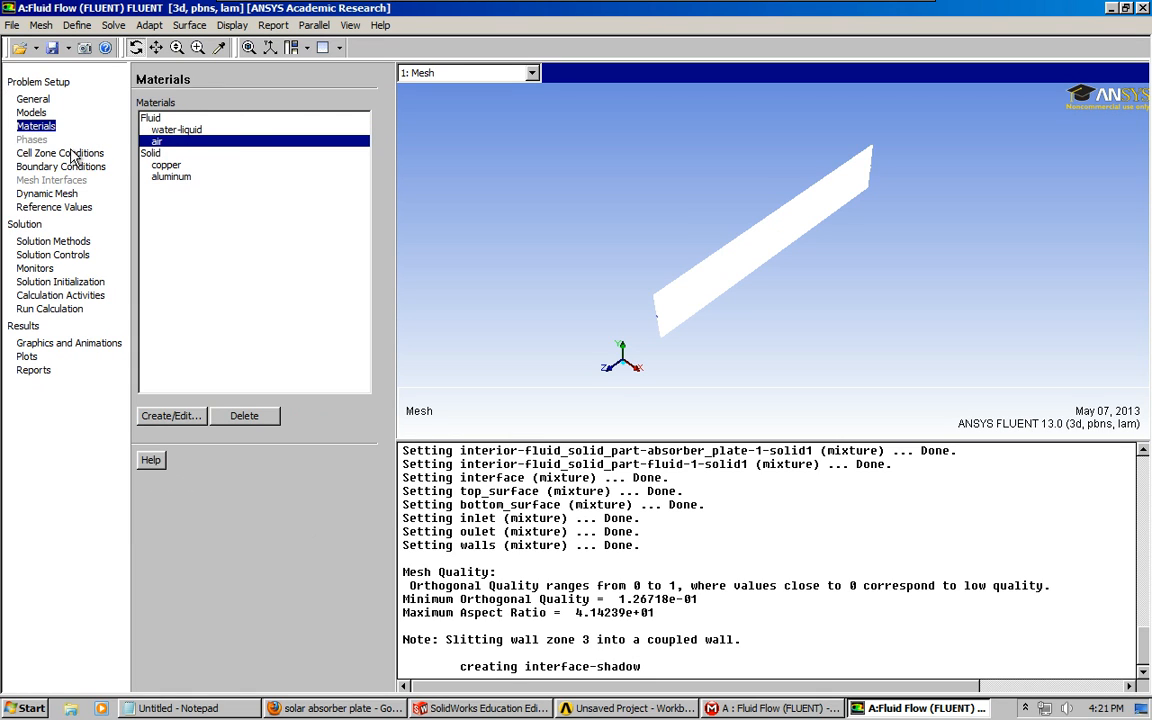
click(60, 166)
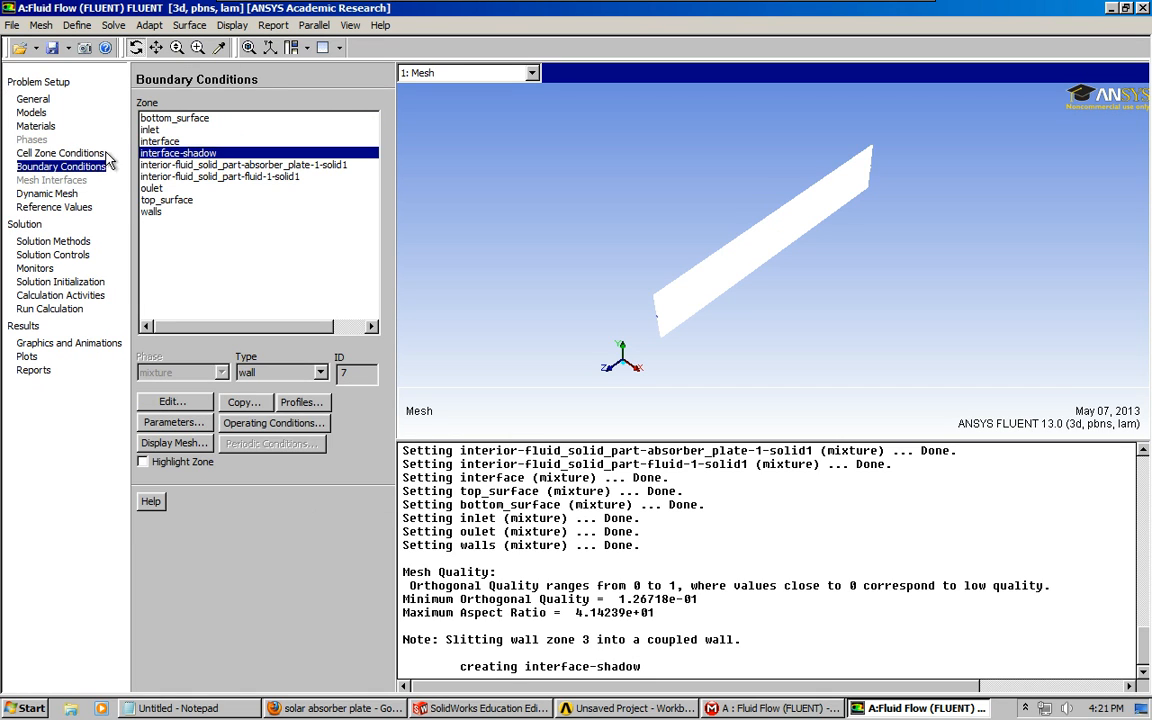
click(174, 118)
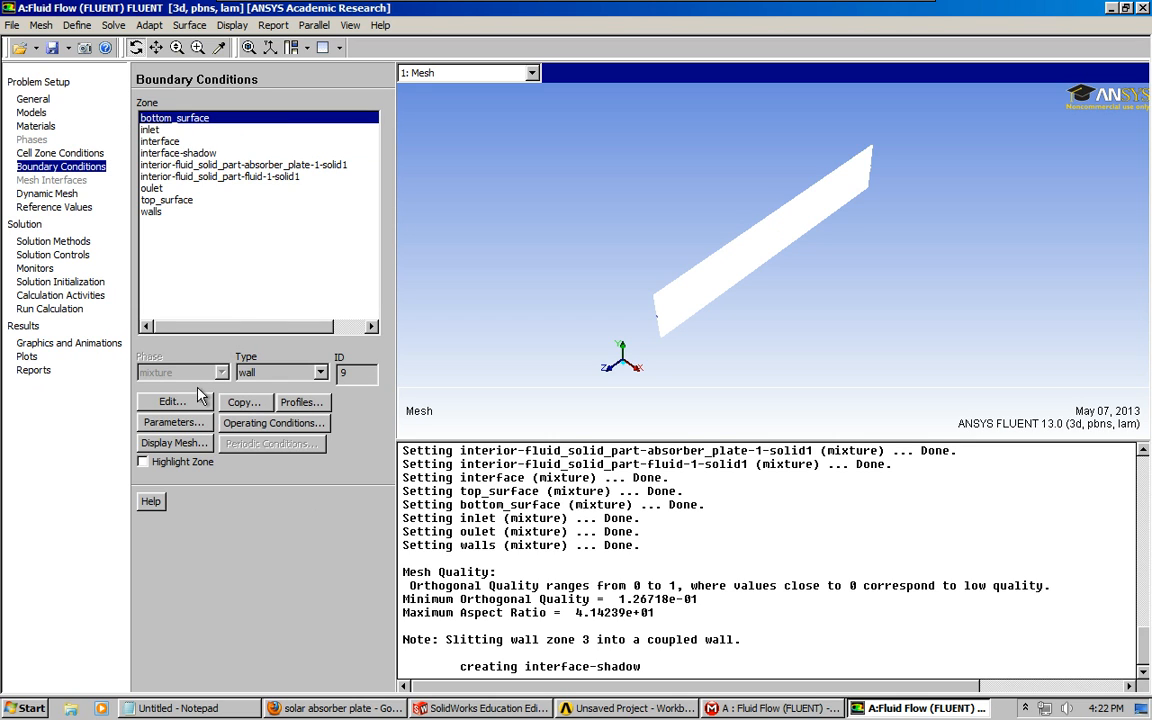
Set bottom_surface as a convection wall with coefficient 15, free-stream 293 K and copper material
click(172, 400)
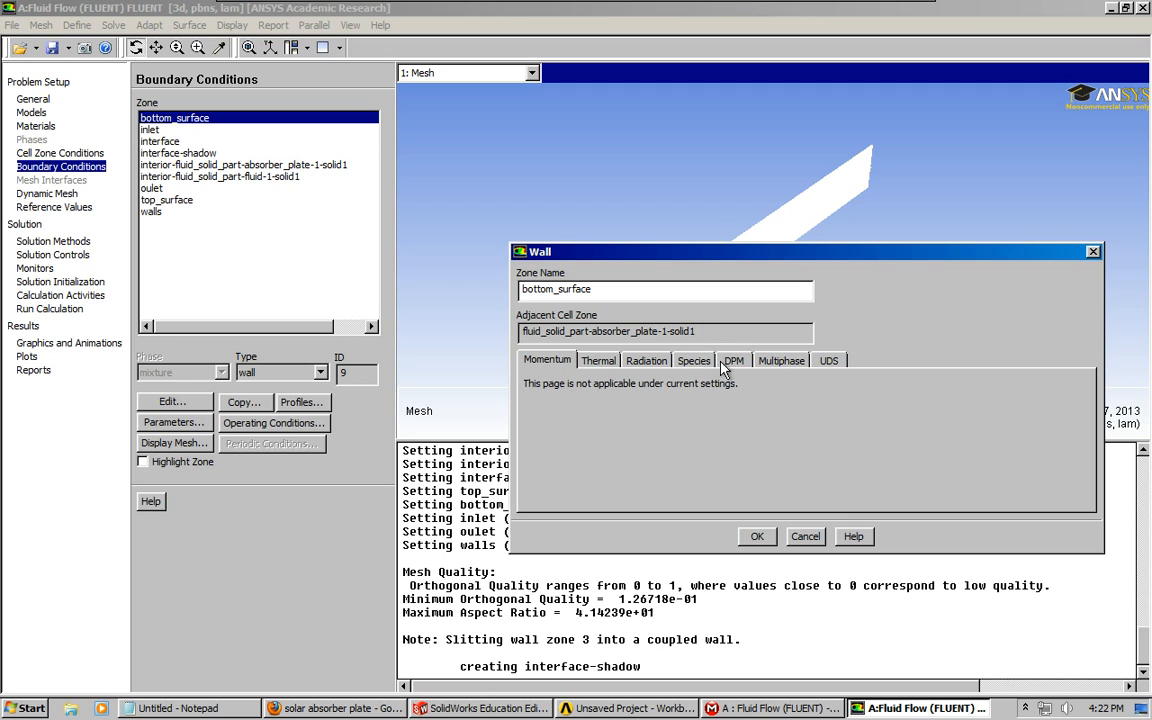
click(598, 360)
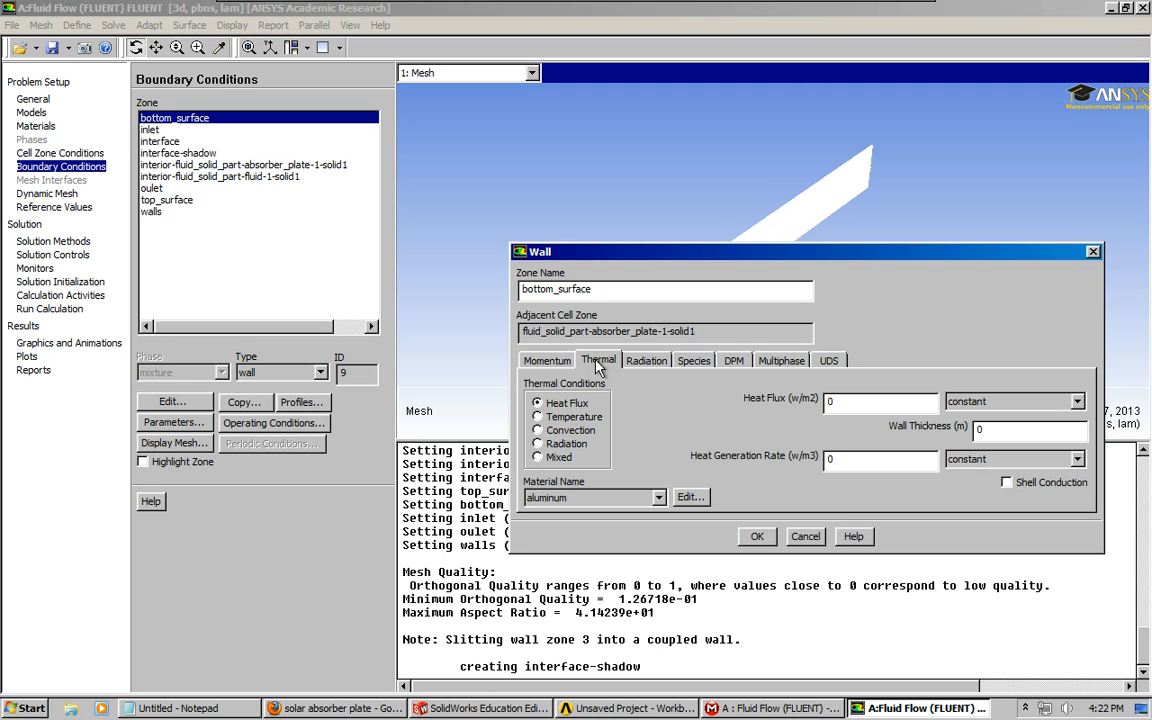
click(538, 428)
text(29)
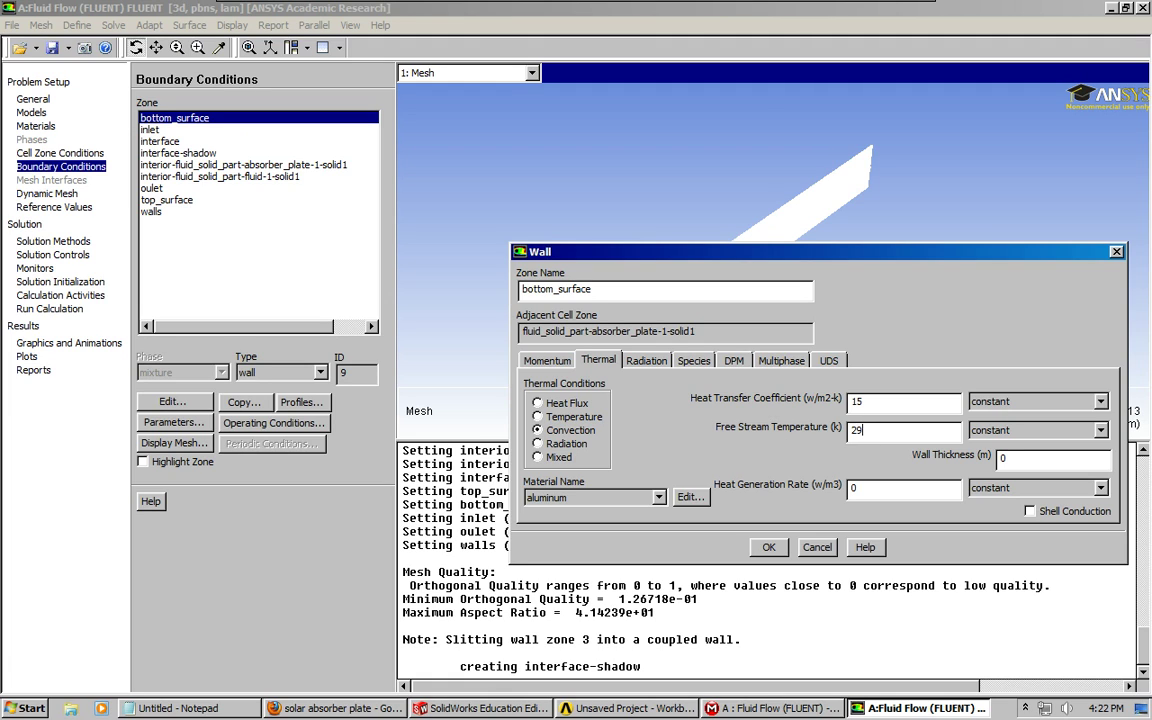
text(3)
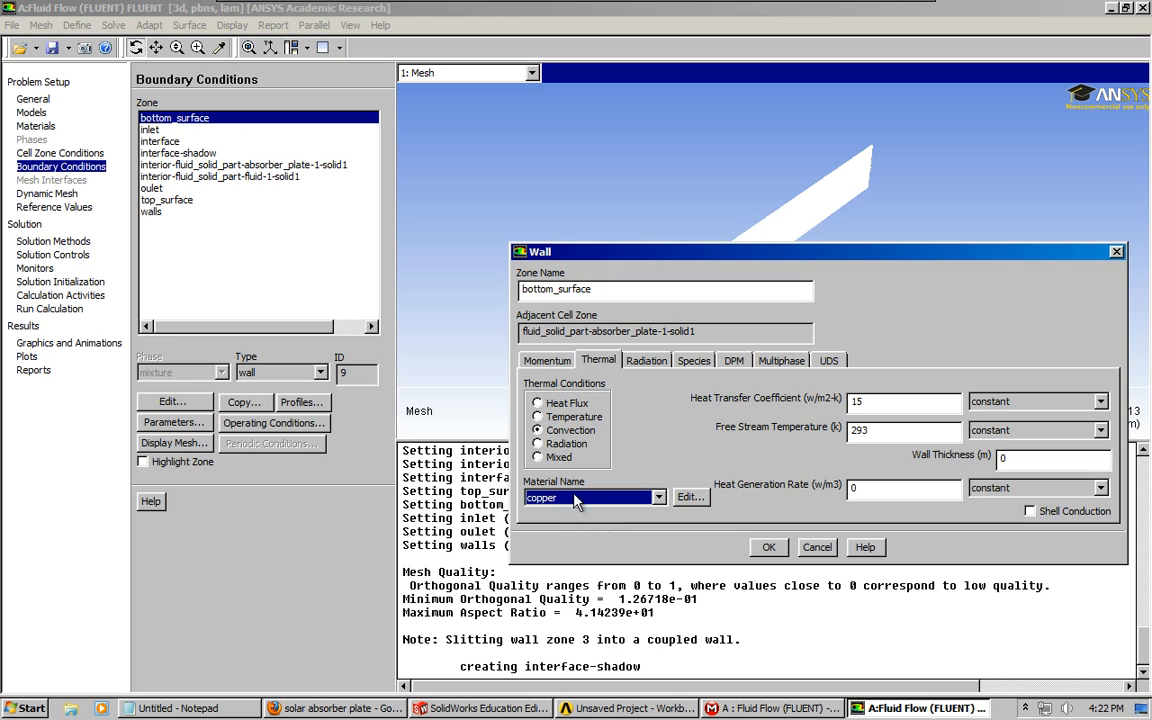
mouse_move(896, 452)
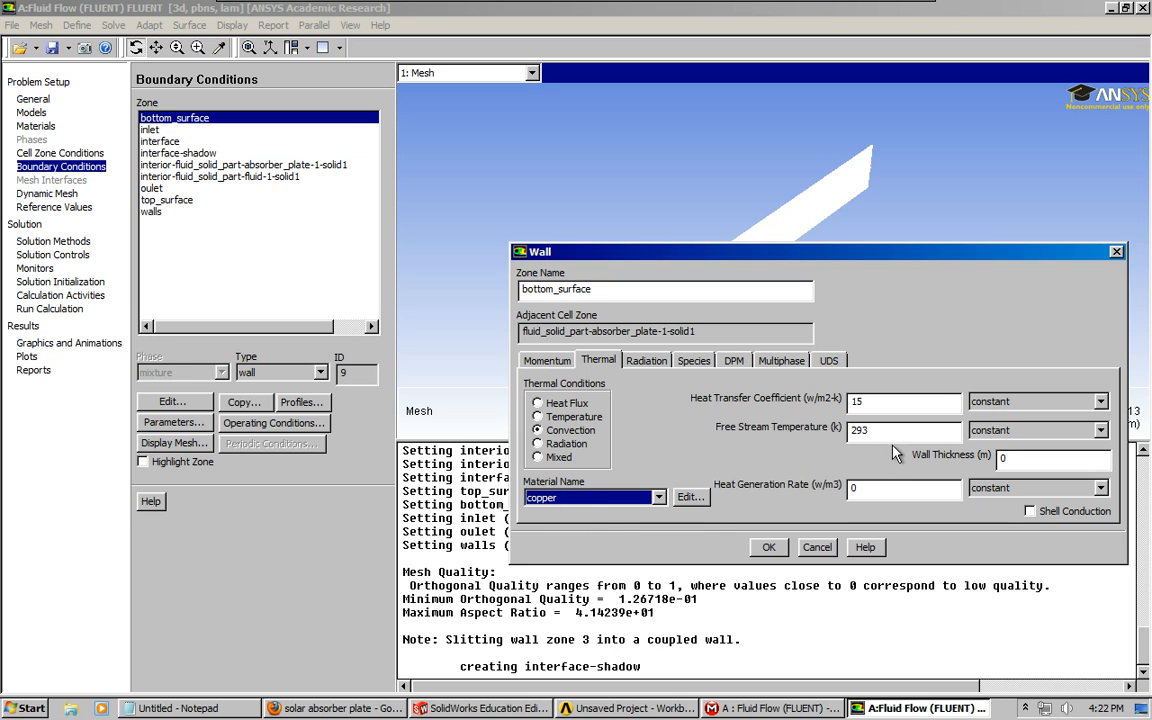
click(768, 548)
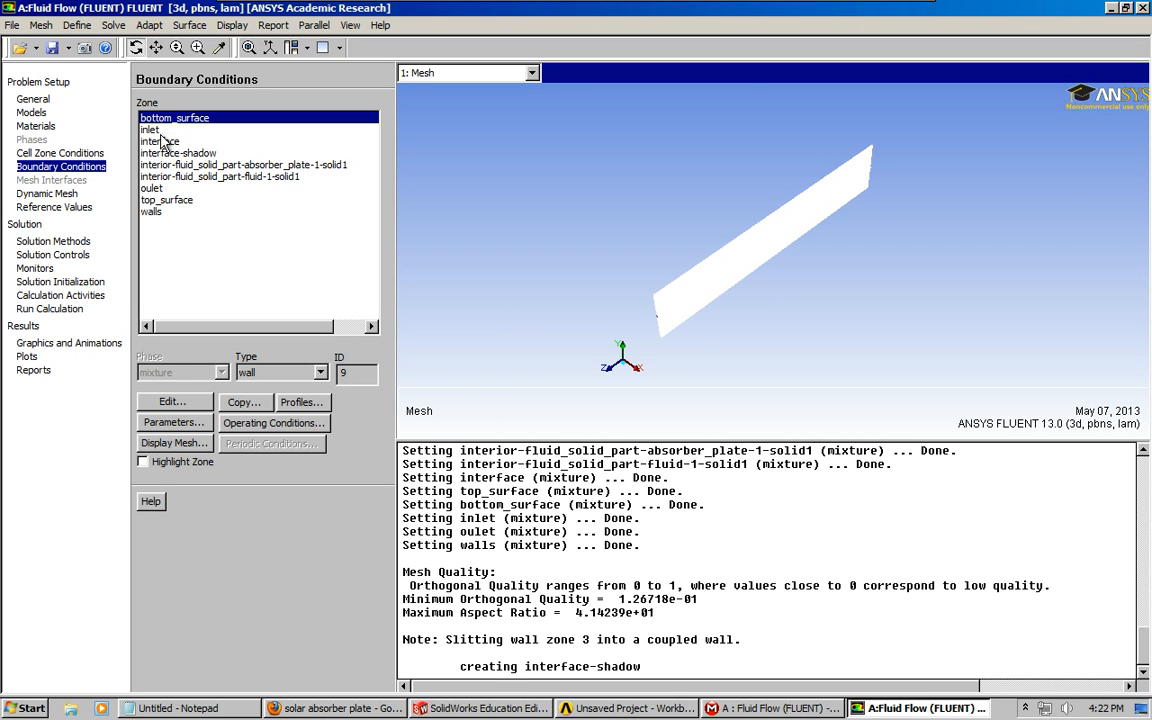
Select the inlet zone and keep its type as velocity-inlet
click(320, 372)
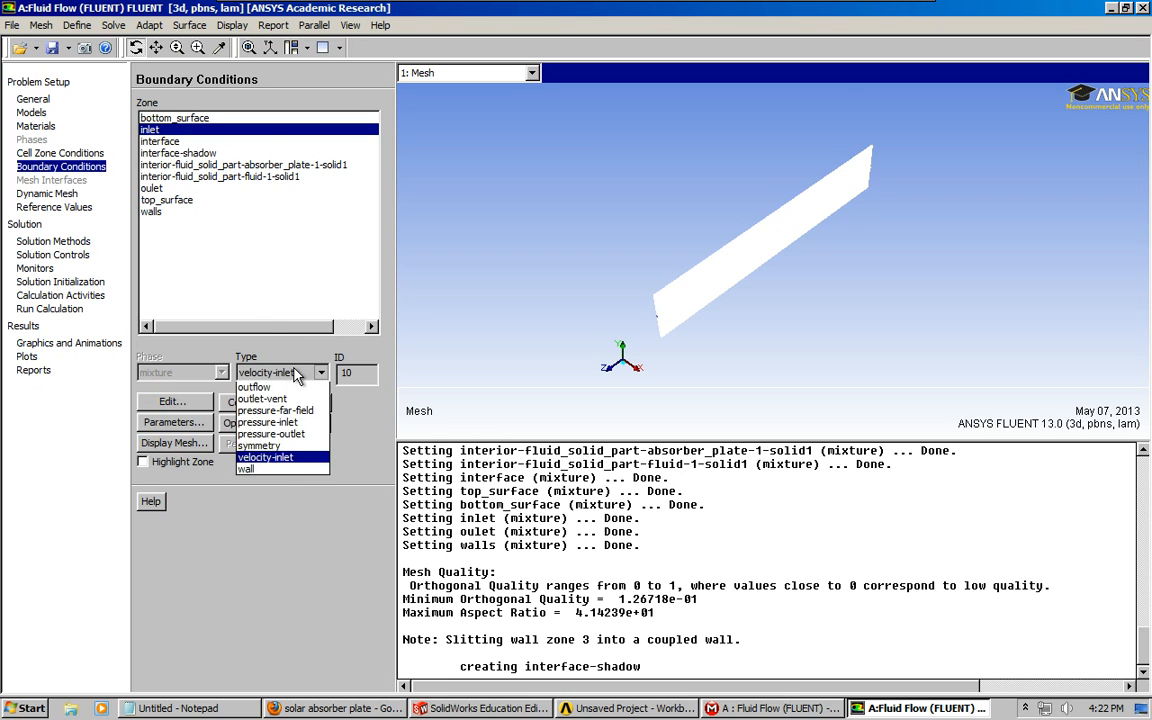
click(264, 456)
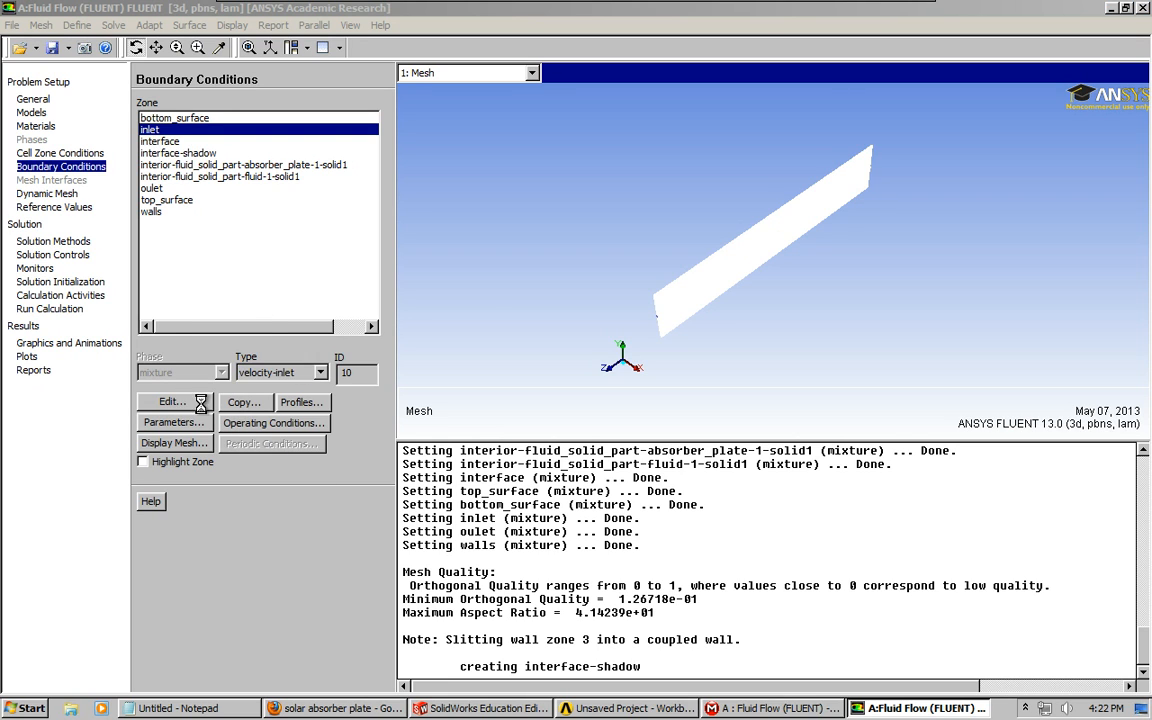
Set the inlet to 0.1 m/s normal velocity and 293 K temperature
click(172, 400)
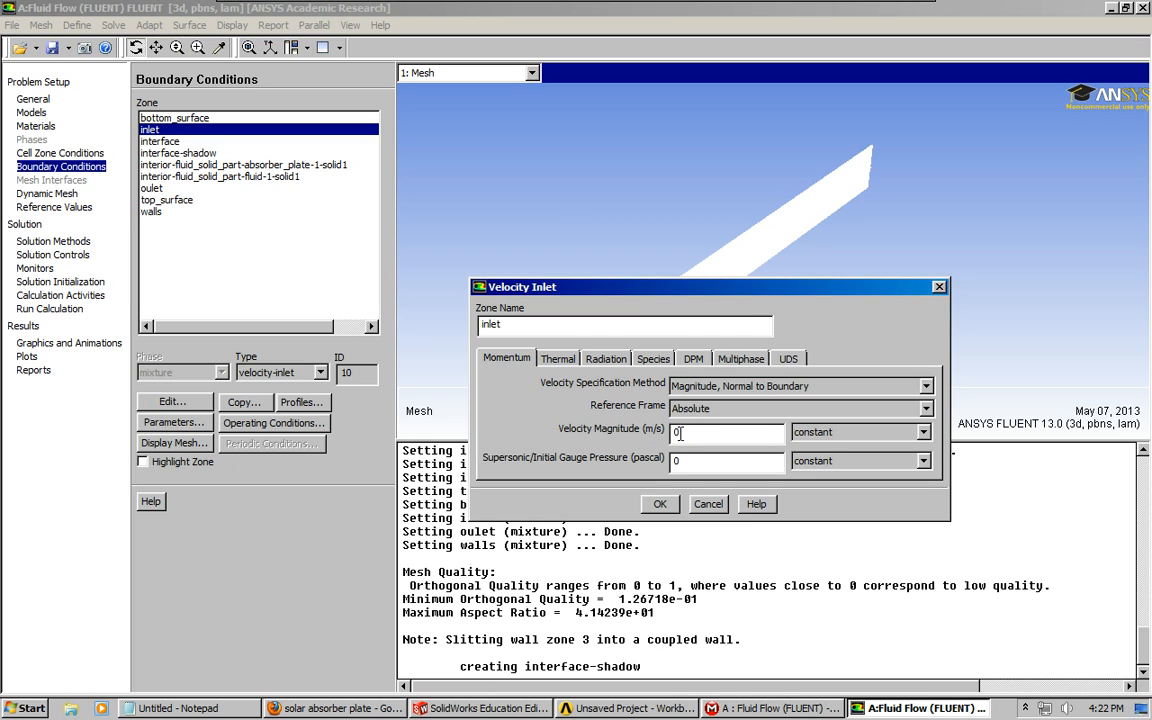
text(.1)
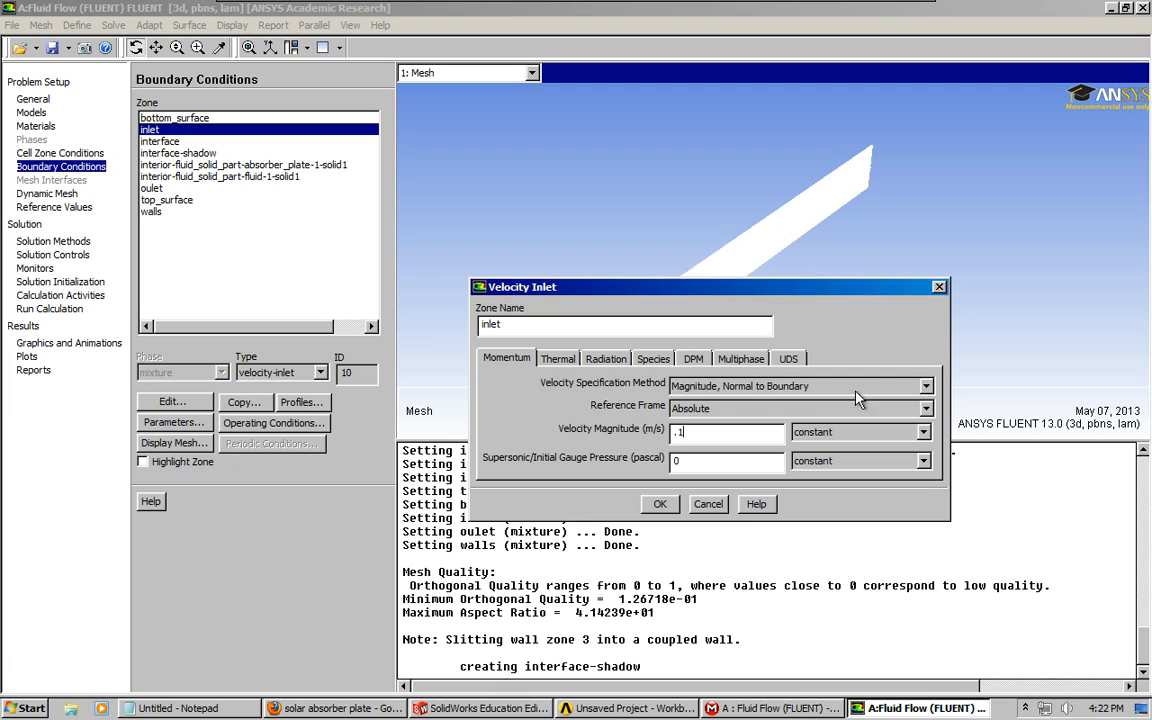
click(556, 358)
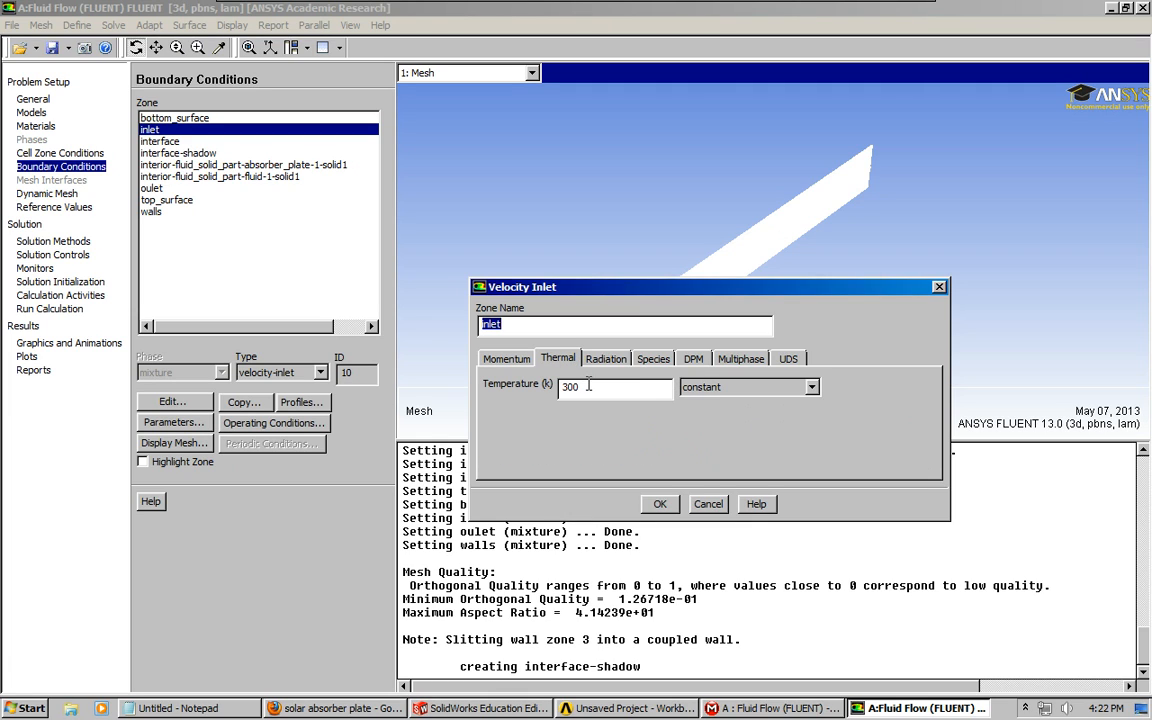
triple_click(616, 388)
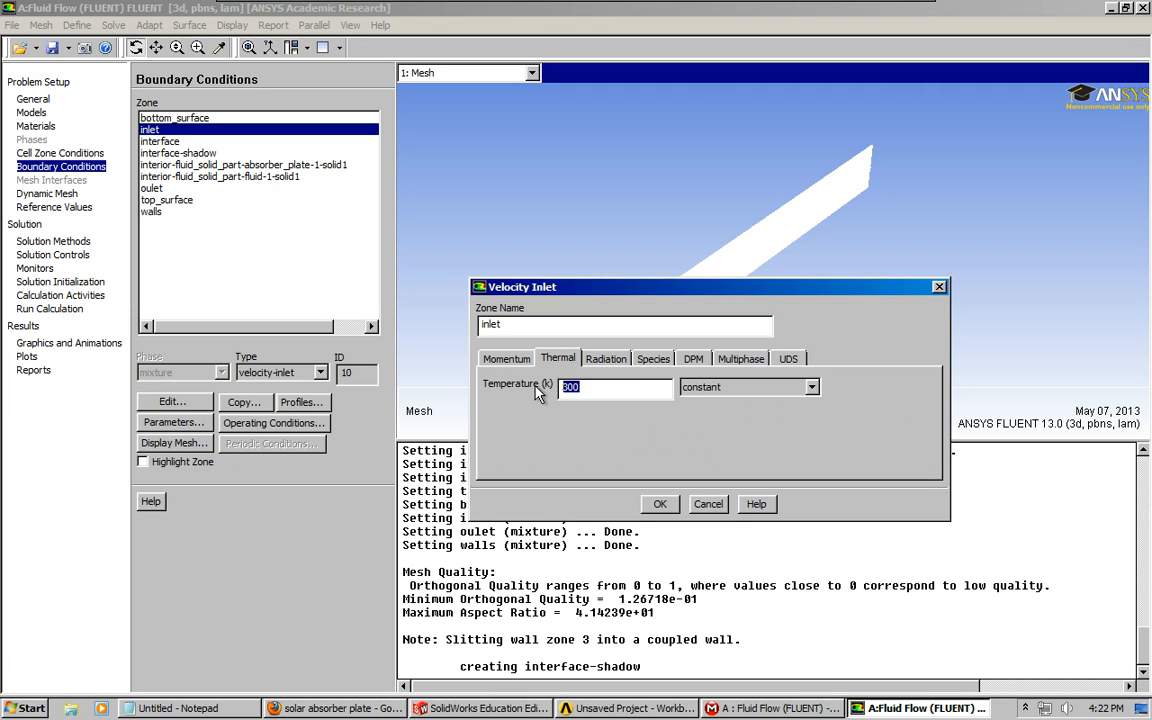
text(293)
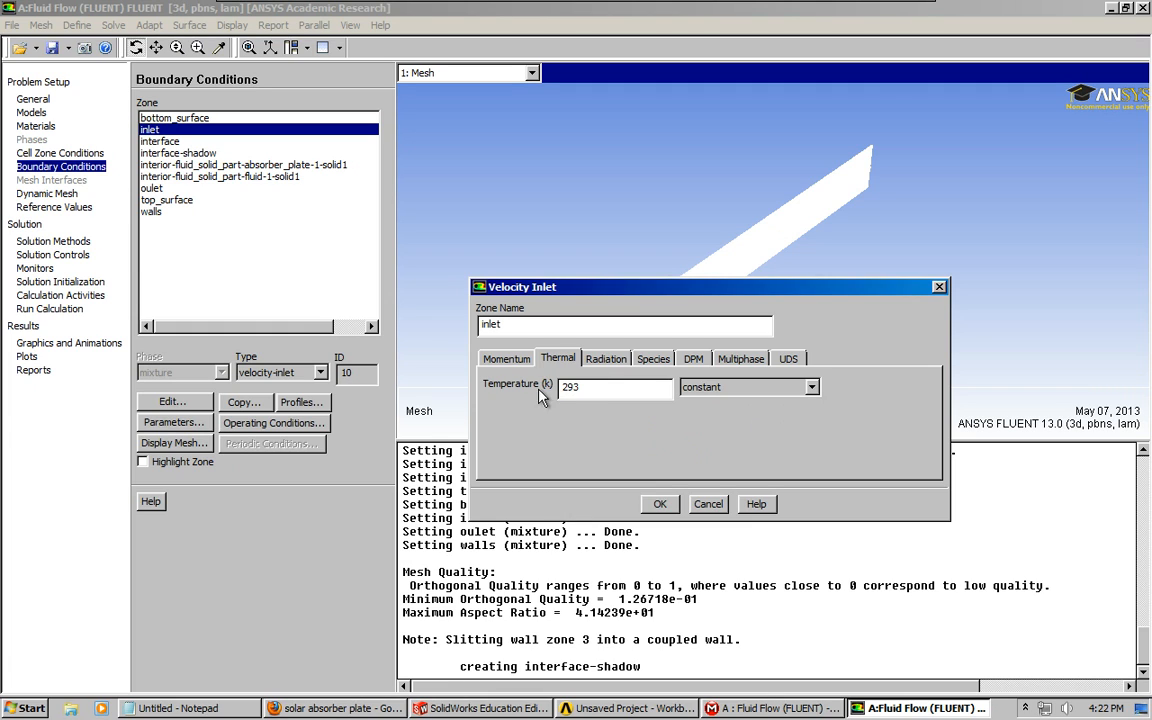
mouse_move(596, 424)
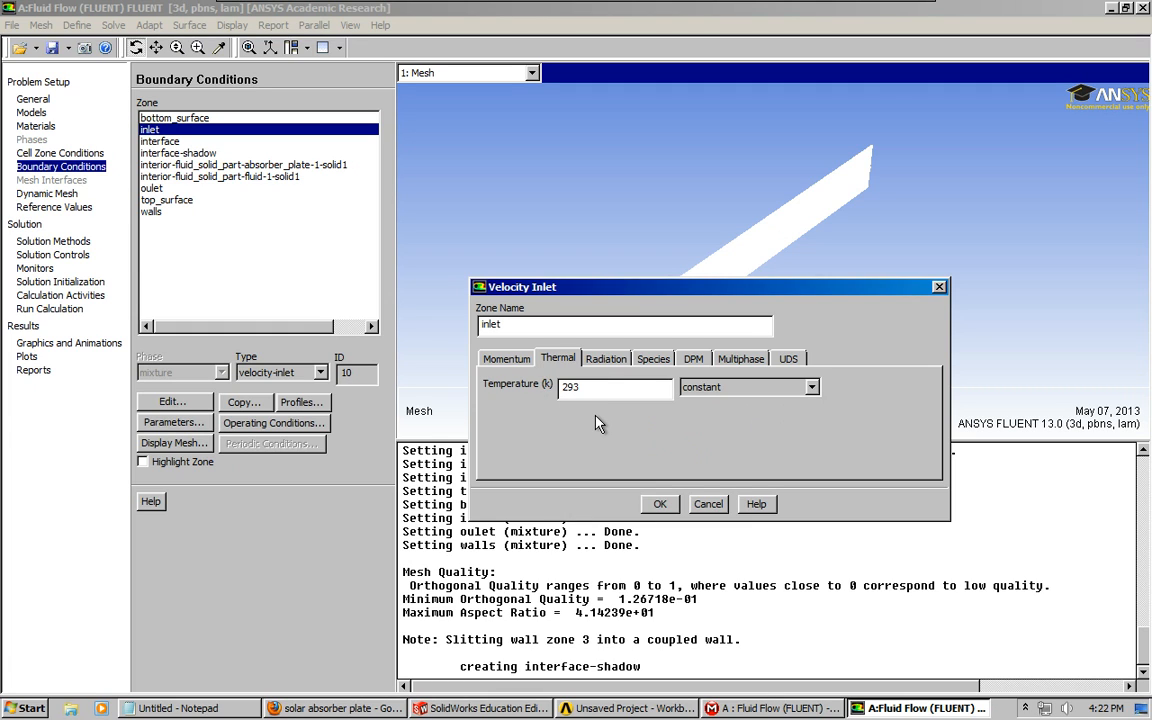
mouse_move(664, 508)
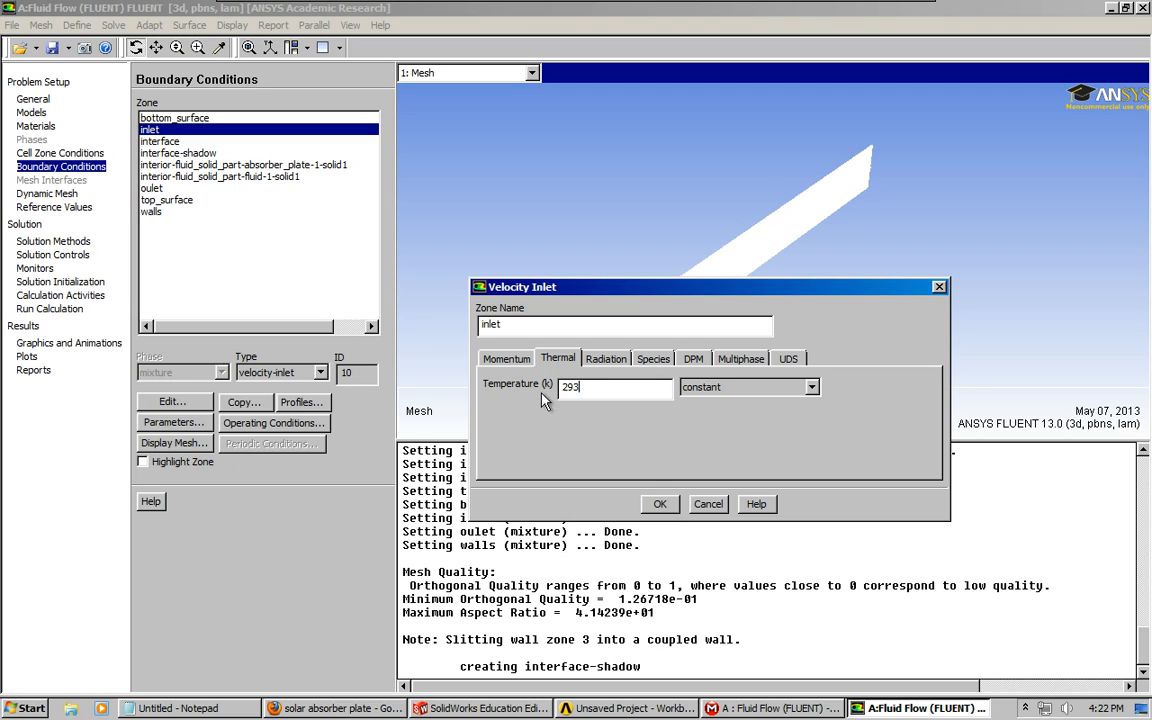
click(506, 358)
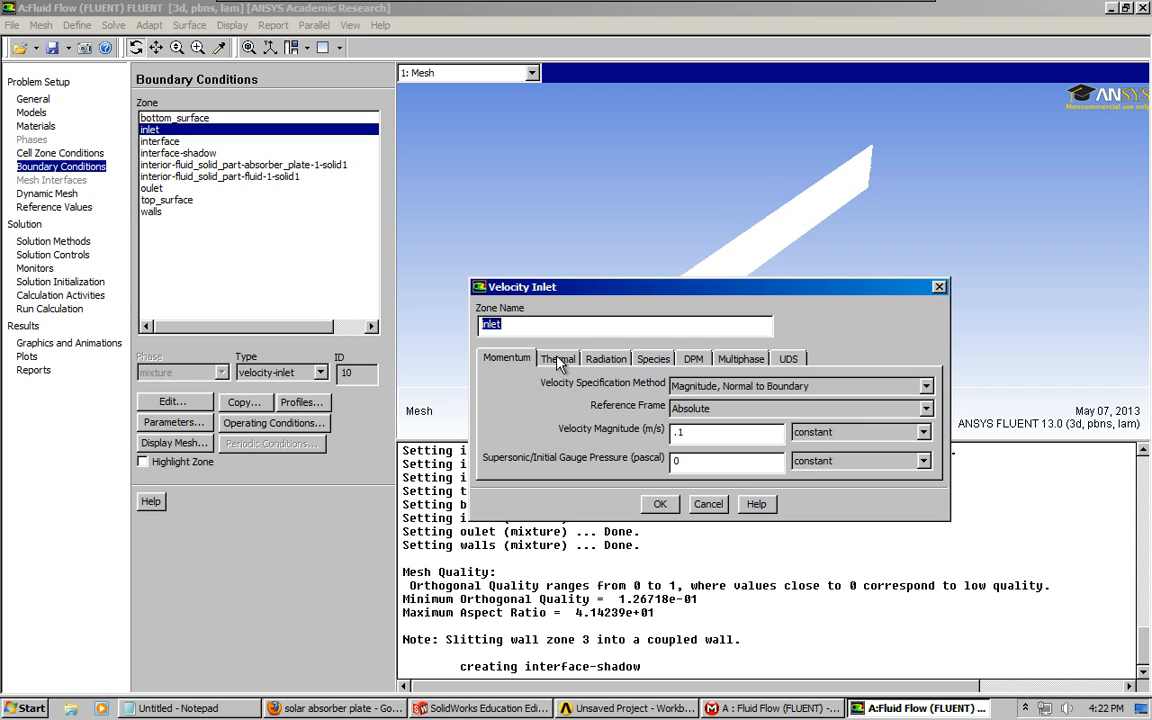
click(556, 358)
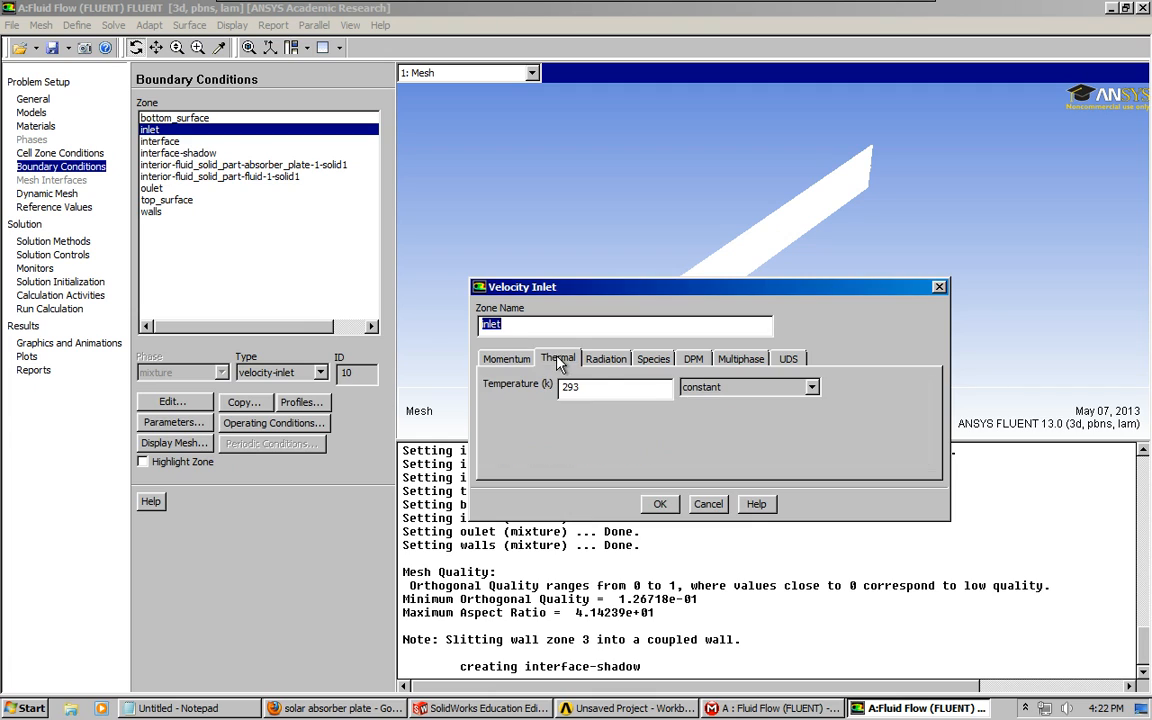
mouse_move(596, 376)
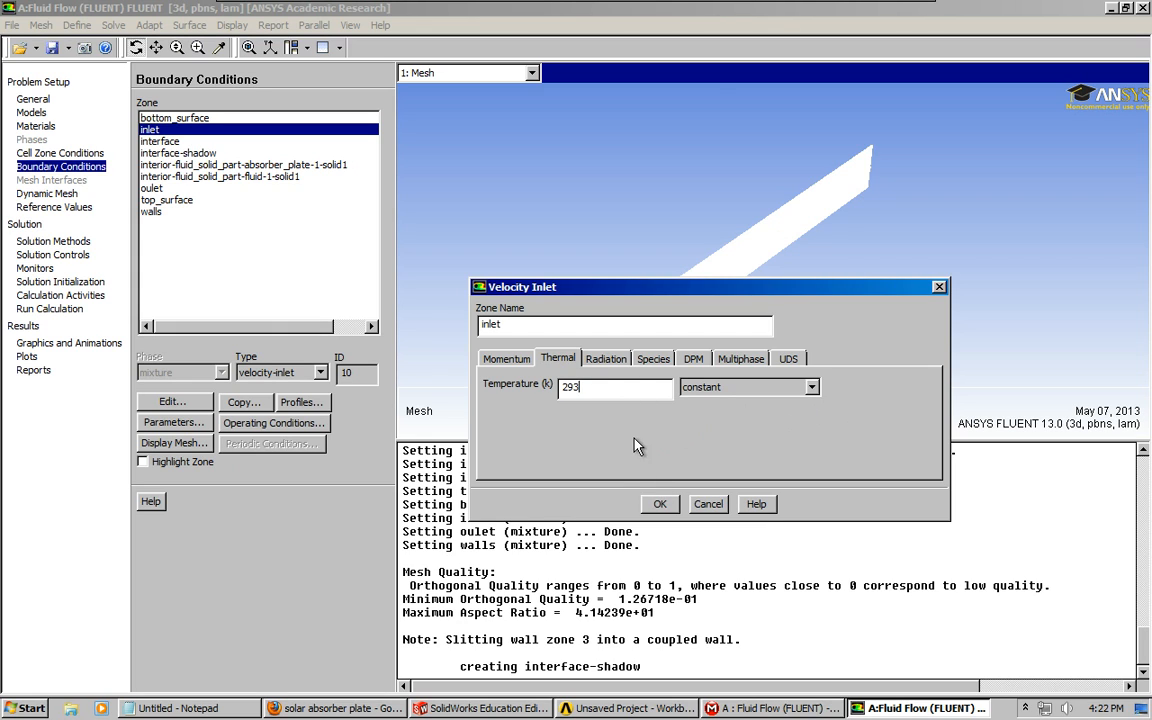
Accept the velocity inlet settings and select the interface zone
click(660, 504)
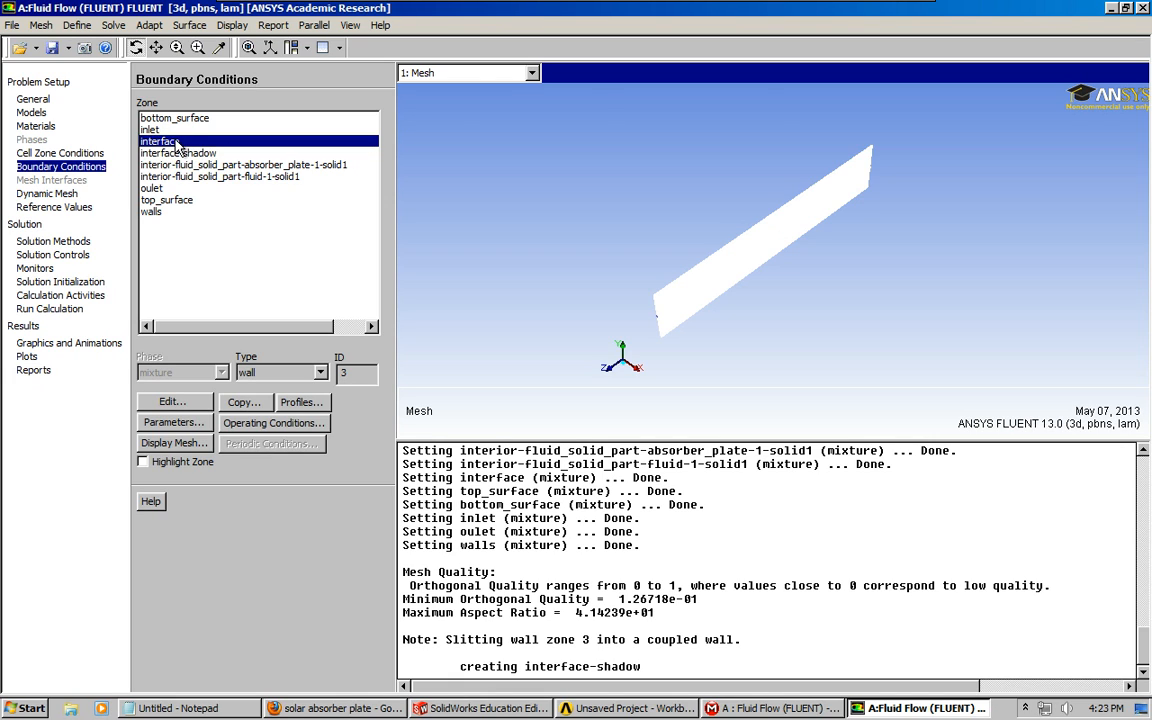
click(158, 140)
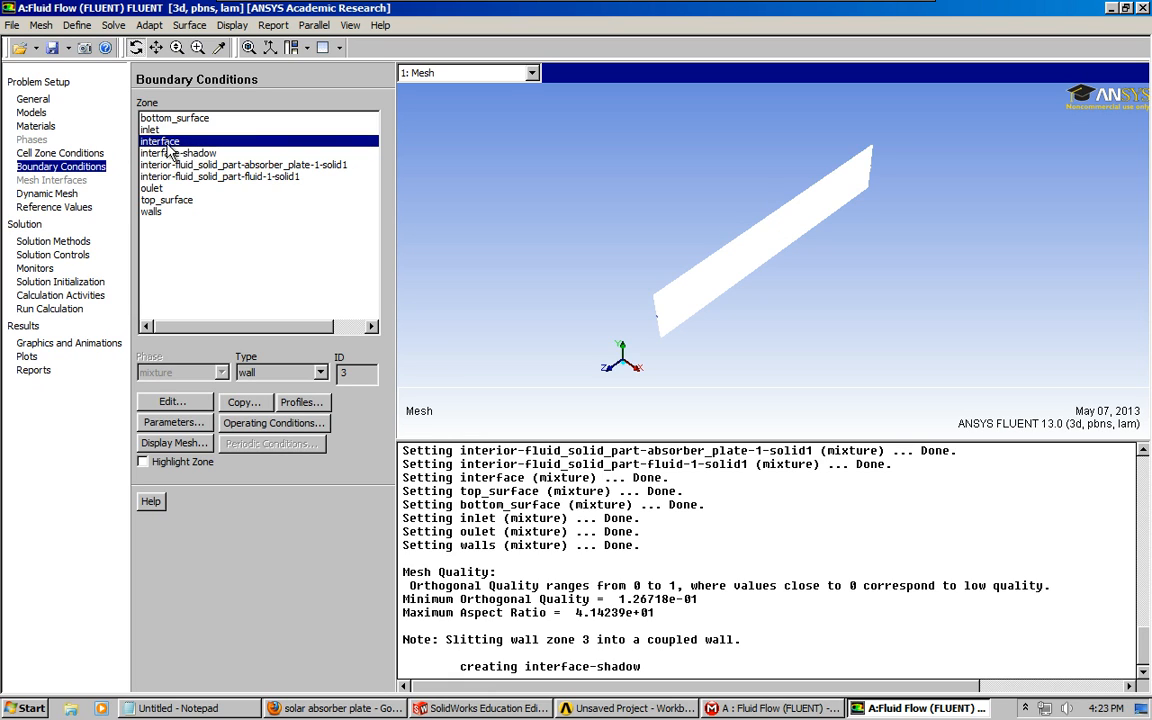
mouse_move(324, 380)
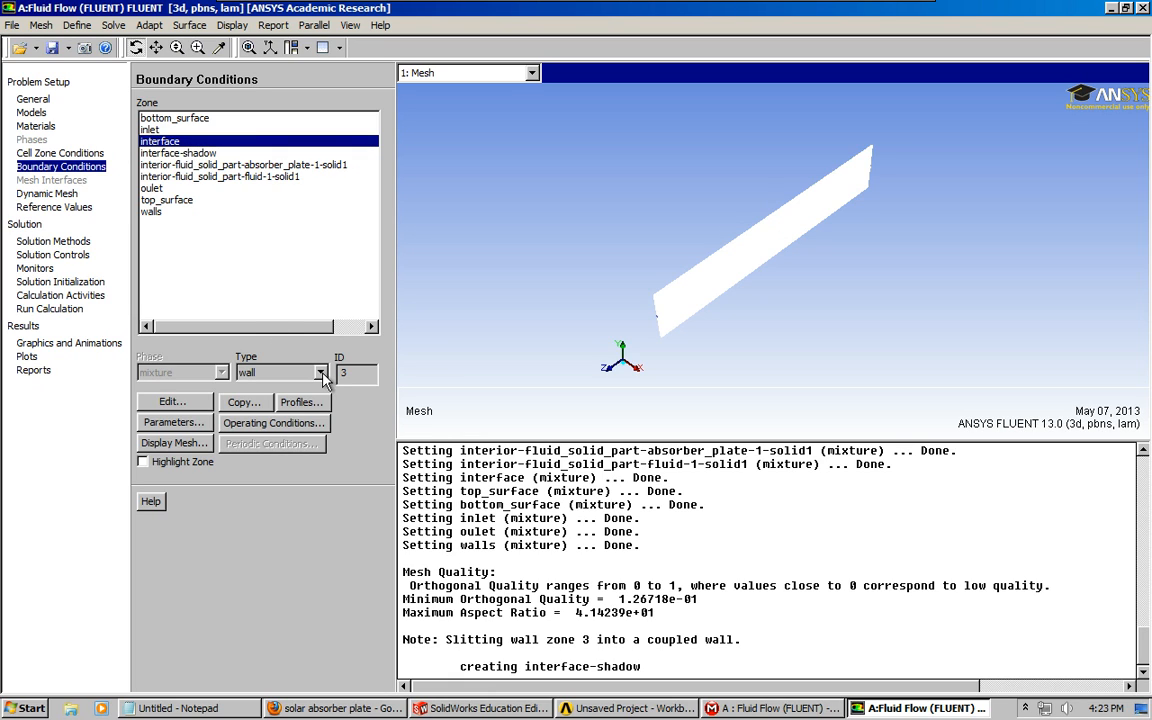
Make the interface wall thermally coupled with copper material and zero thickness
click(172, 400)
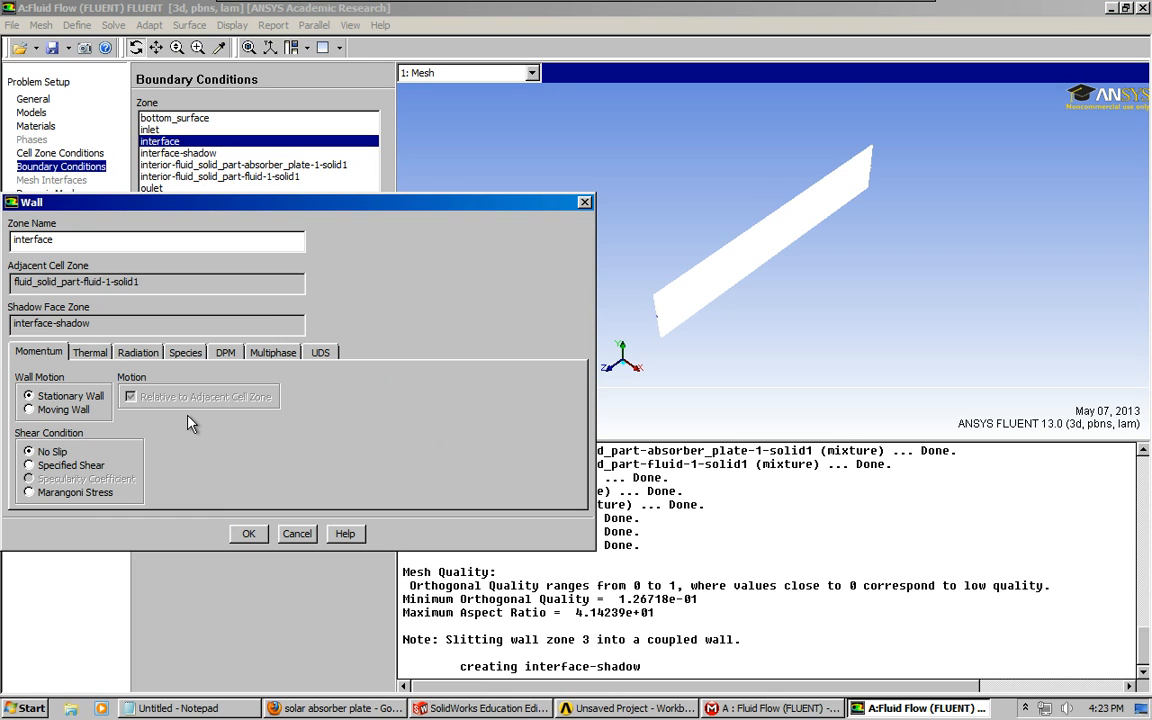
mouse_move(572, 200)
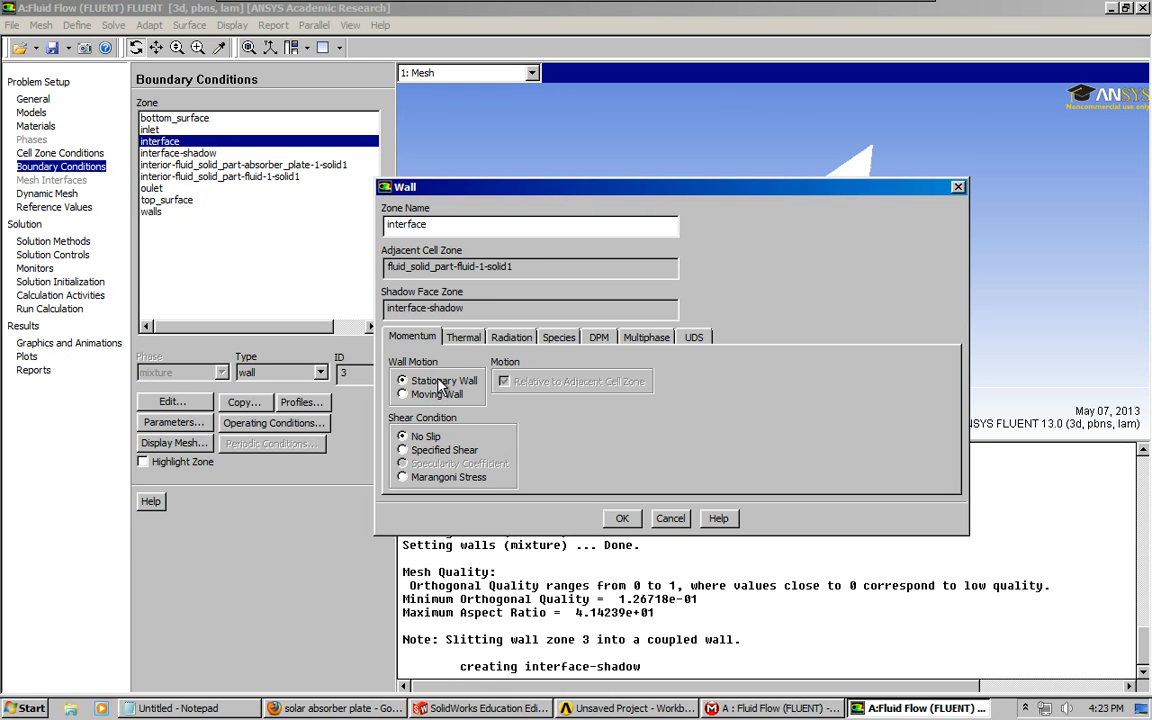
click(464, 336)
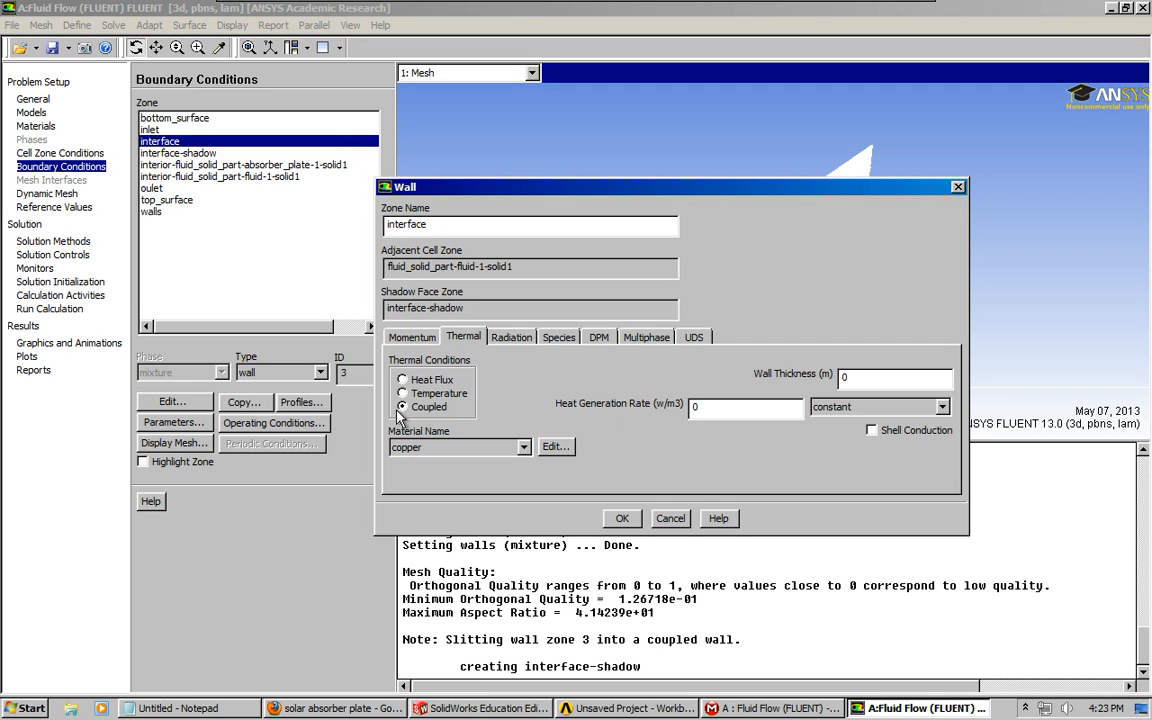
click(404, 408)
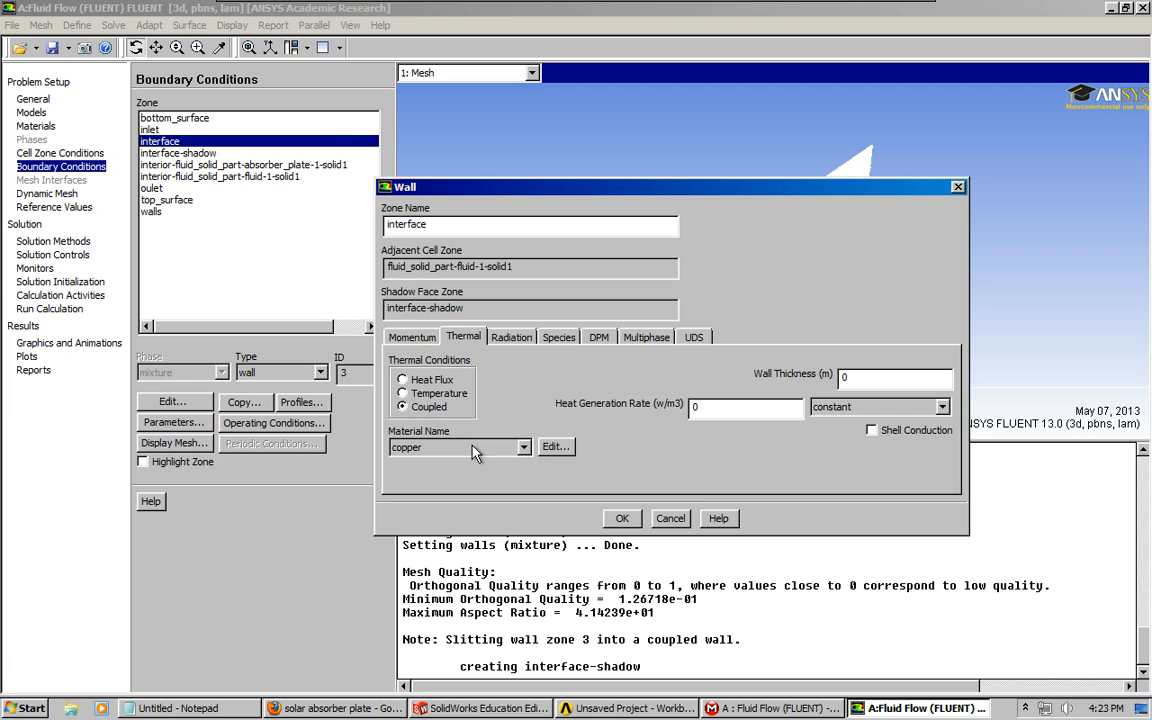
click(456, 448)
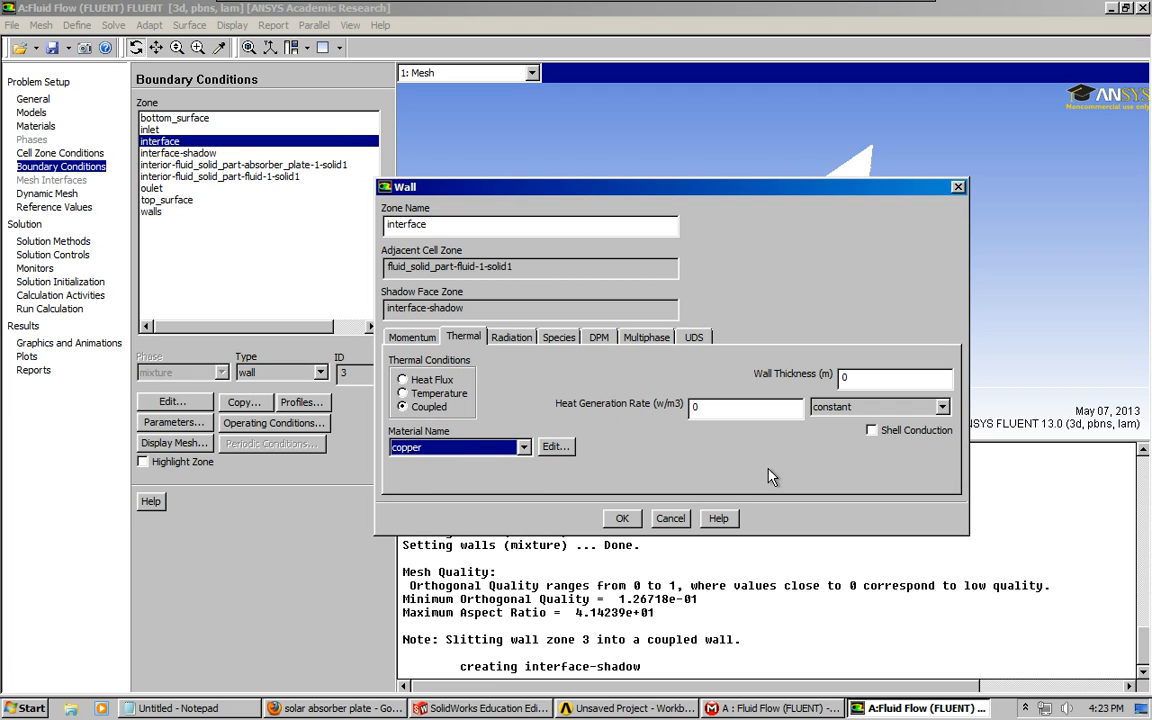
mouse_move(622, 518)
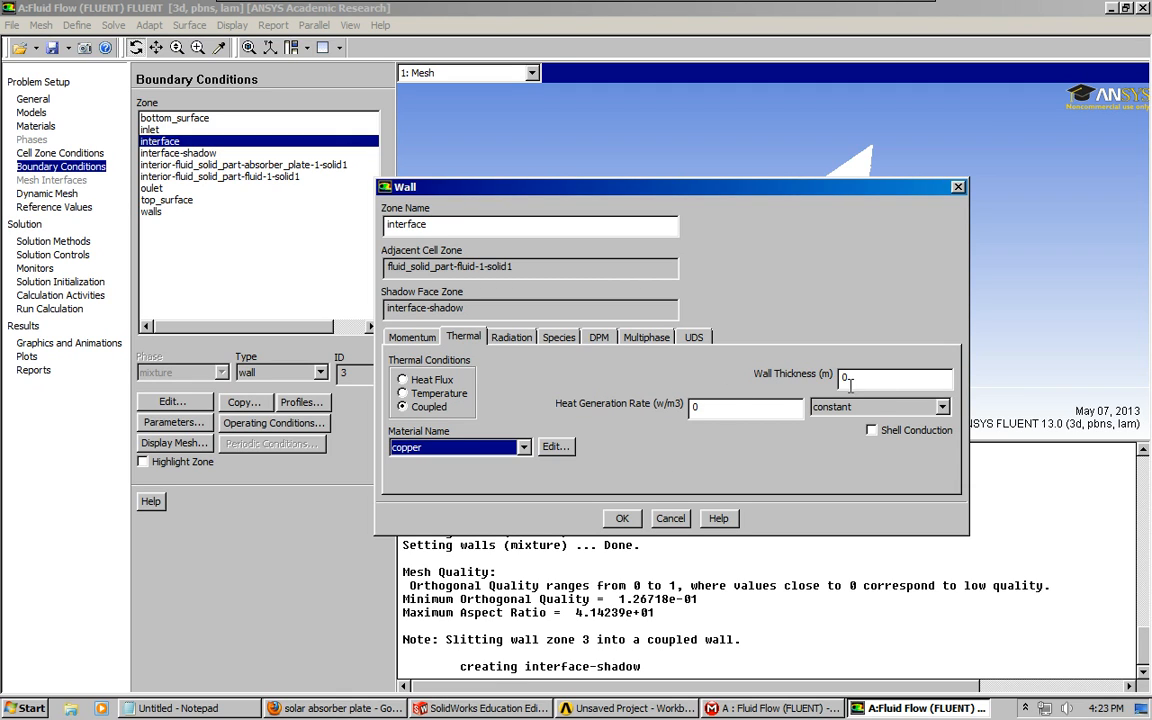
mouse_move(718, 518)
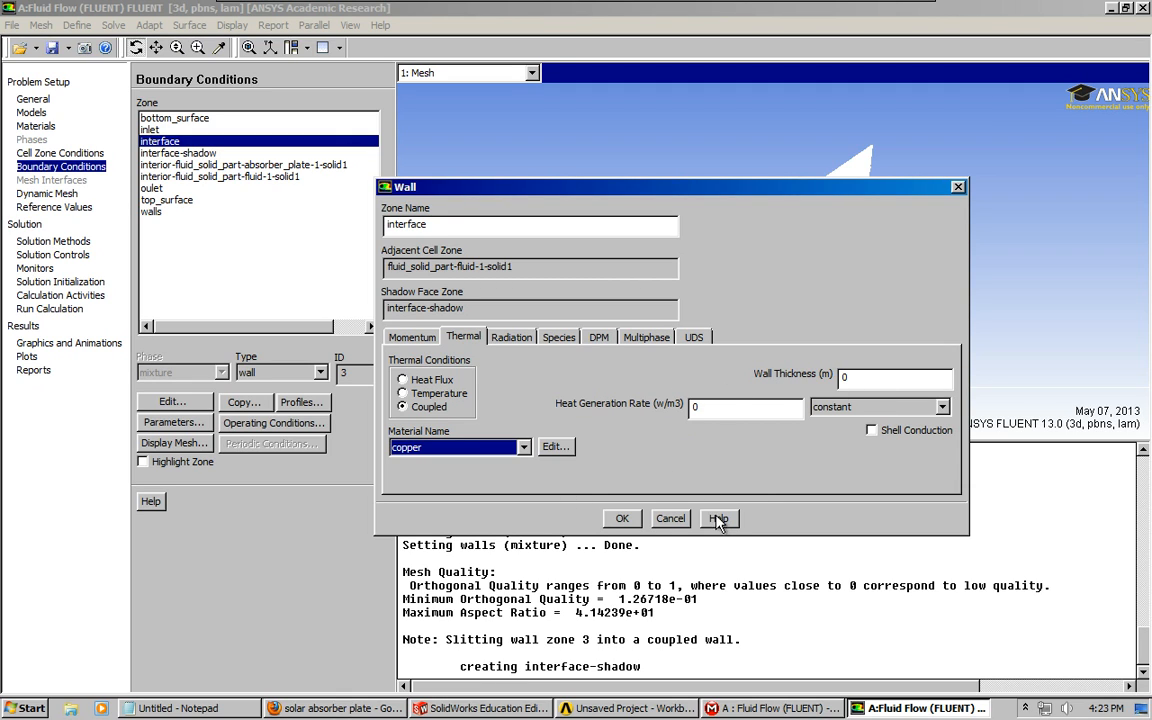
Accept the interface wall and confirm interface-shadow as a coupled copper wall
click(620, 518)
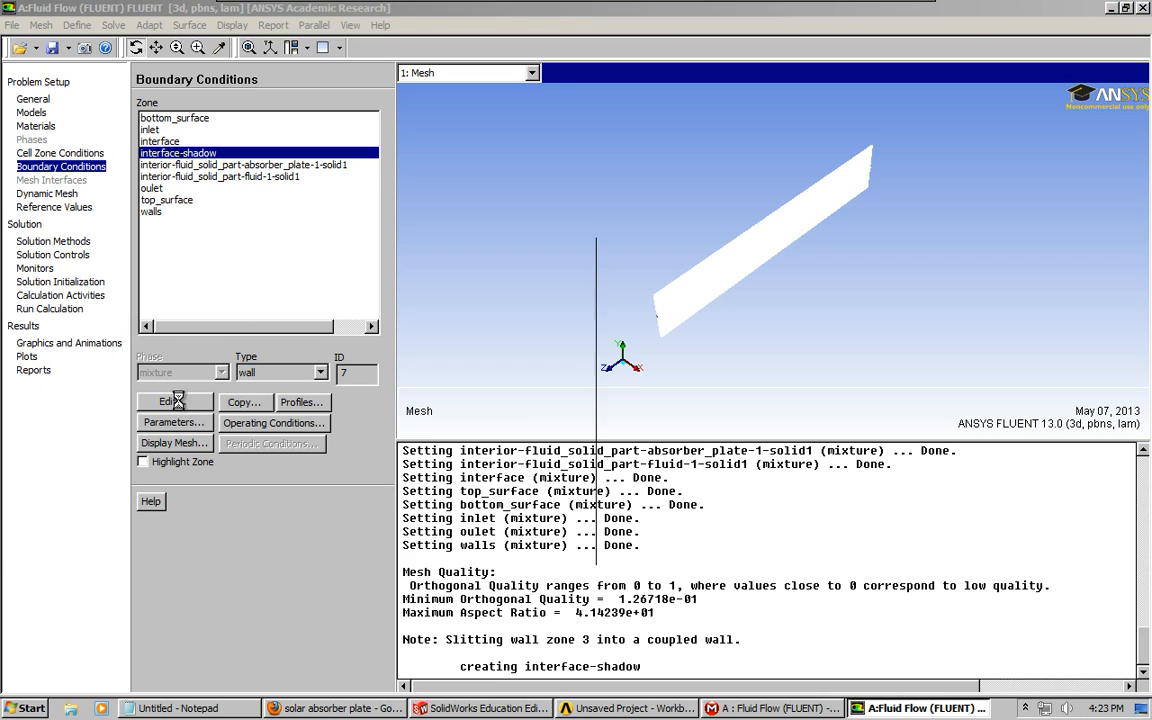
click(168, 400)
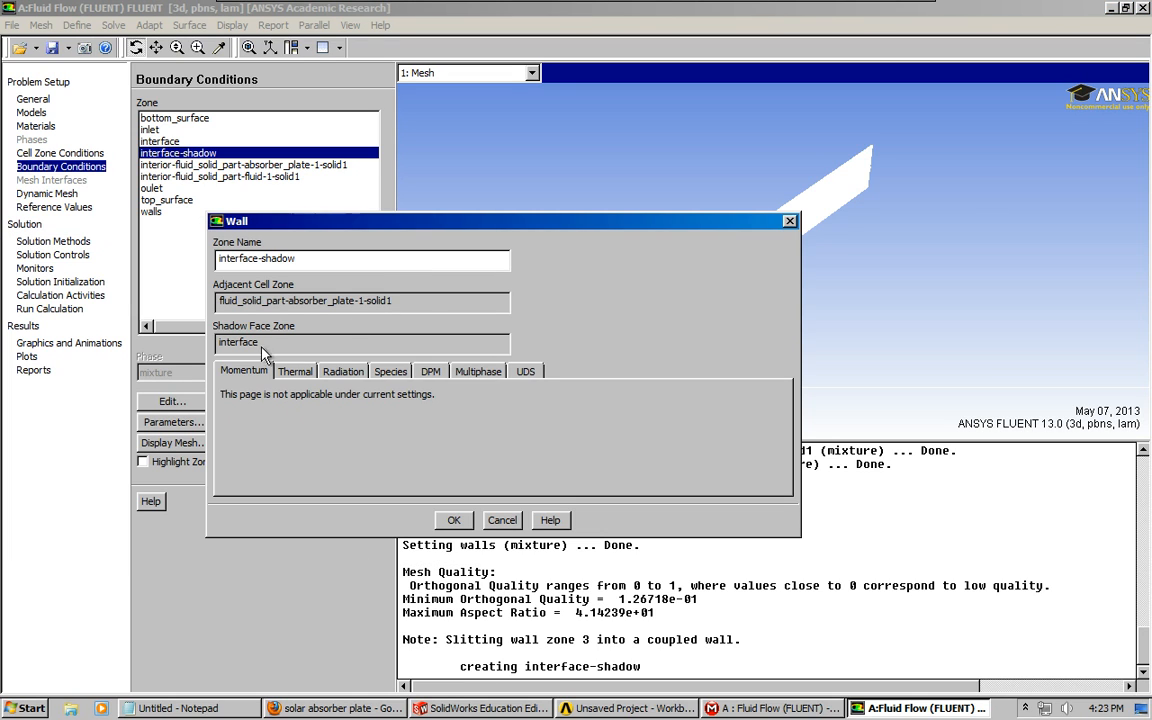
click(294, 370)
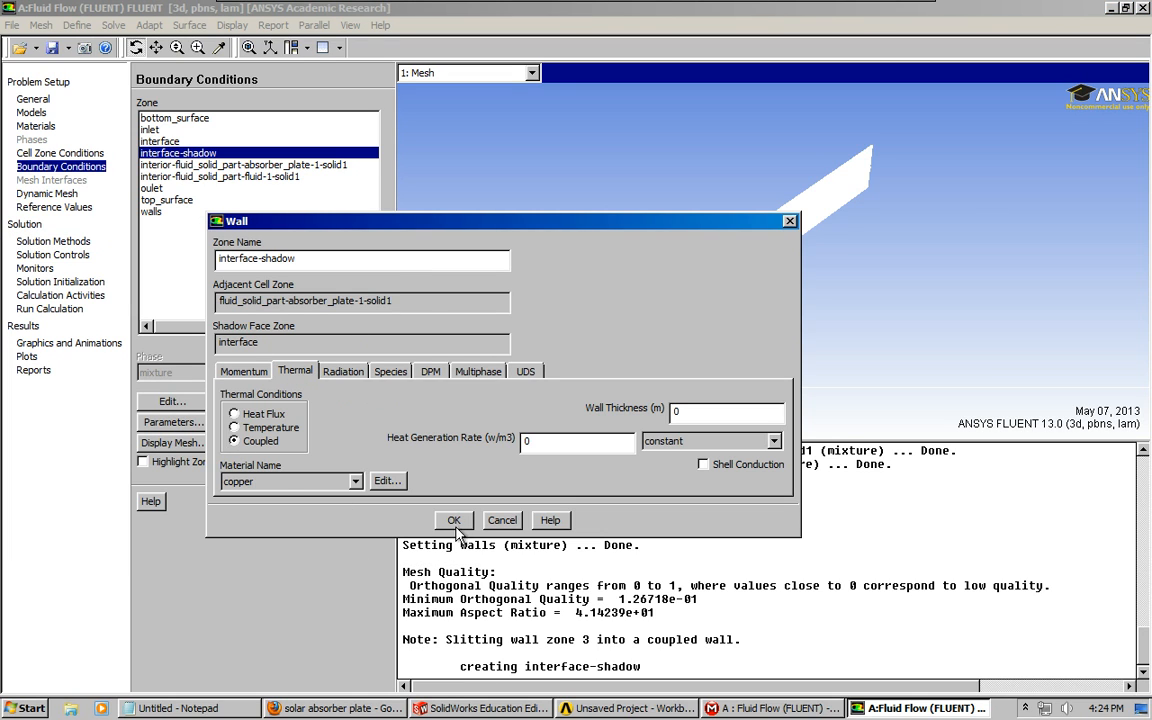
click(452, 520)
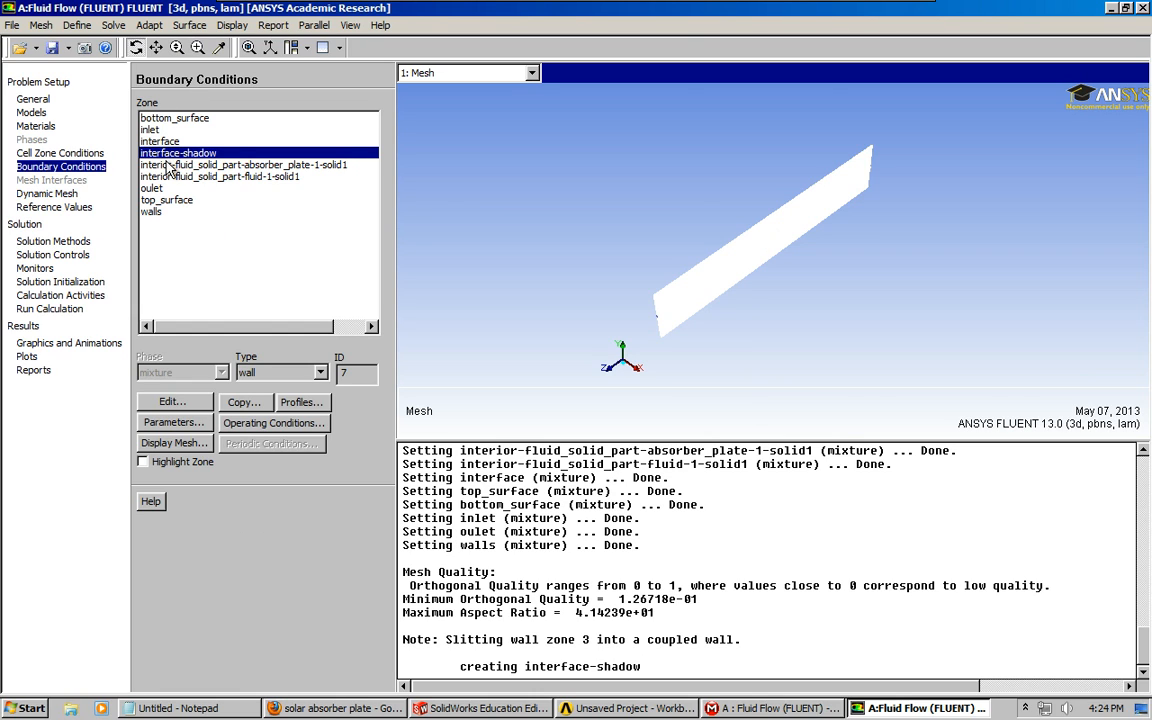
Select the outlet zone and change its type to pressure-outlet
click(244, 164)
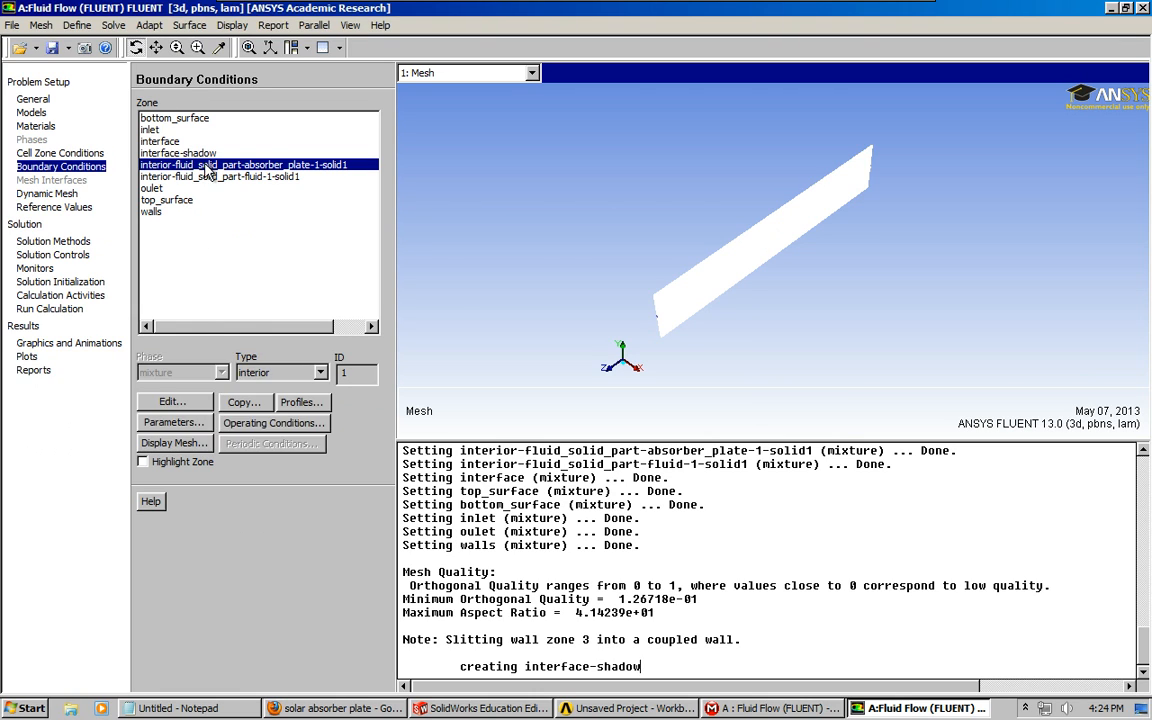
click(220, 176)
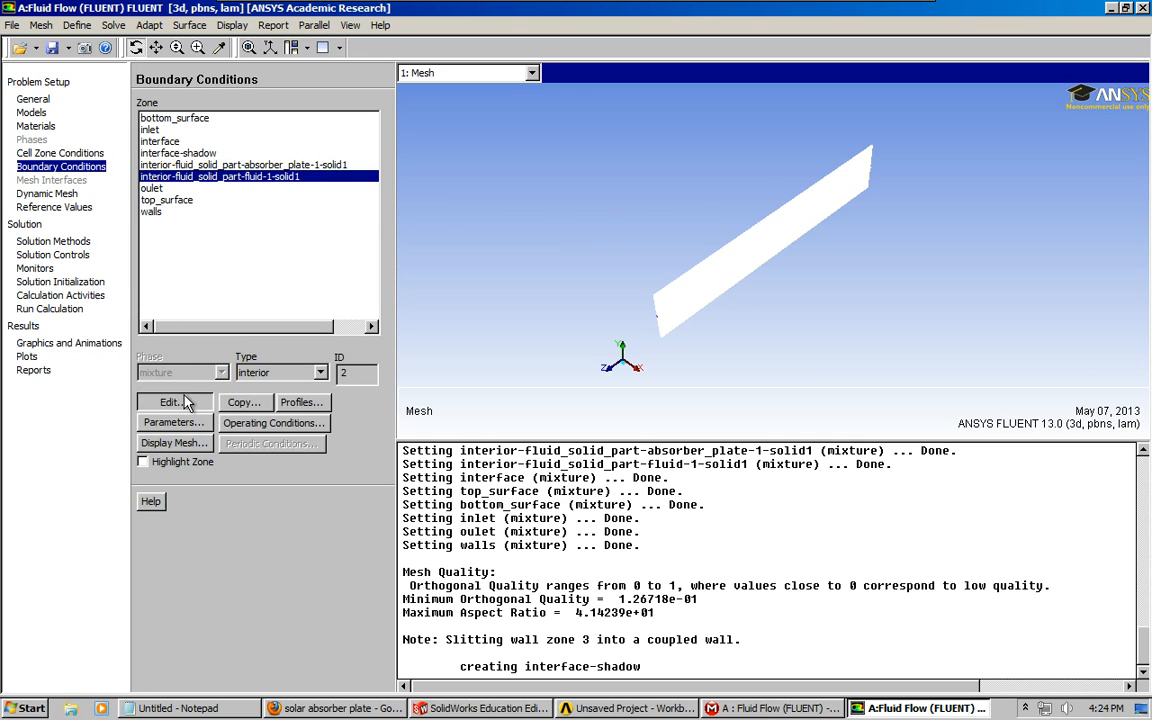
mouse_move(130, 436)
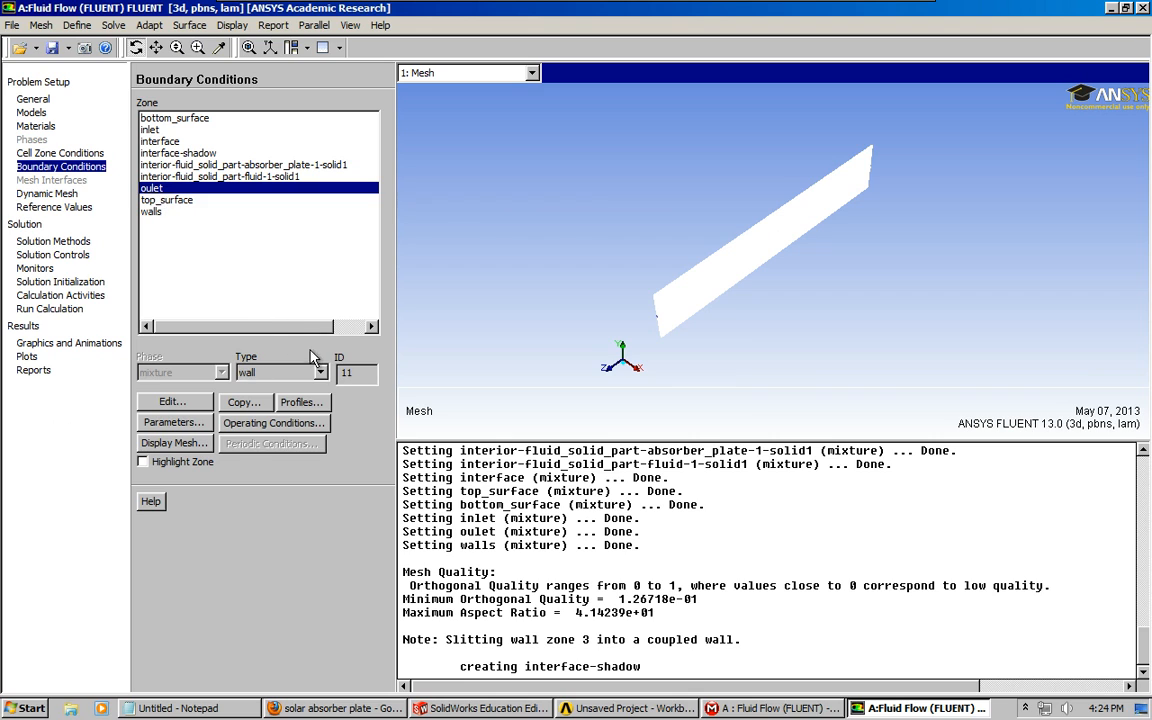
click(320, 372)
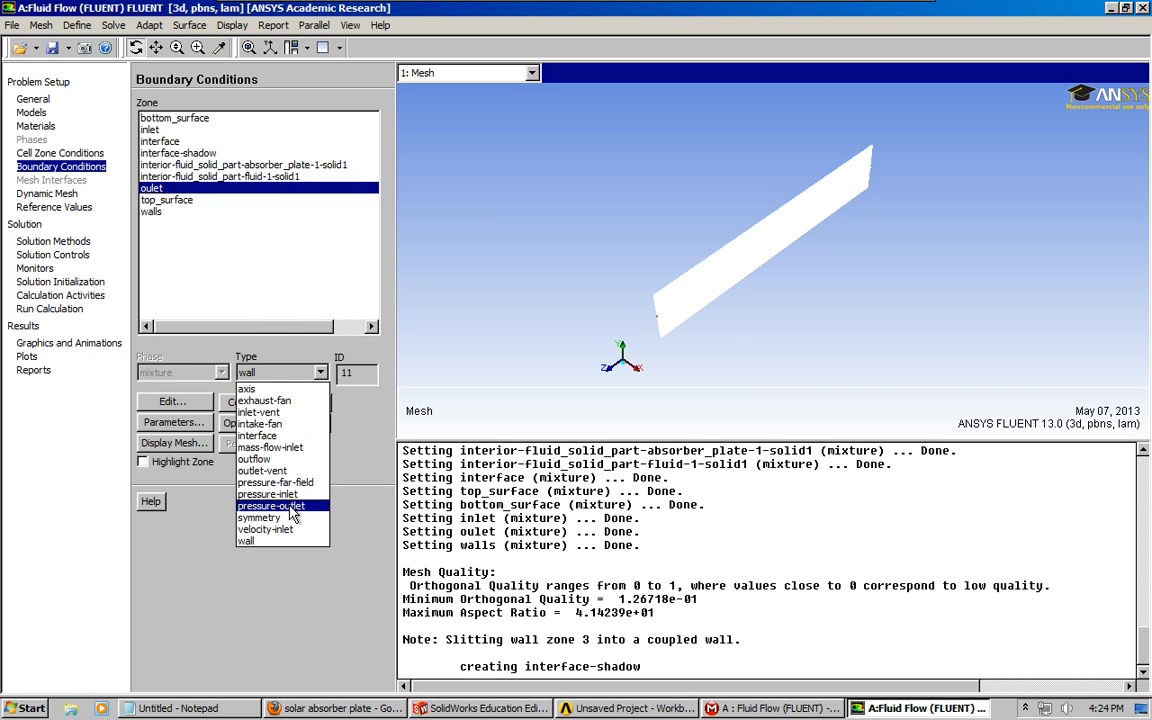
click(270, 504)
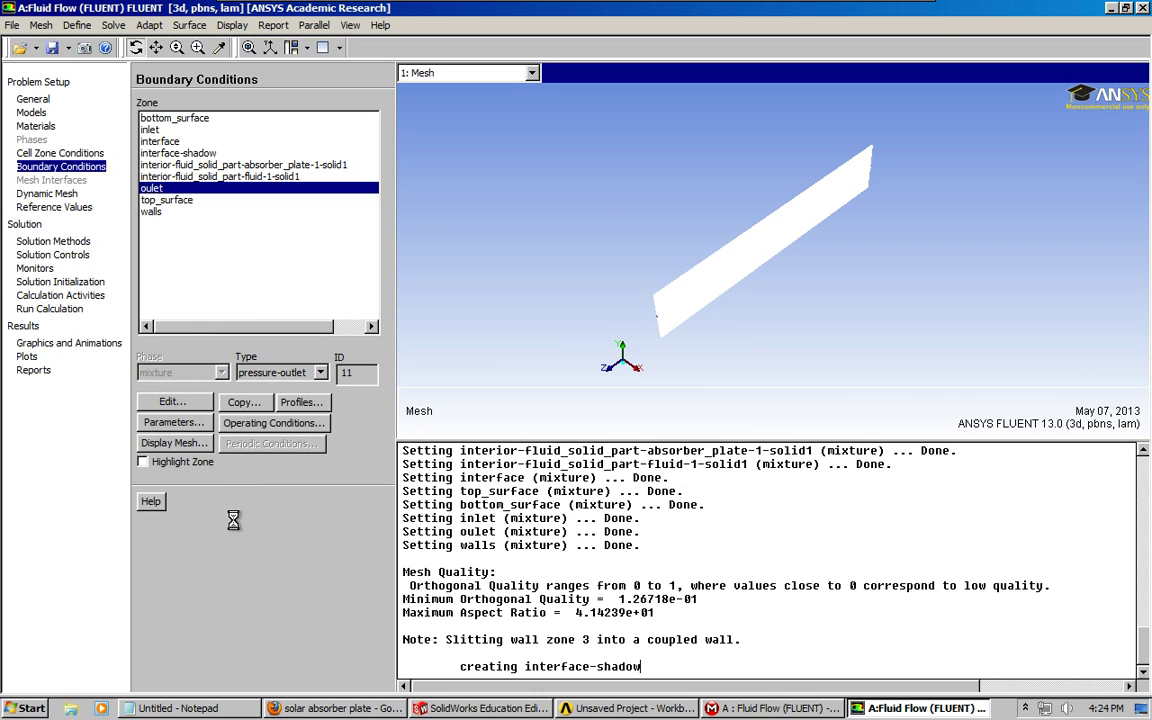
mouse_move(168, 204)
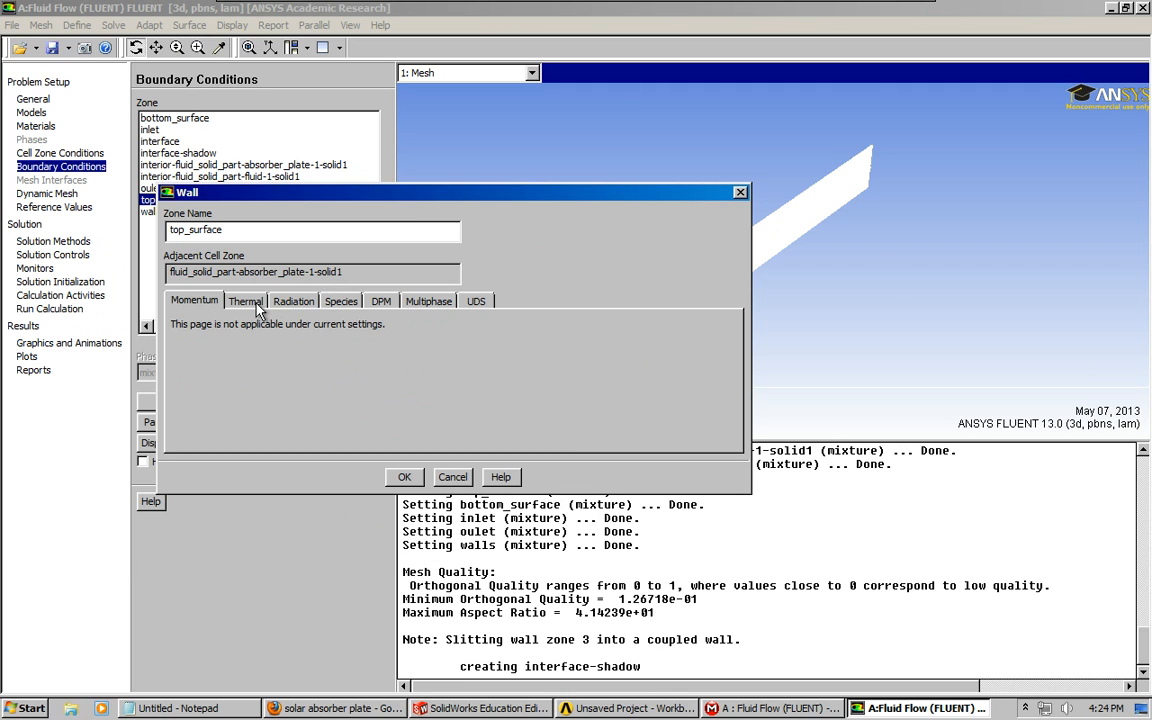
Set top_surface to an 800 W/m² heat flux with copper material and accept it
click(244, 300)
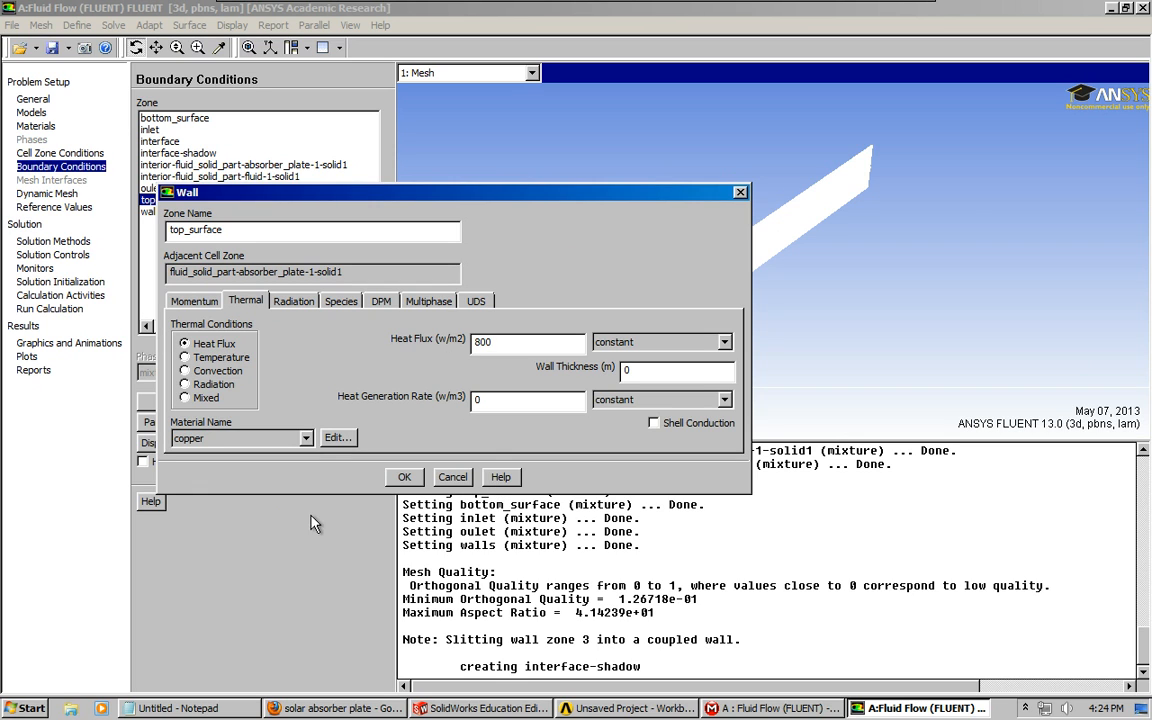
click(180, 708)
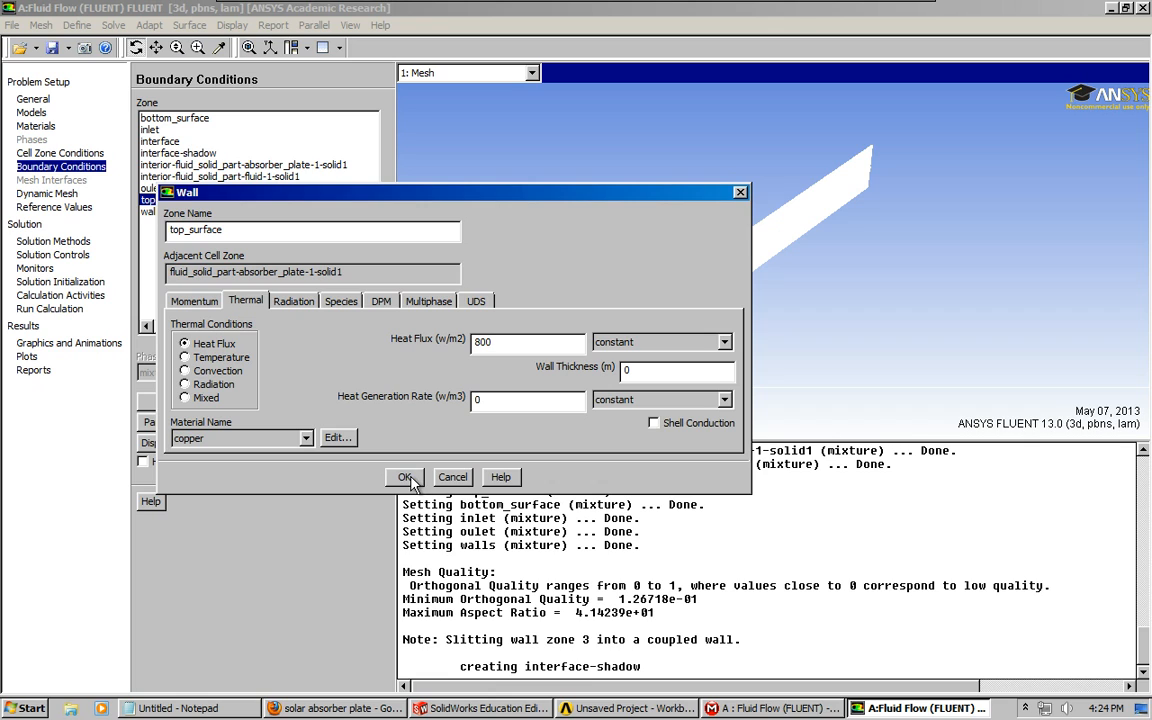
click(404, 476)
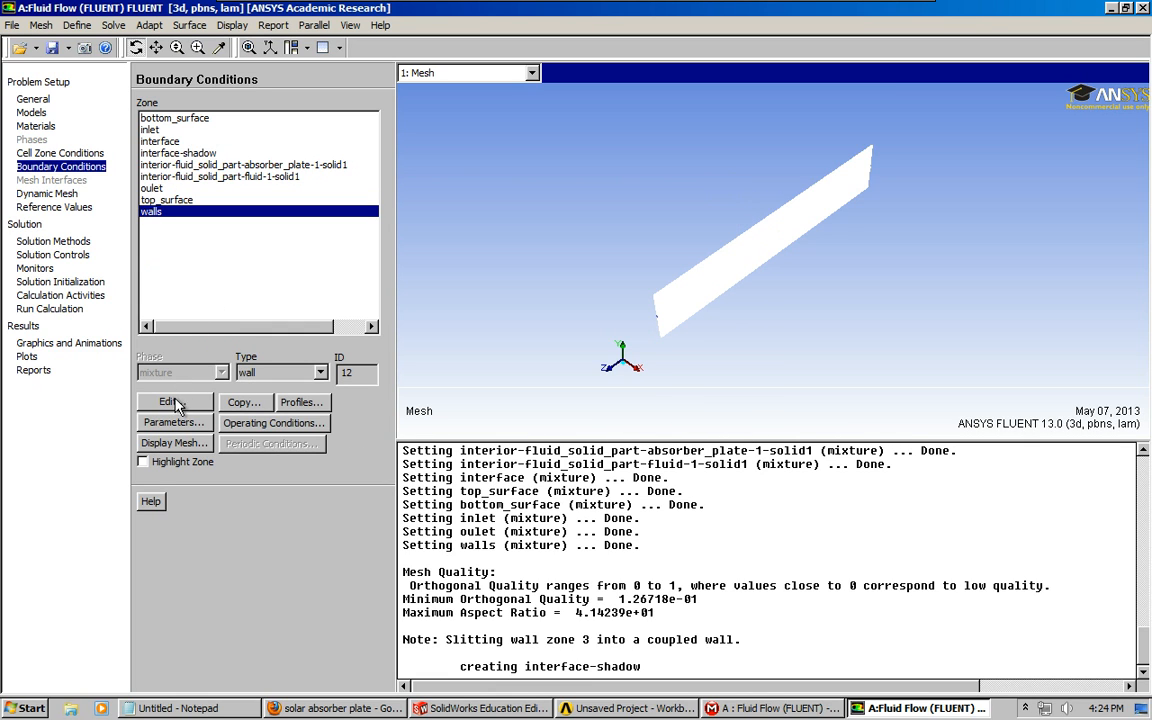
Set the walls zone to convection with coefficient 15, 293 K and copper material, then accept
click(168, 400)
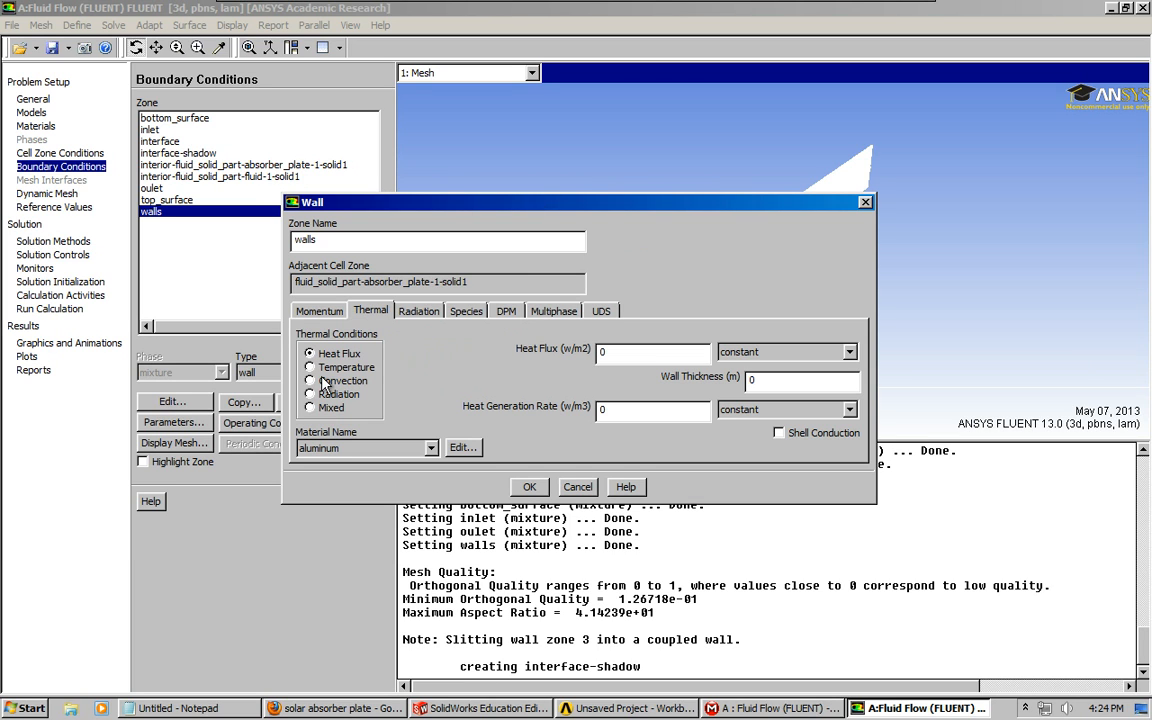
click(310, 380)
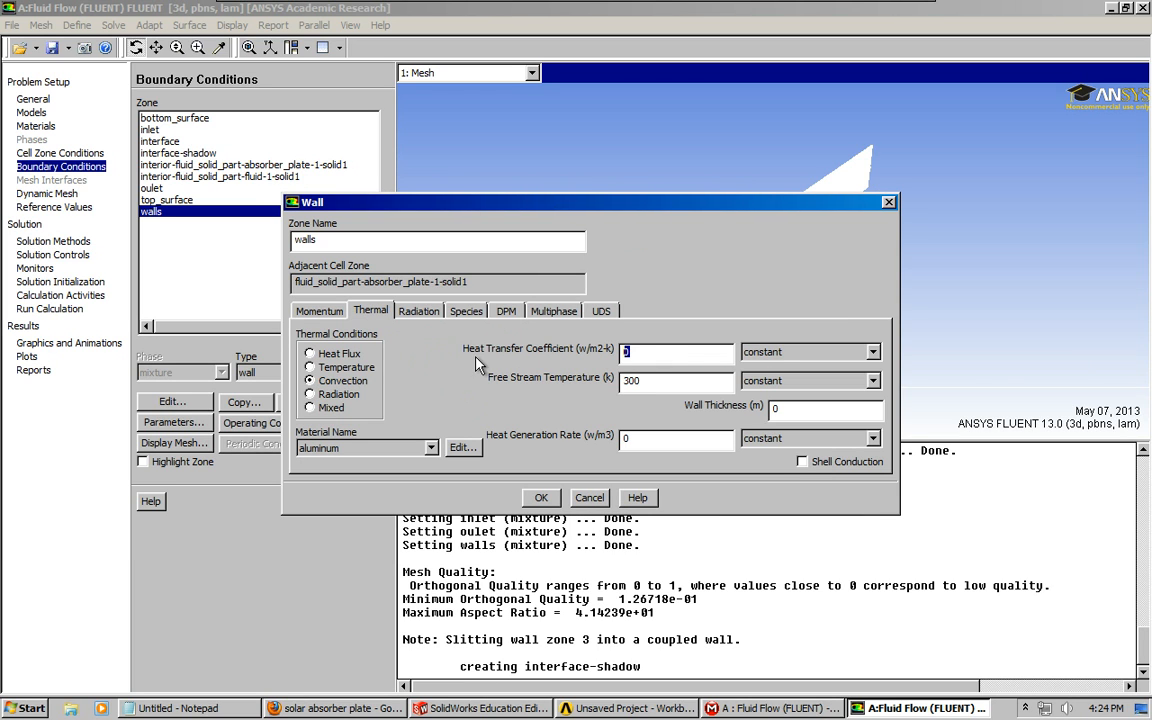
text(15)
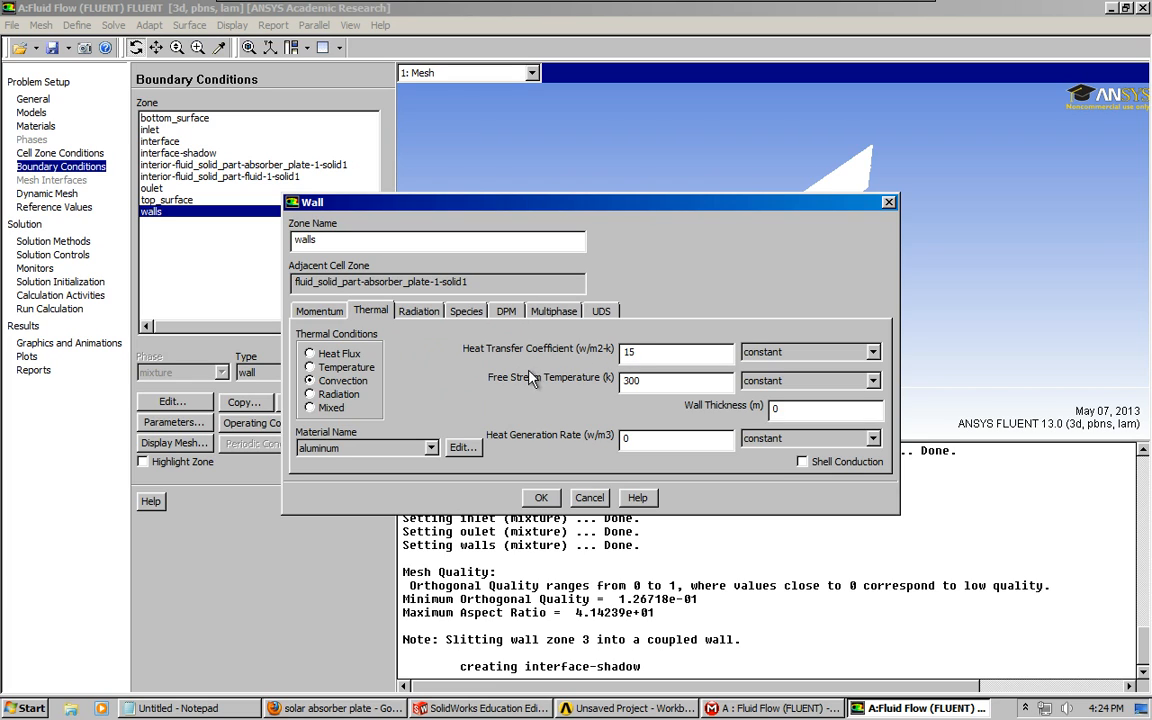
triple_click(676, 380)
text(293)
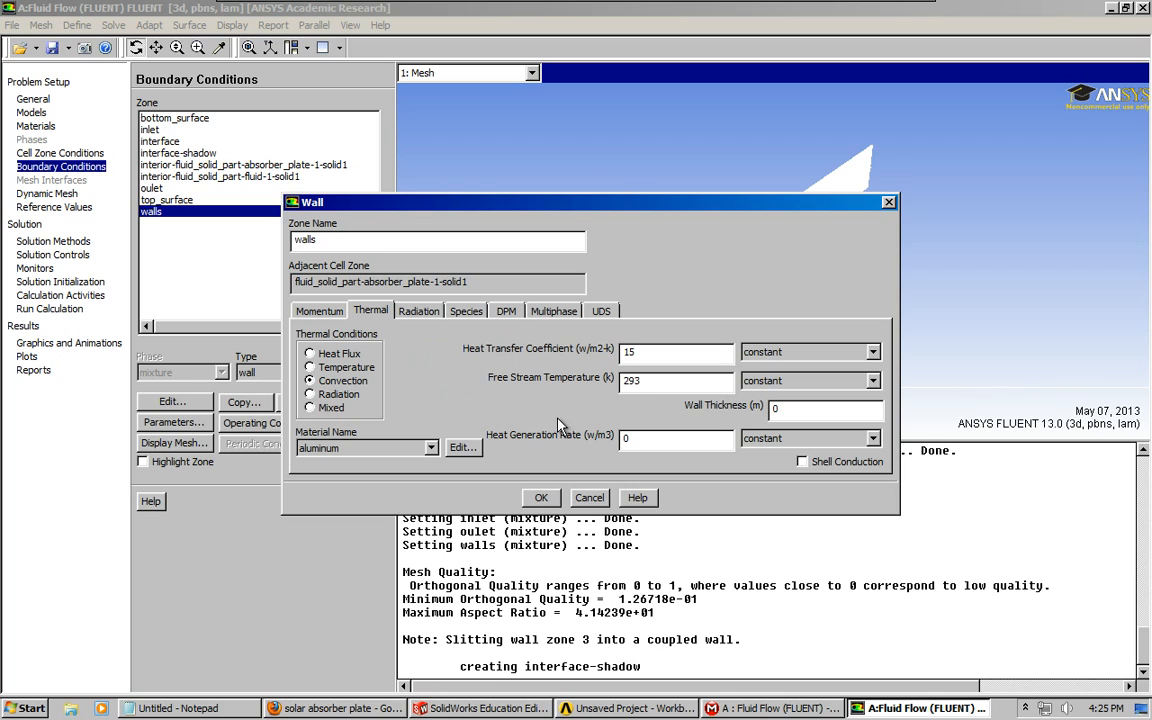
click(366, 448)
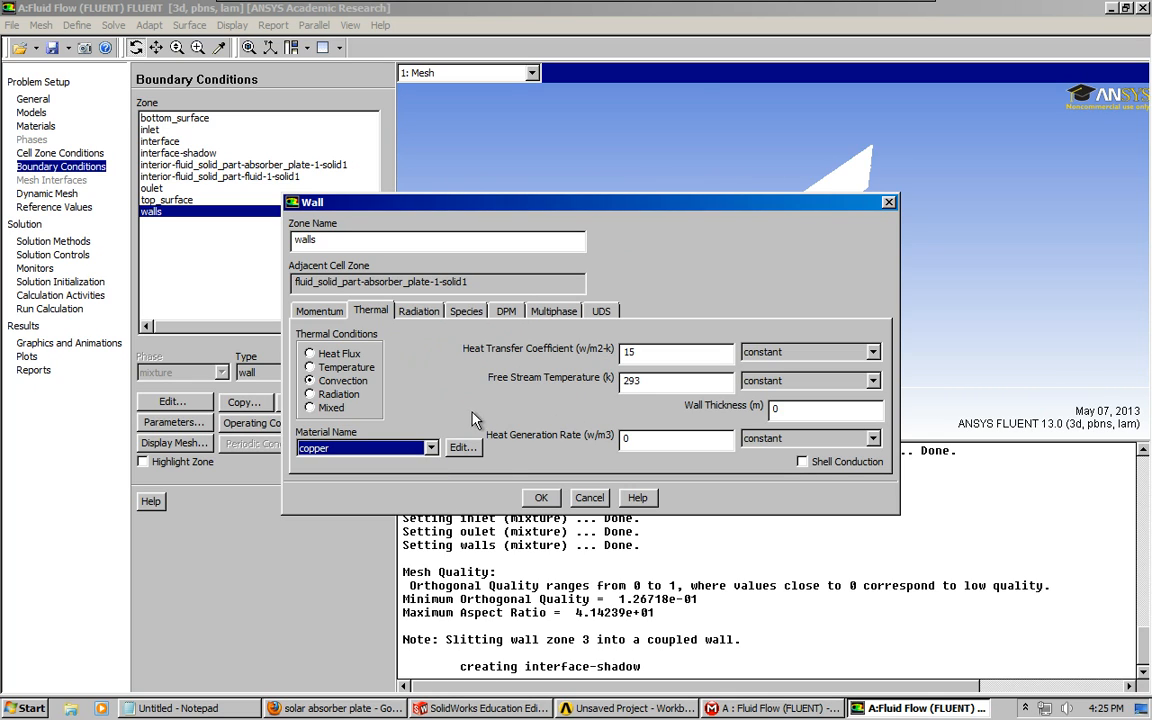
click(540, 496)
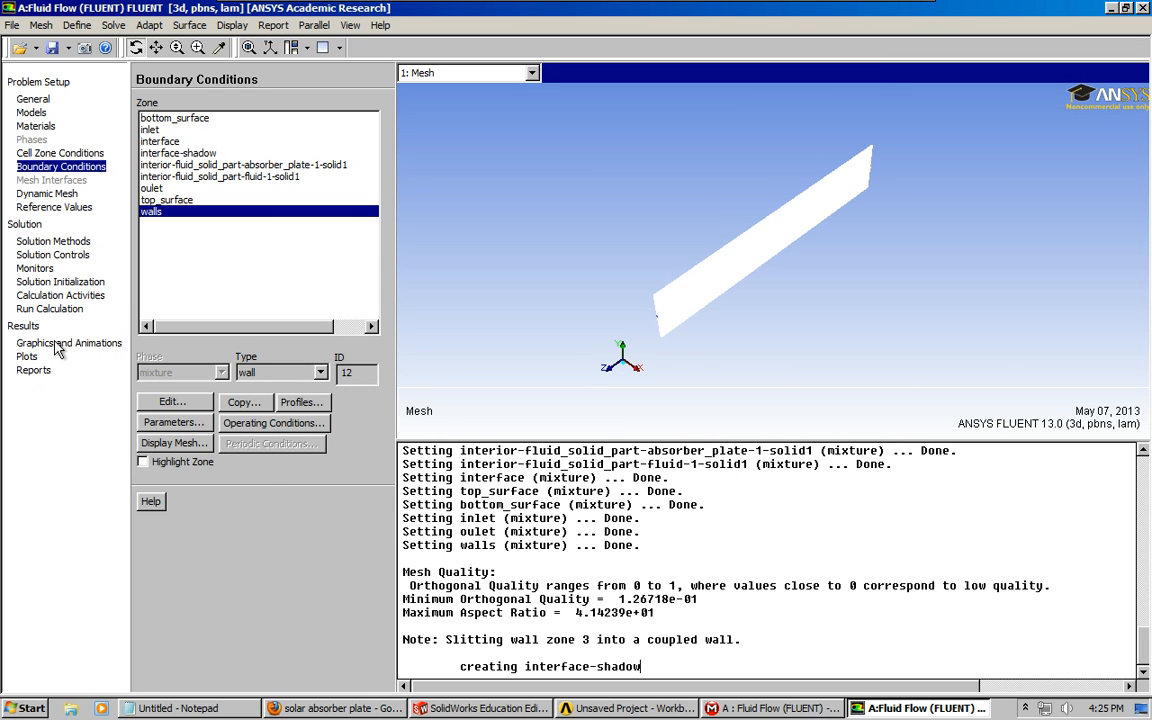
mouse_move(192, 176)
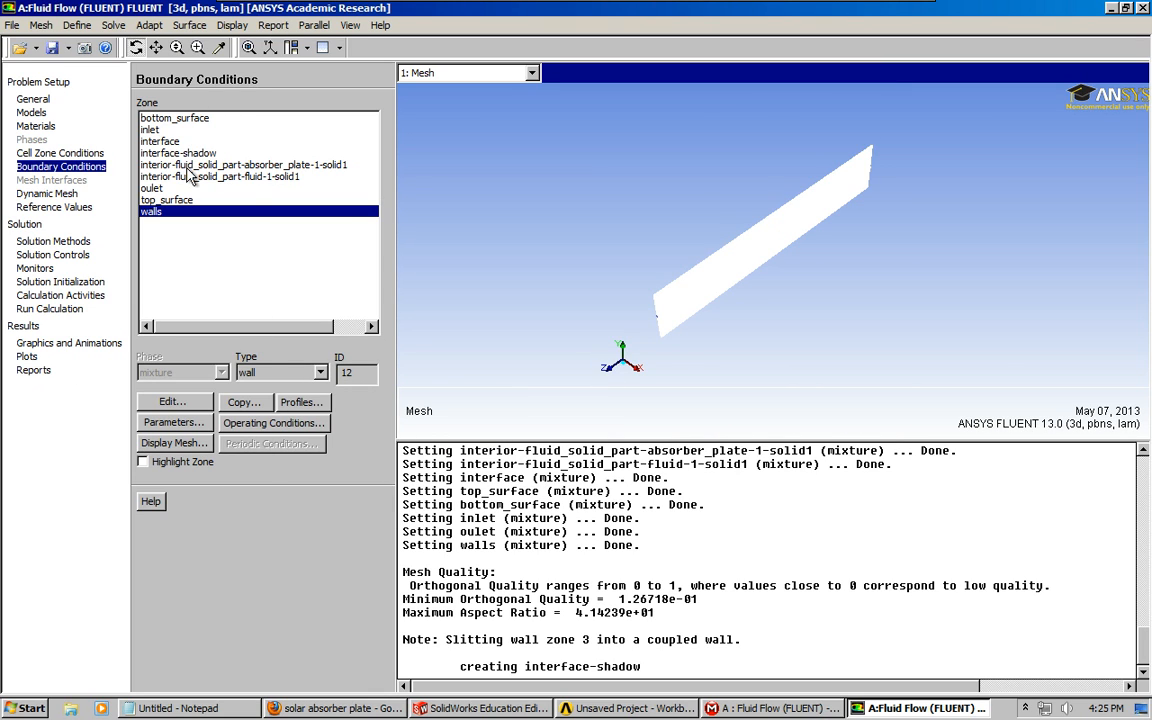
click(60, 152)
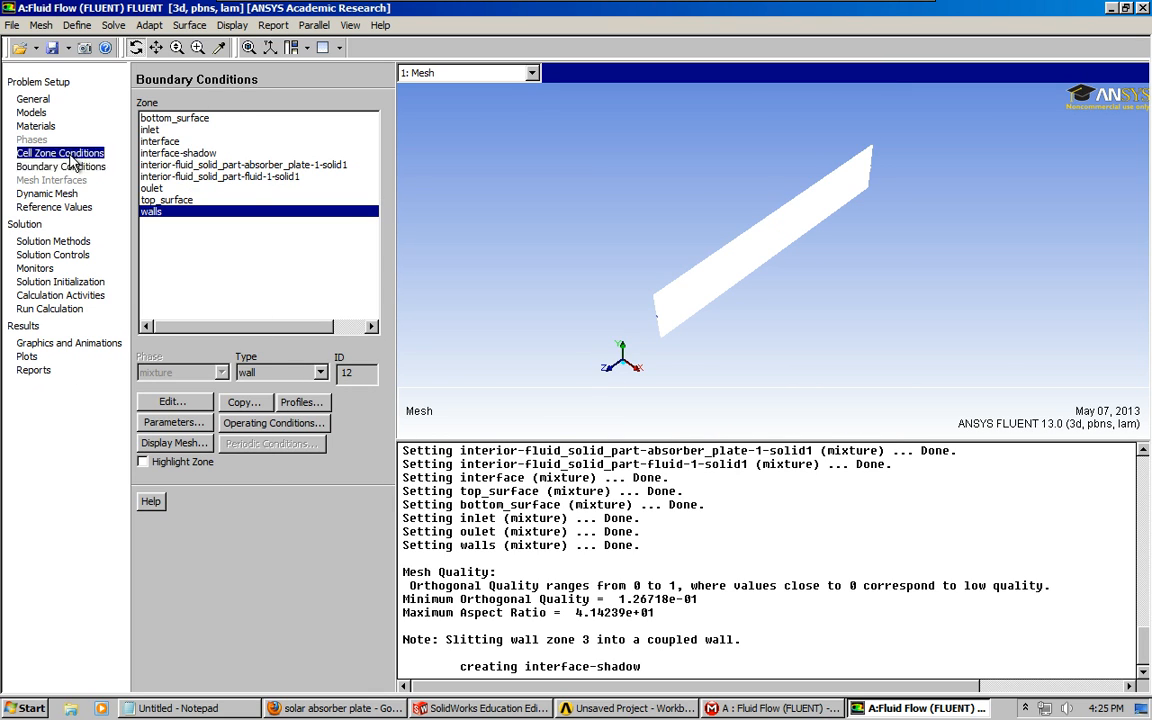
Remove aluminum from the Materials list, leaving water-liquid and copper, and return to cell zone conditions
click(36, 124)
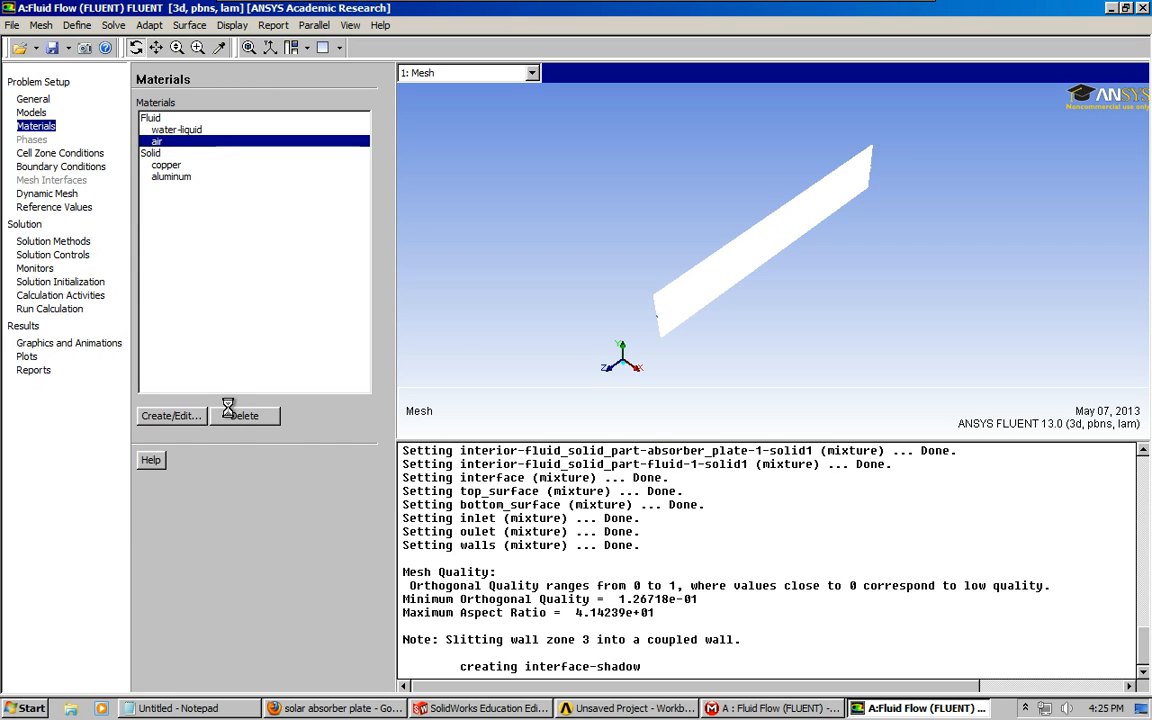
click(150, 140)
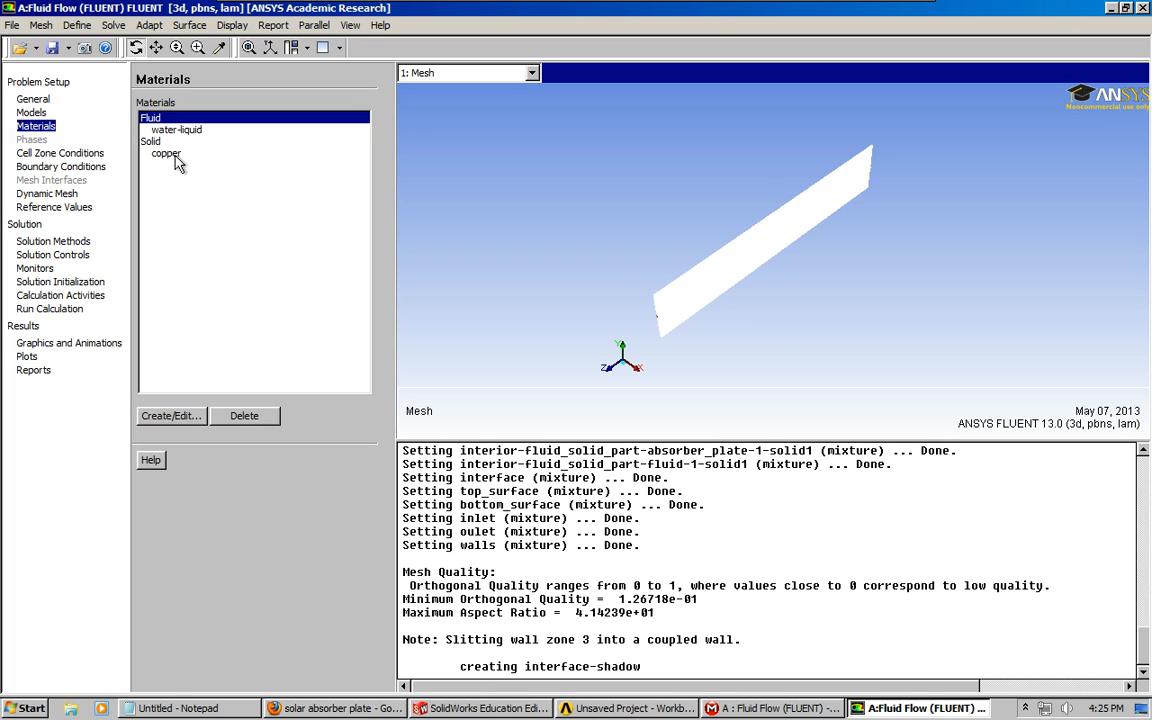
mouse_move(172, 166)
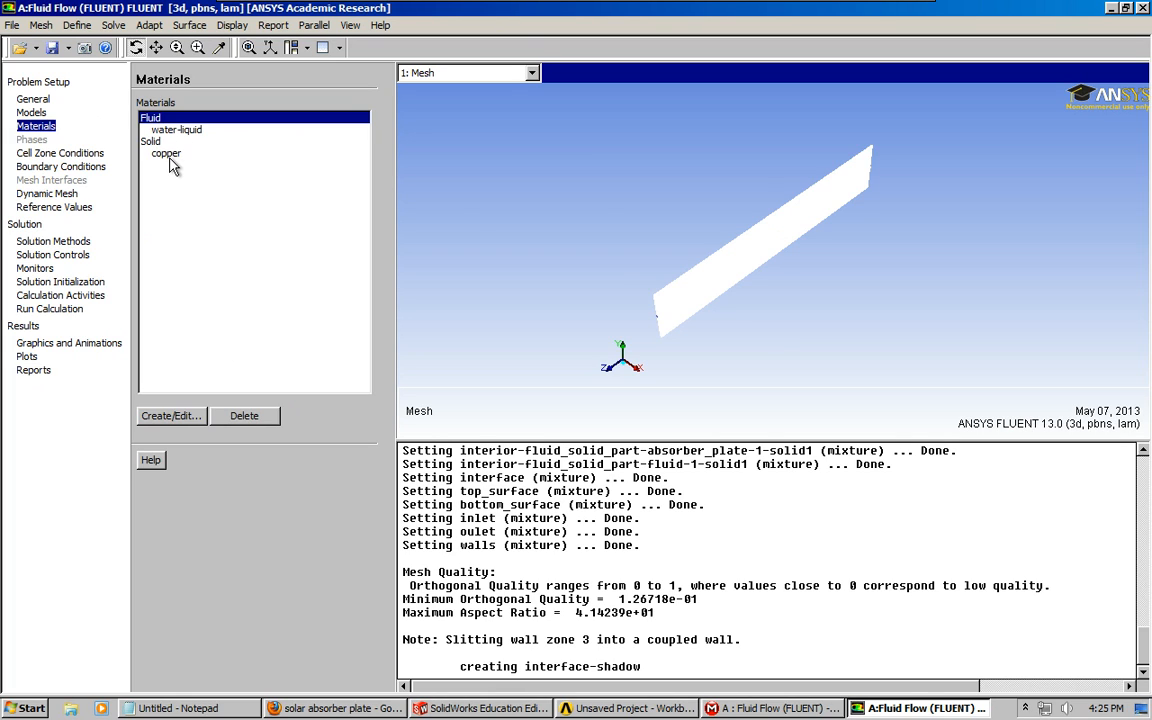
mouse_move(128, 176)
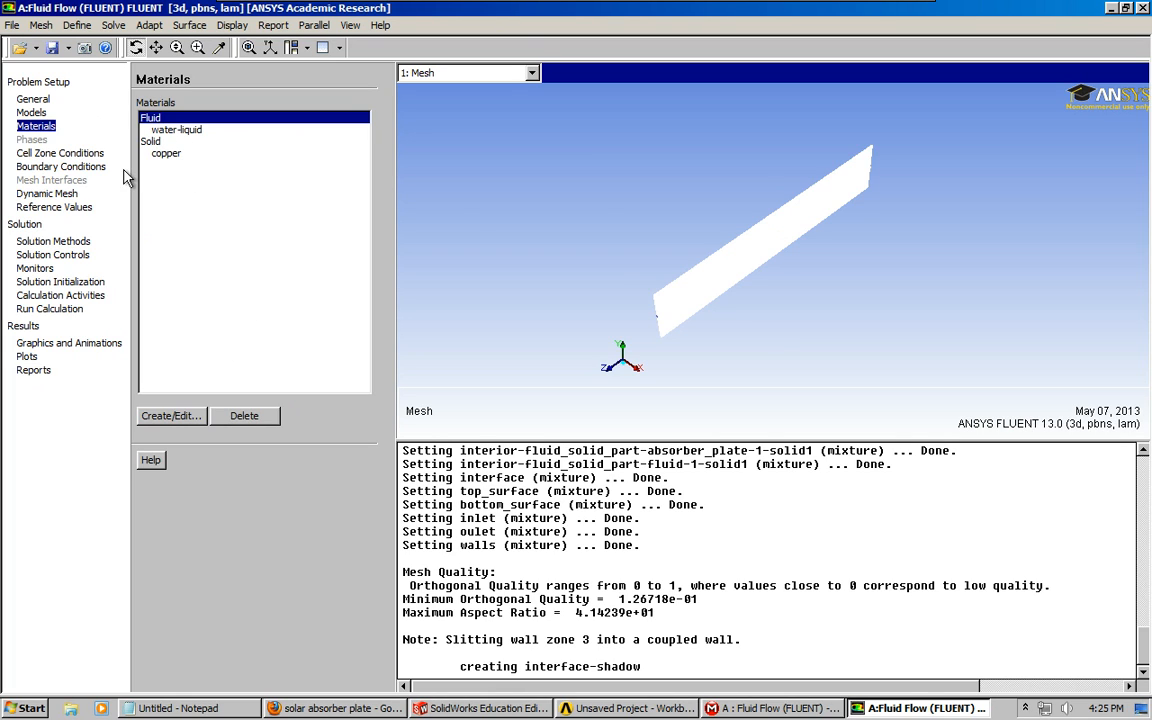
click(60, 152)
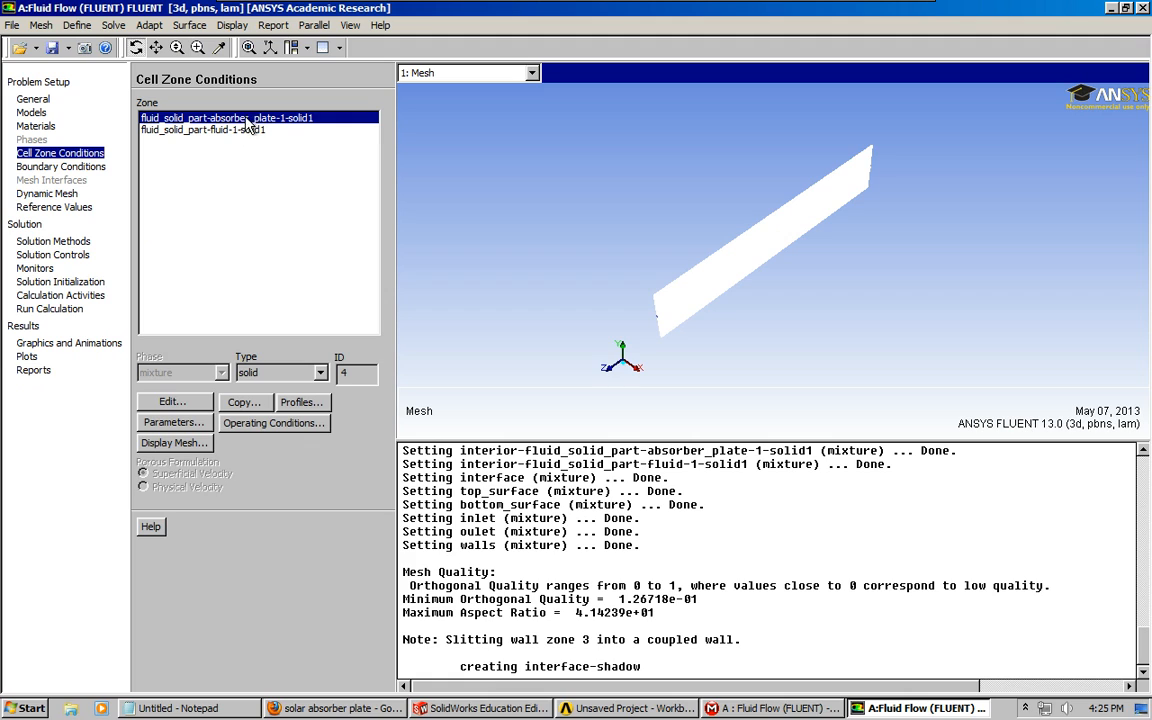
mouse_move(212, 244)
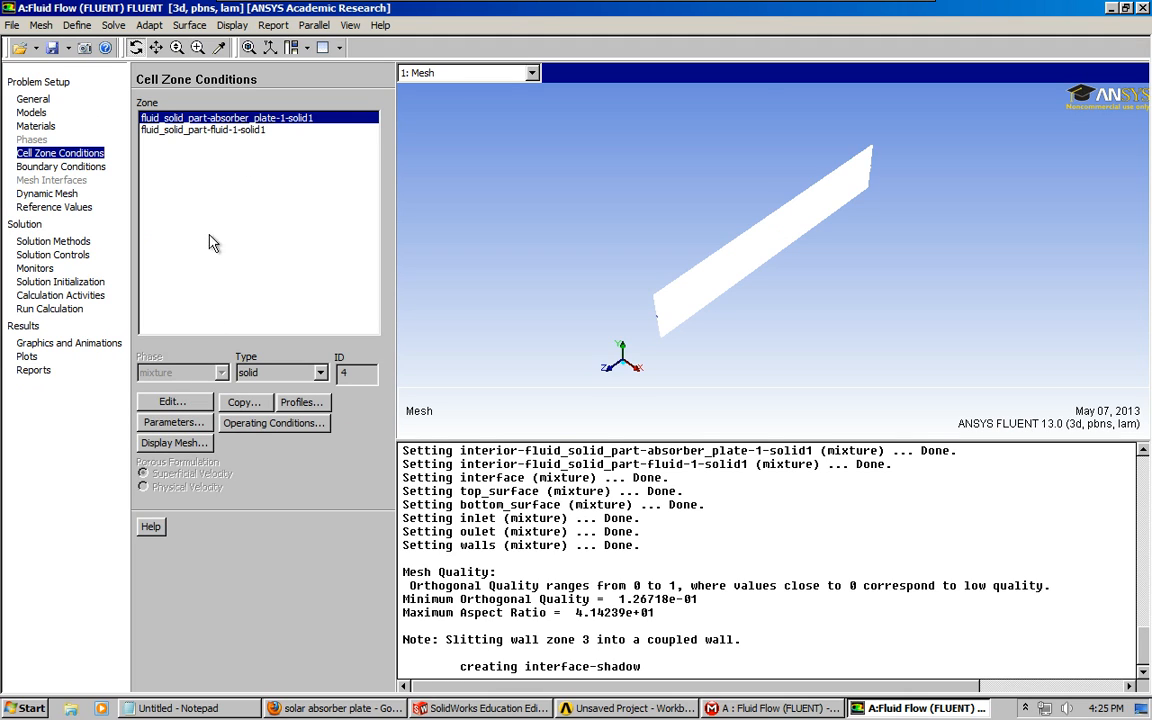
Keep the fluid zone as water-liquid and turn off Porous Zone treatment
click(204, 130)
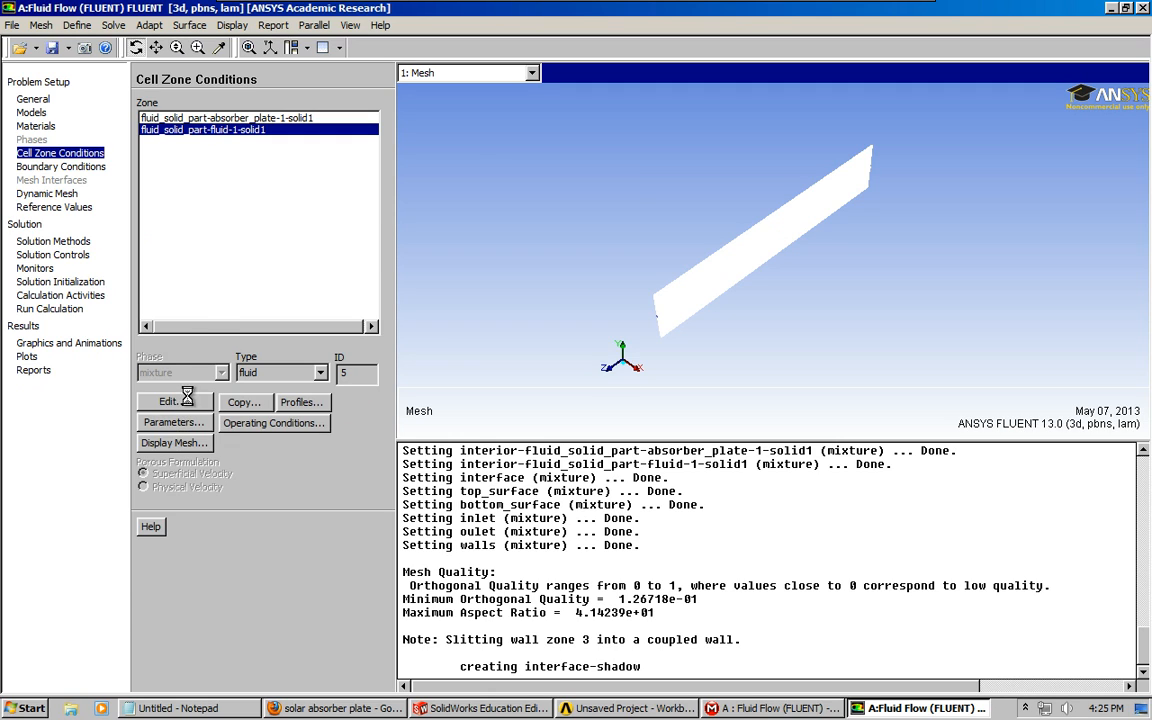
click(168, 400)
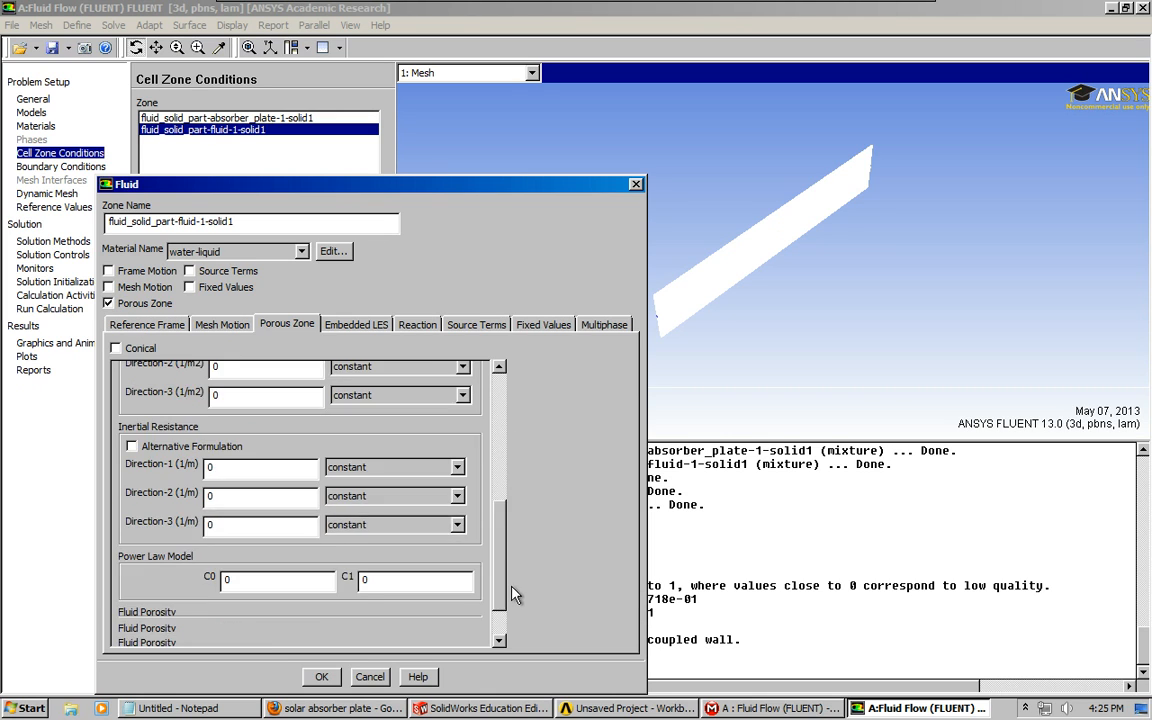
scroll(down, 3)
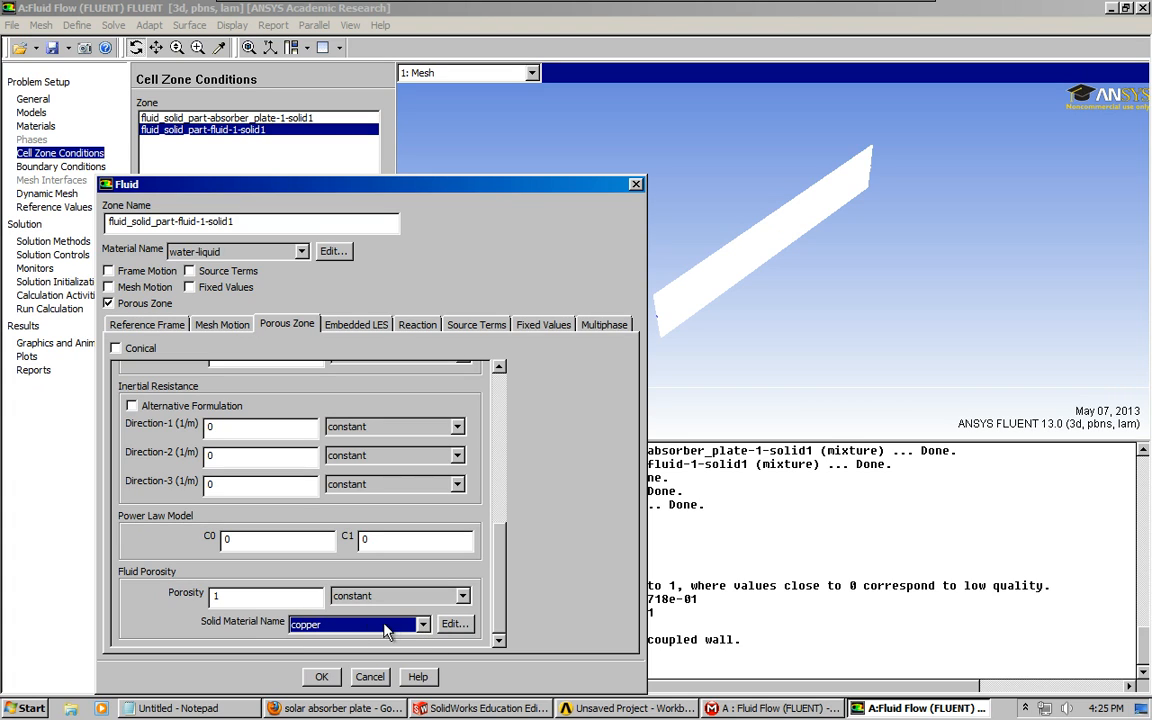
mouse_move(108, 310)
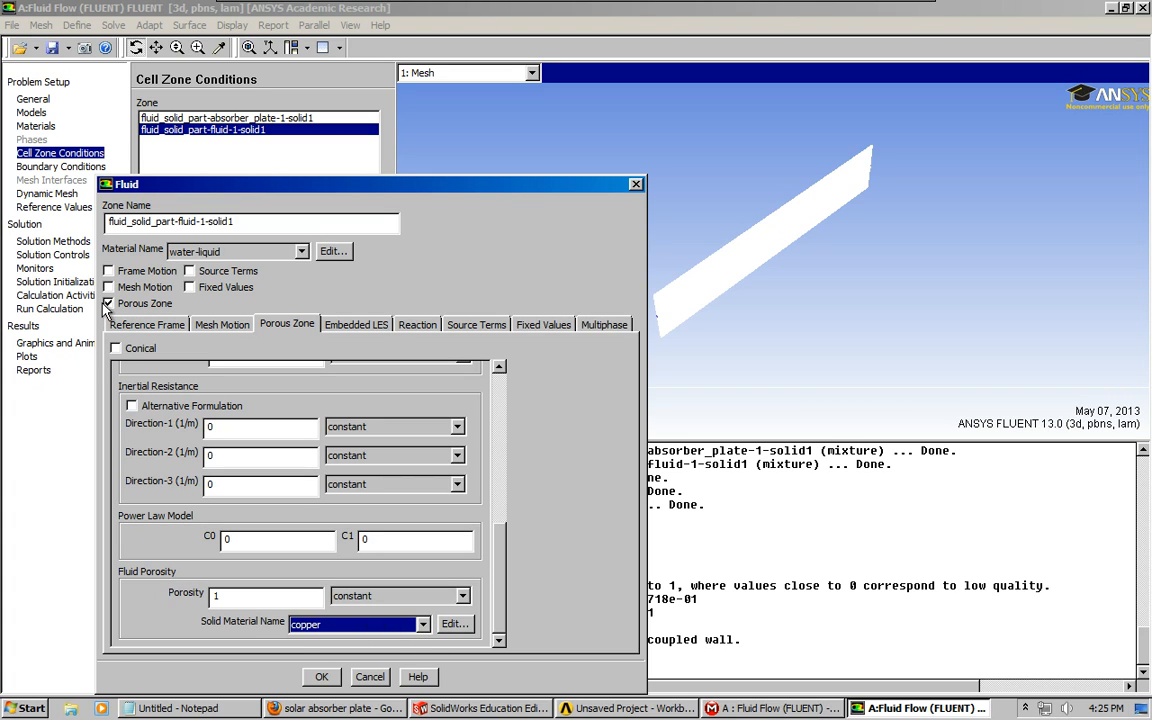
click(108, 304)
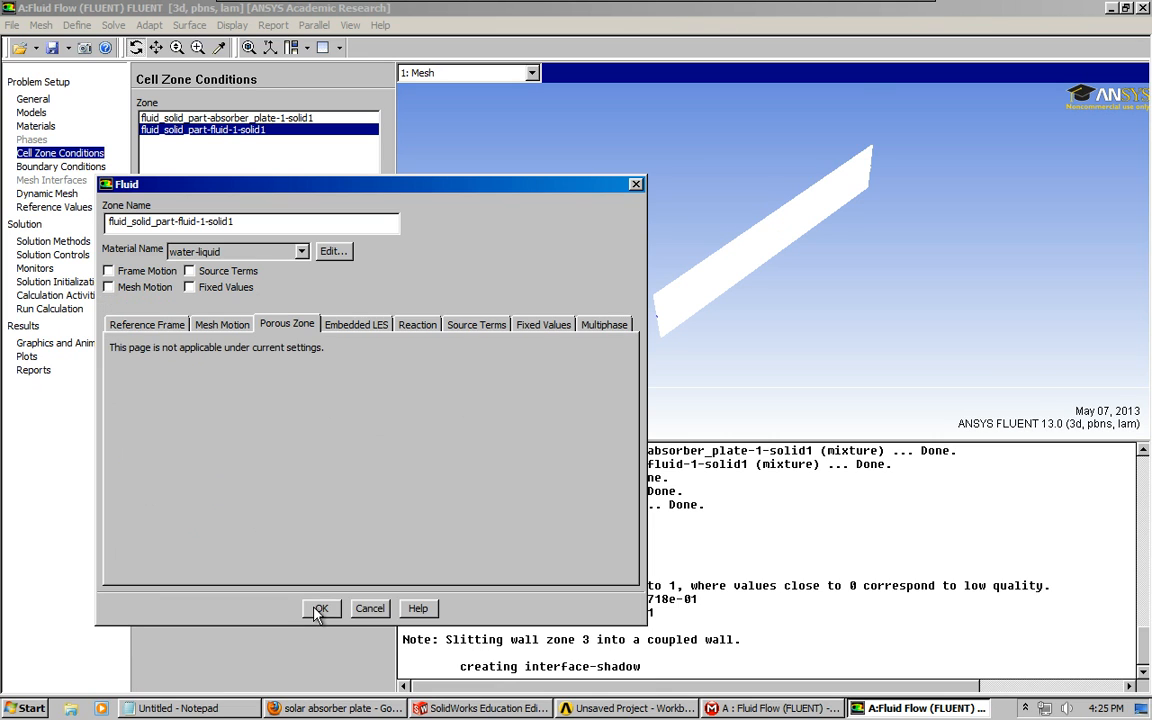
click(320, 608)
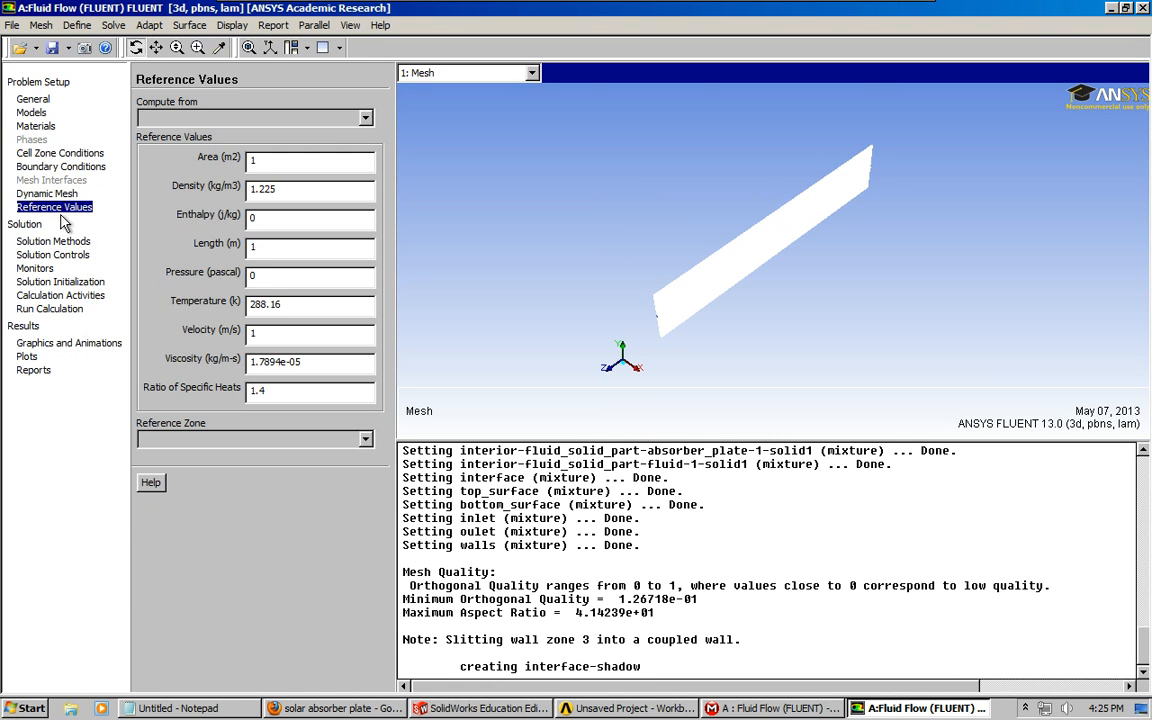
Review Solution Methods, Controls and Monitors, ending on Solution Initialization at 300 K
click(52, 240)
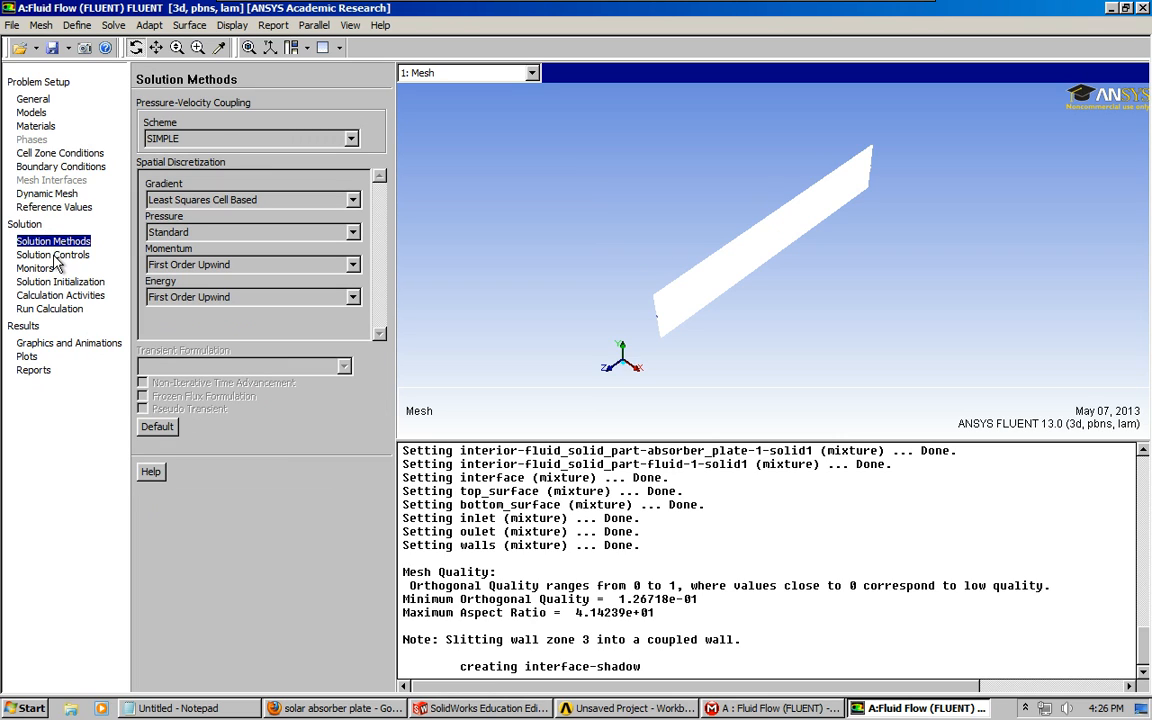
click(52, 254)
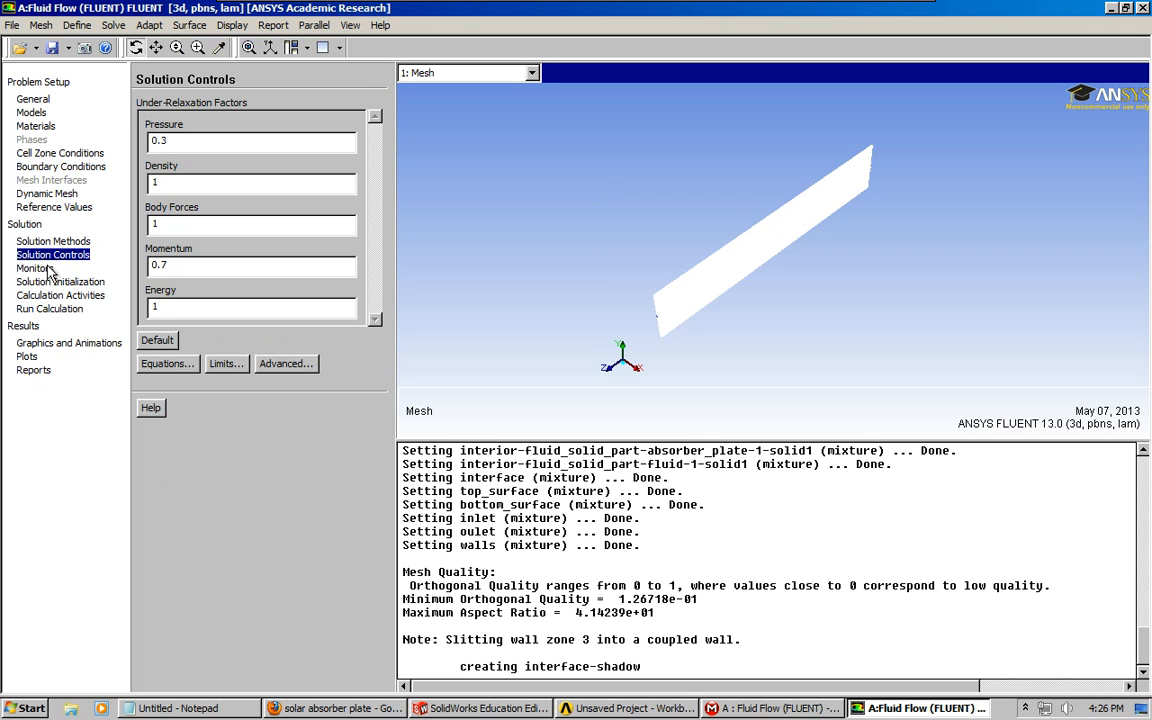
click(36, 268)
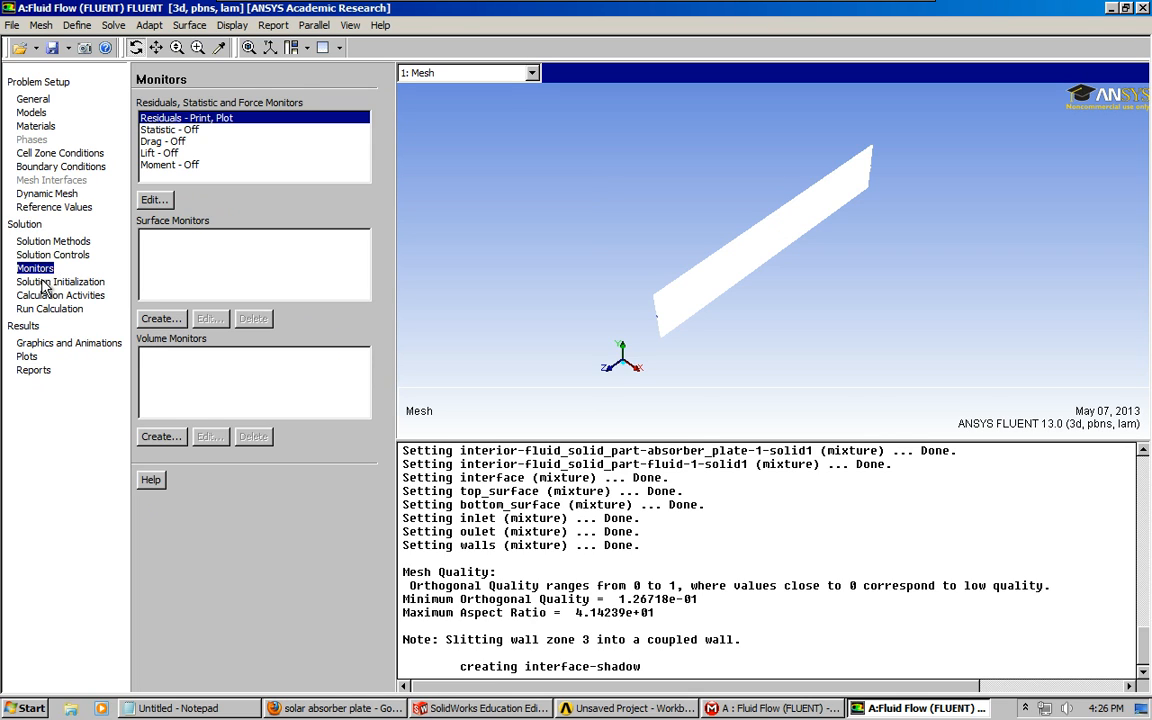
click(60, 280)
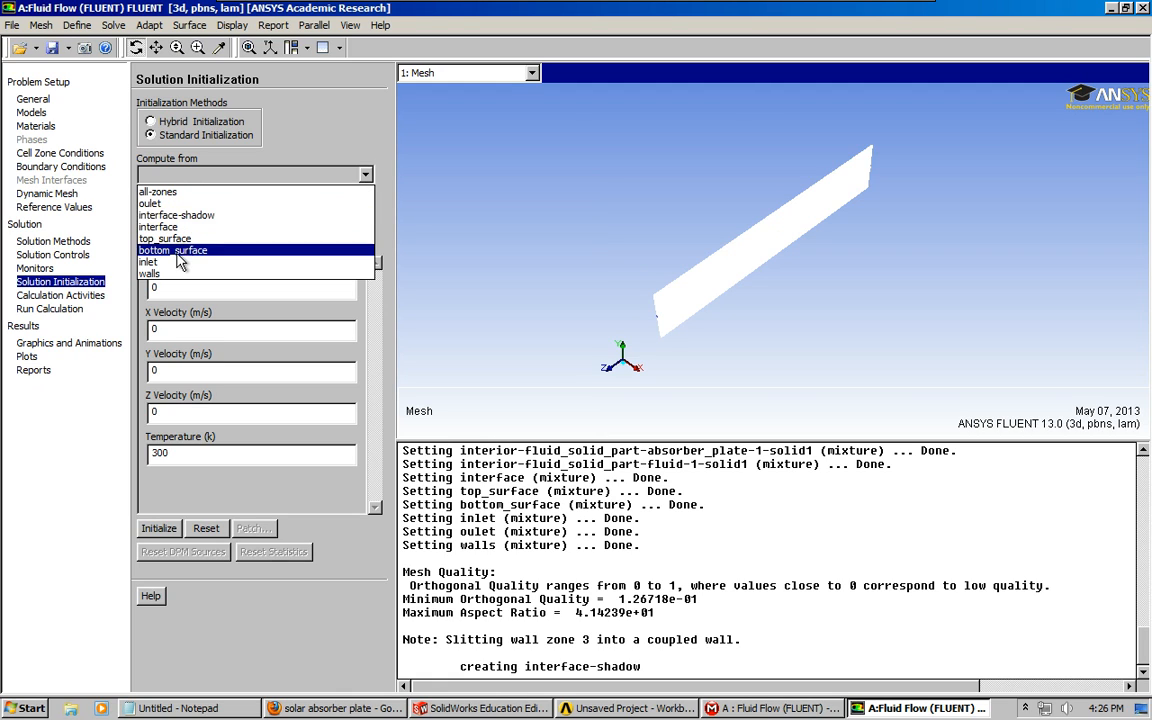
Initialize from top_surface with X velocity 0.0005 m/s, then move to Run Calculation
click(164, 238)
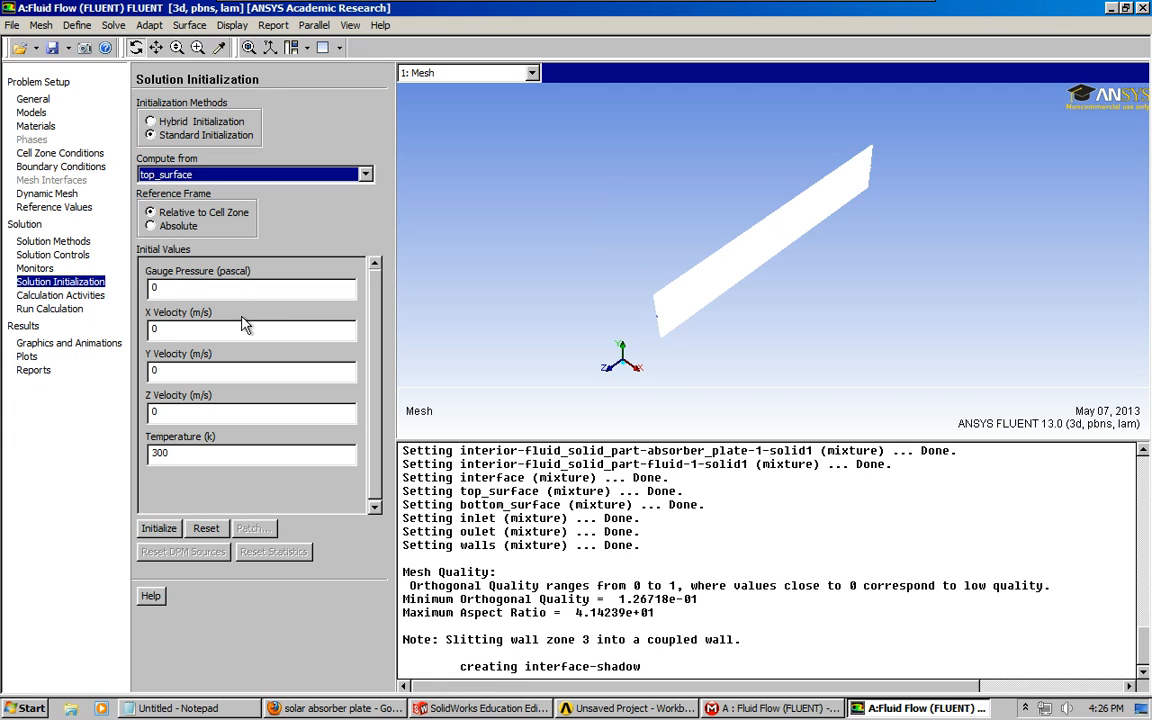
click(250, 328)
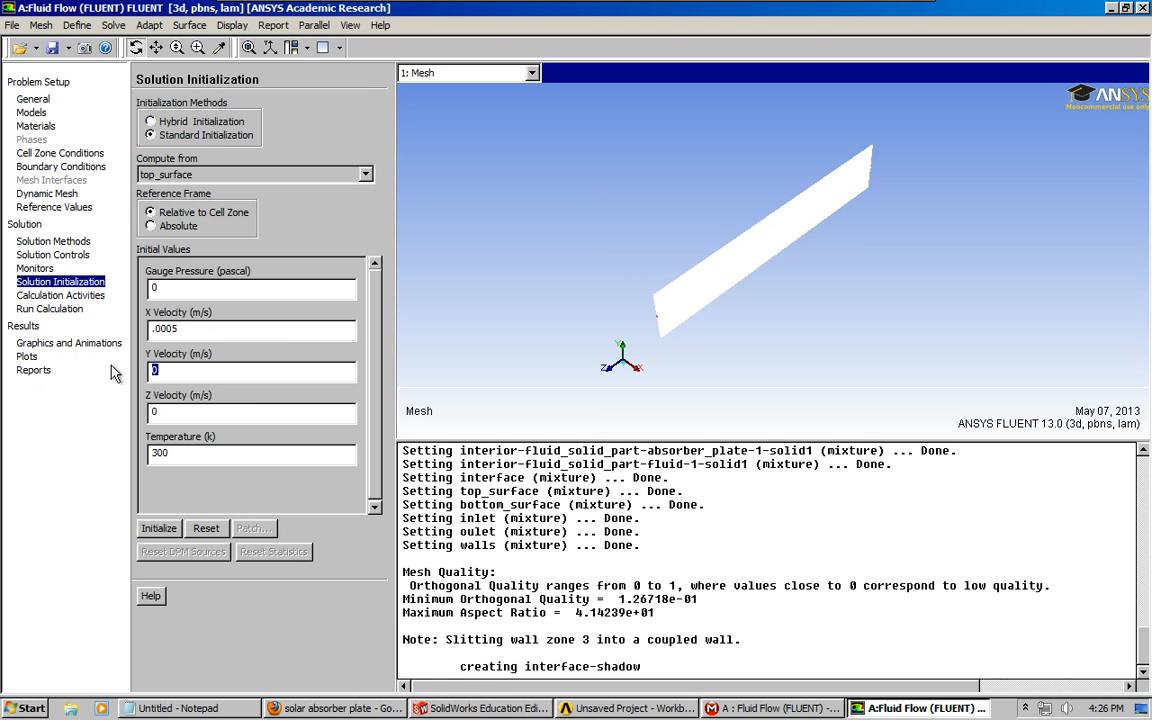
text(.0005)
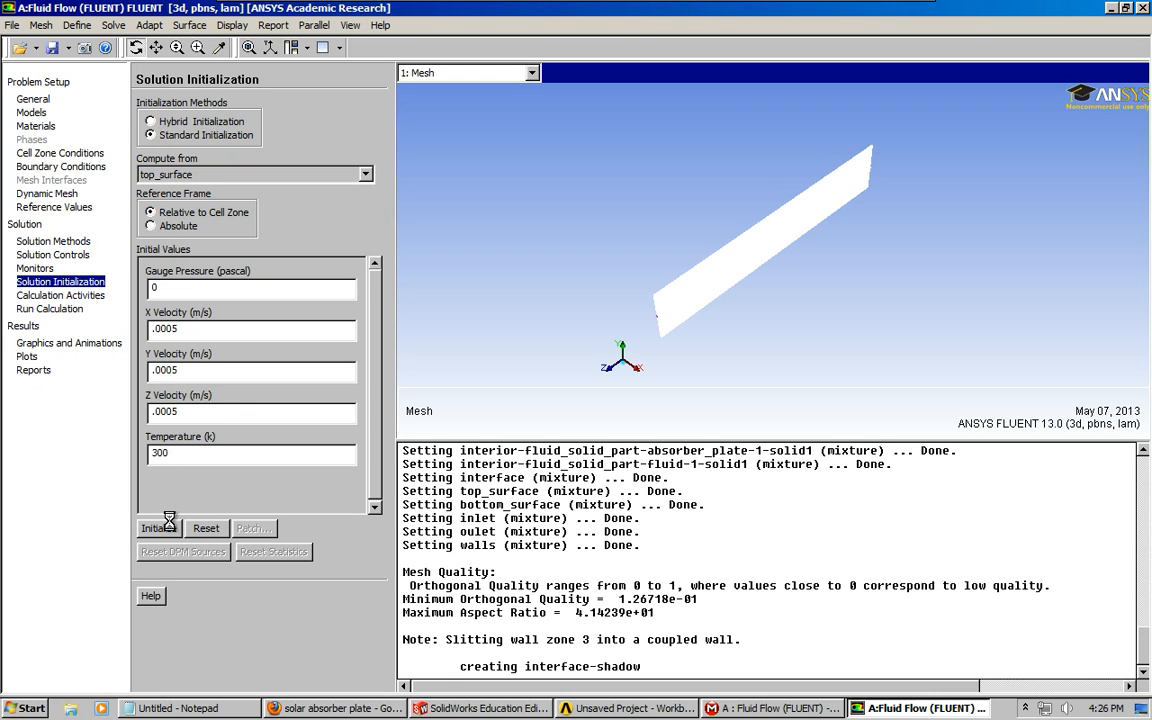
click(160, 528)
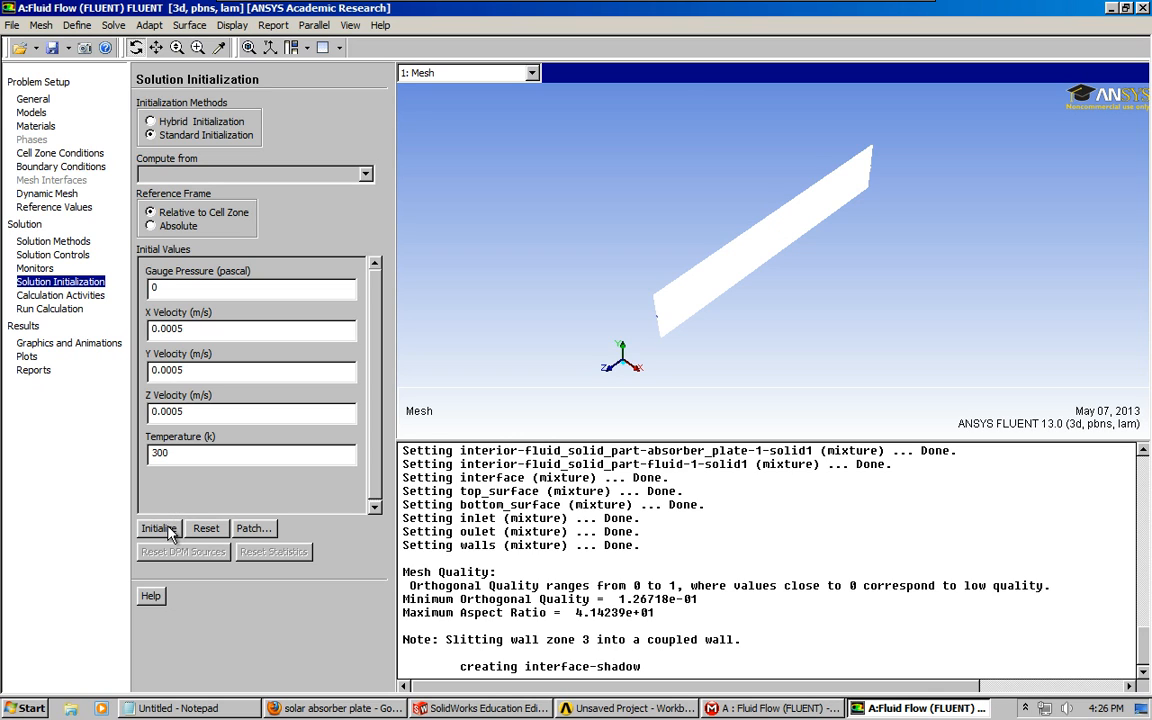
click(158, 528)
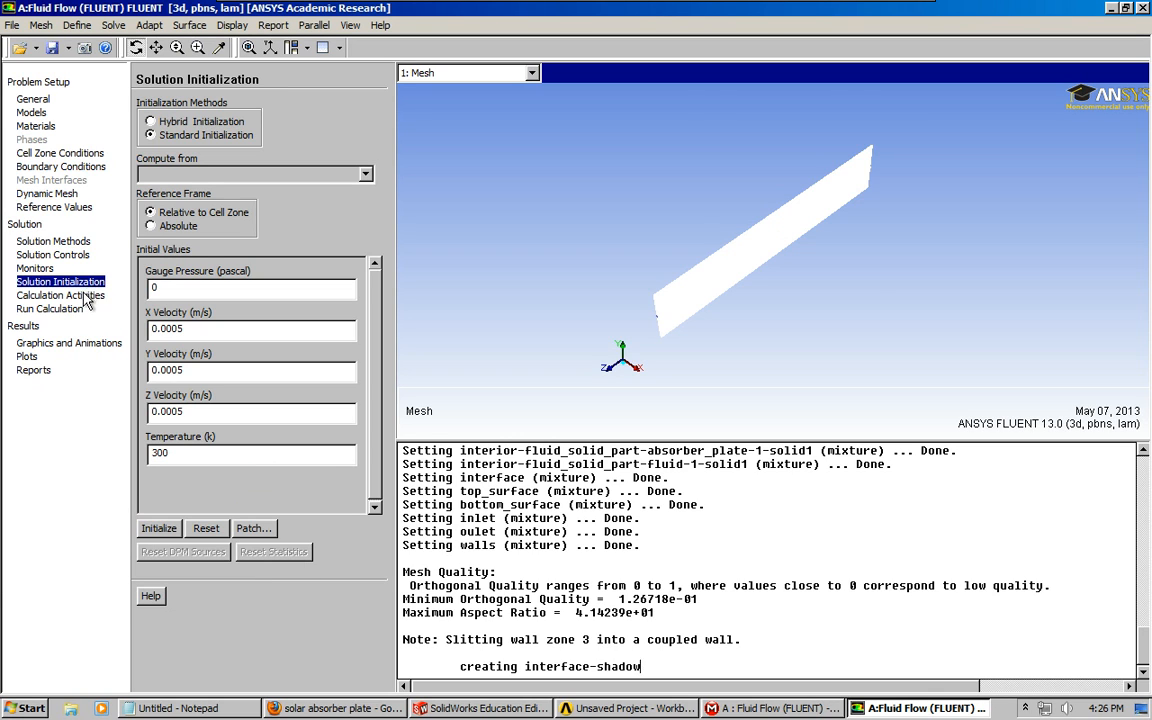
click(50, 308)
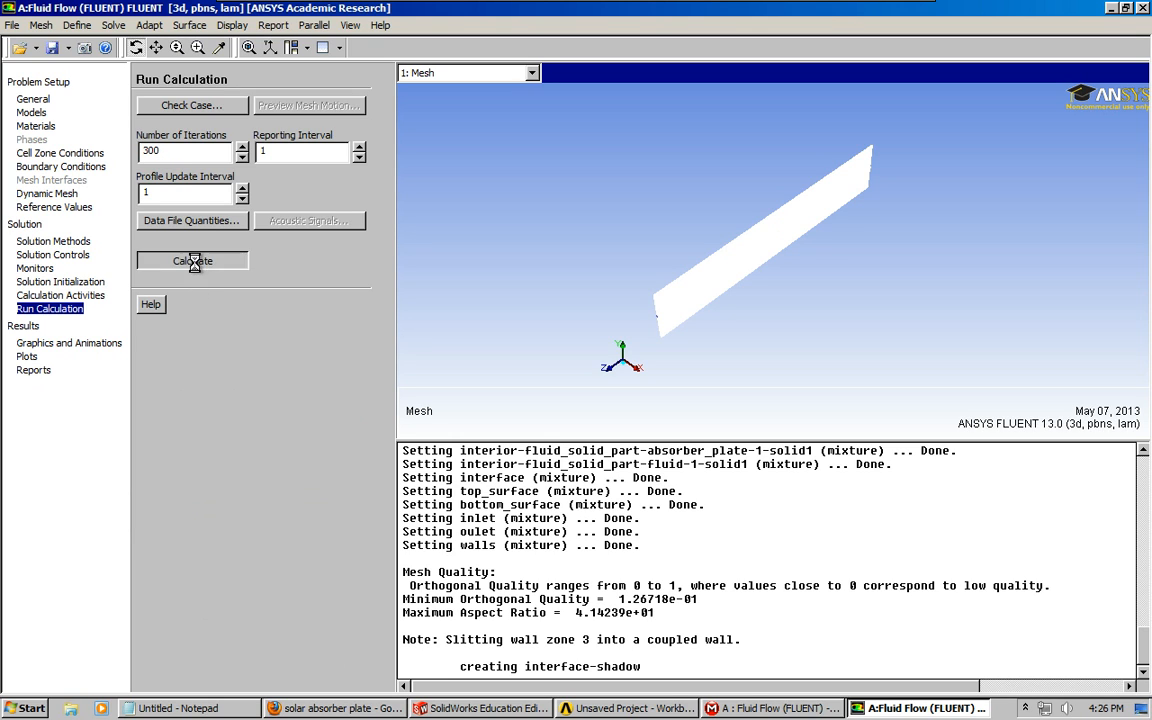
Calculate with a 300-iteration limit, converging at iteration 39, and acknowledge completion
click(192, 260)
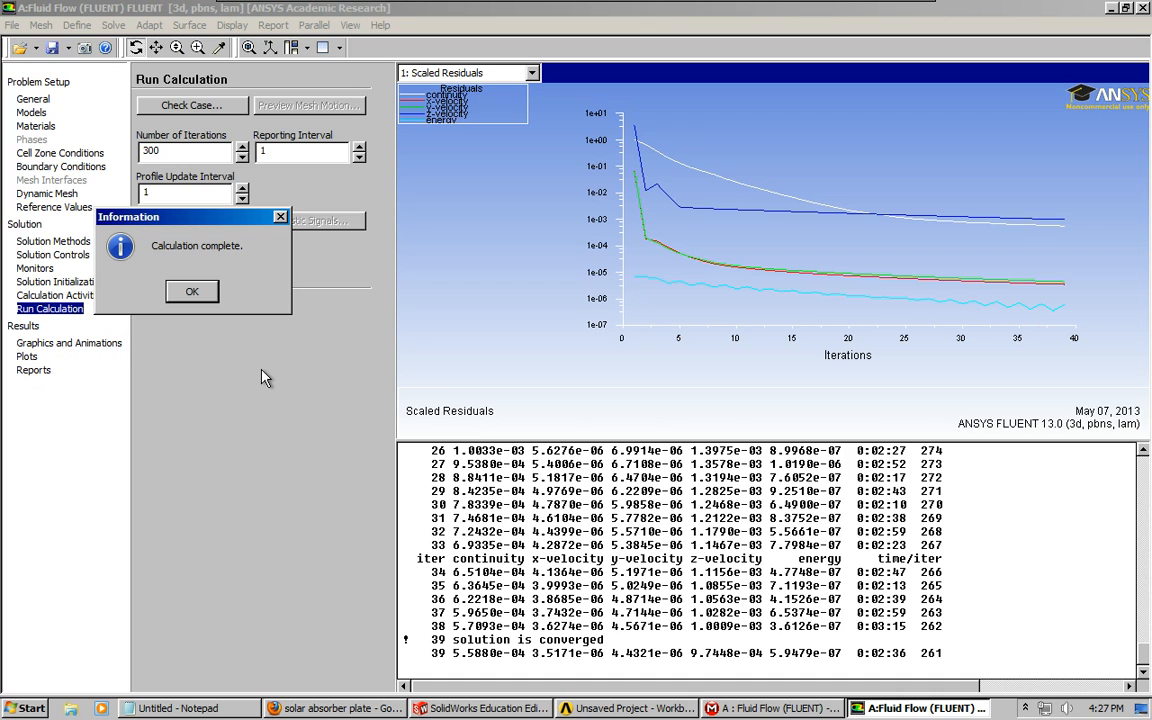
mouse_move(276, 424)
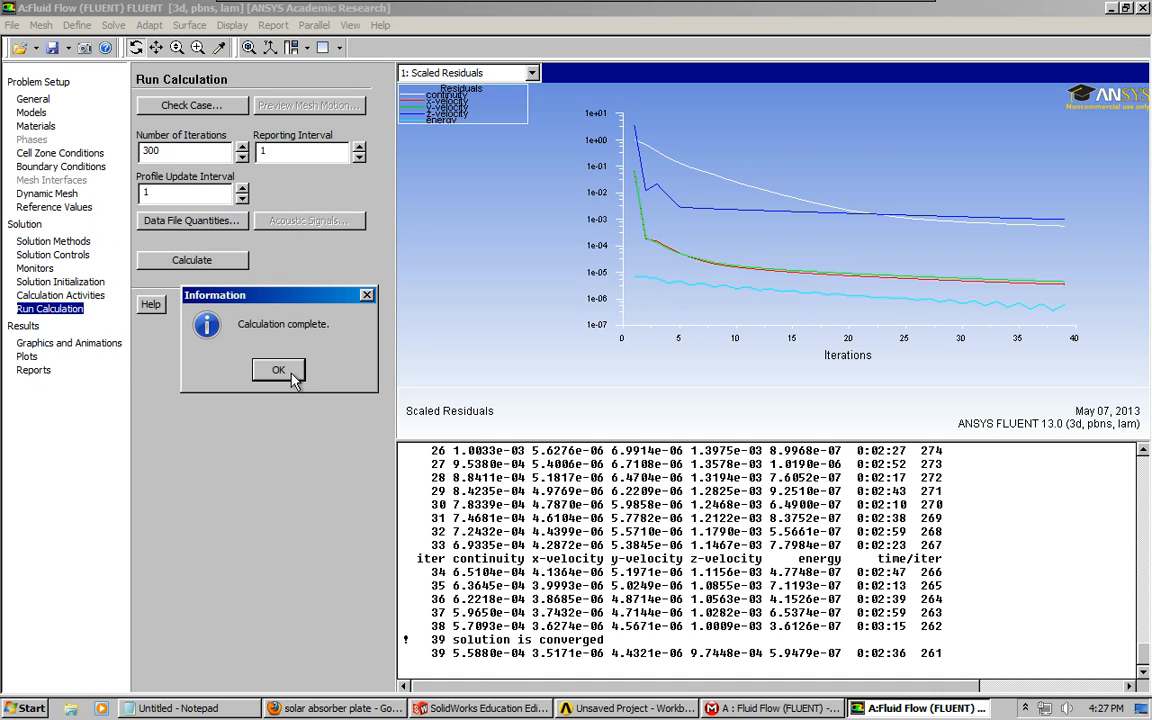
click(278, 370)
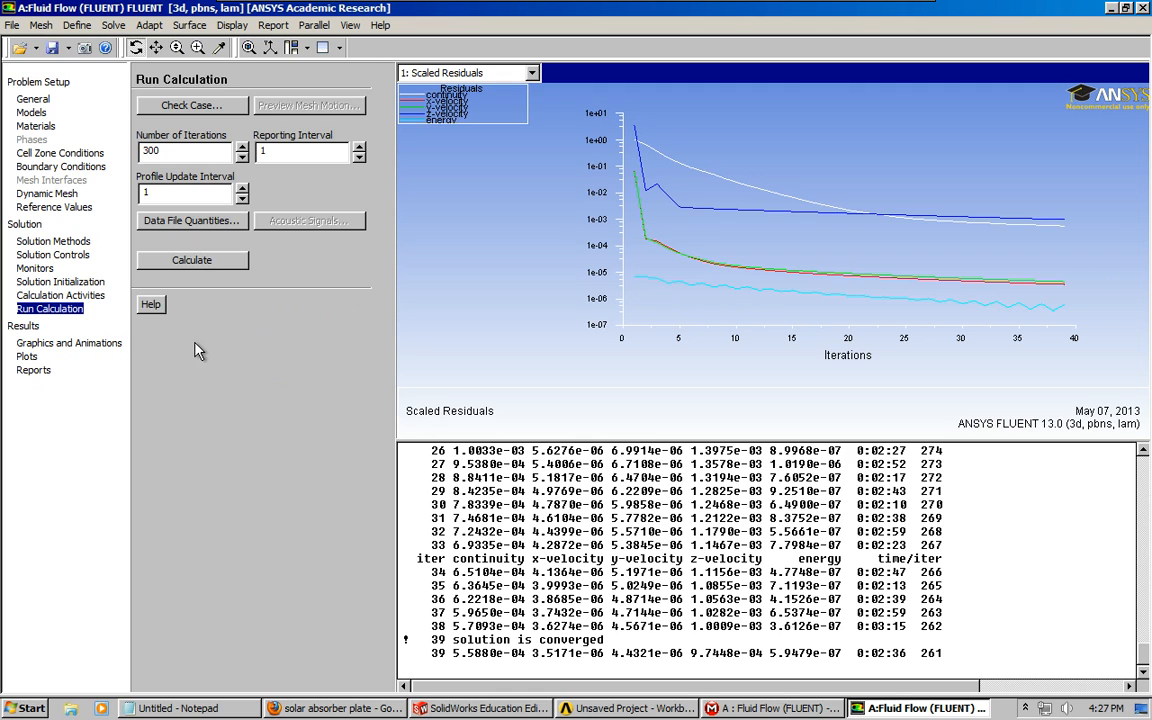
Set up a filled contour plot of static temperature in Graphics and Animations
click(68, 342)
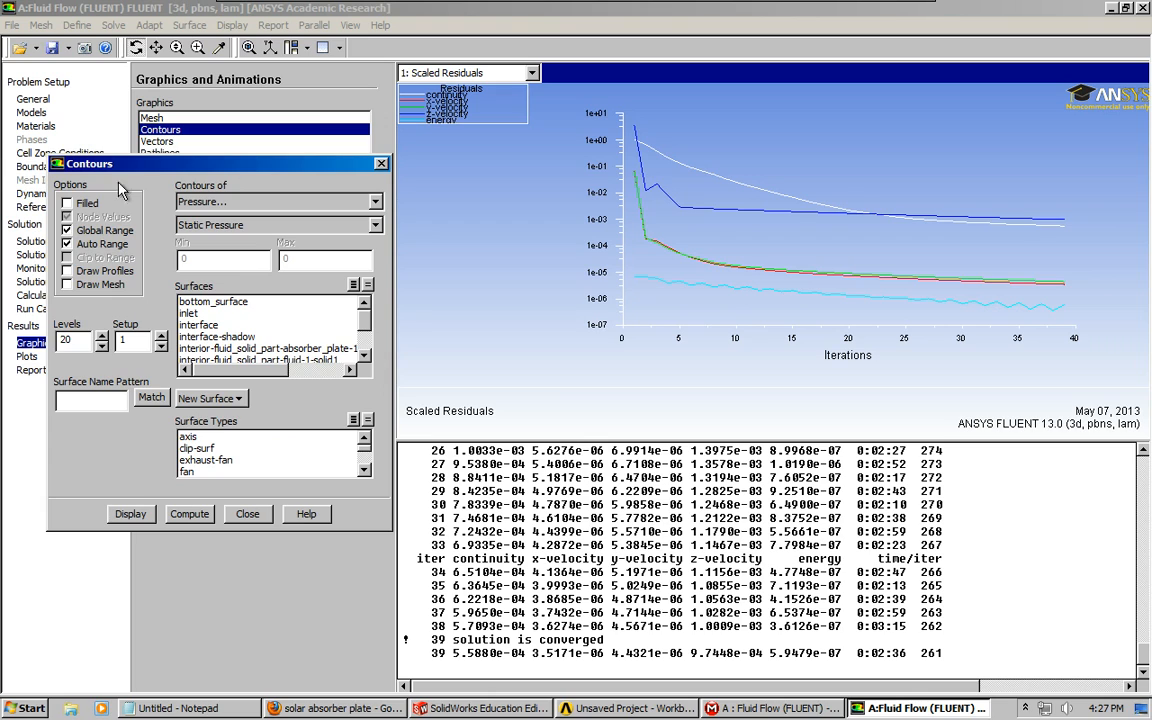
click(376, 200)
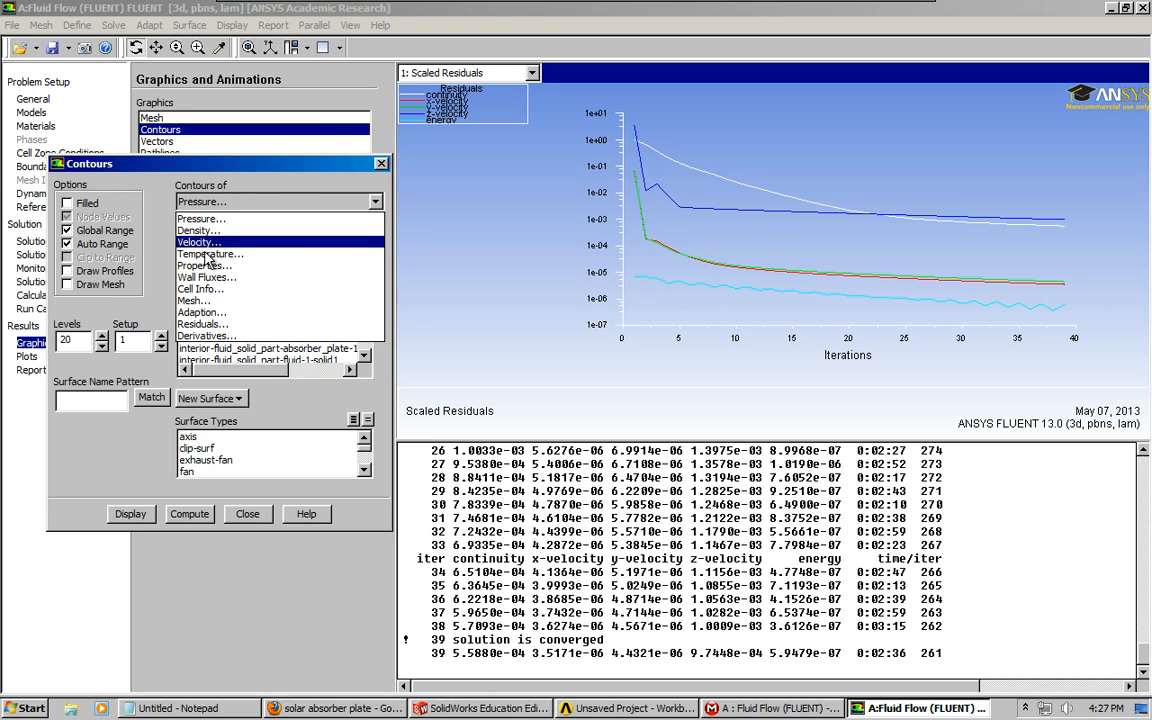
click(210, 252)
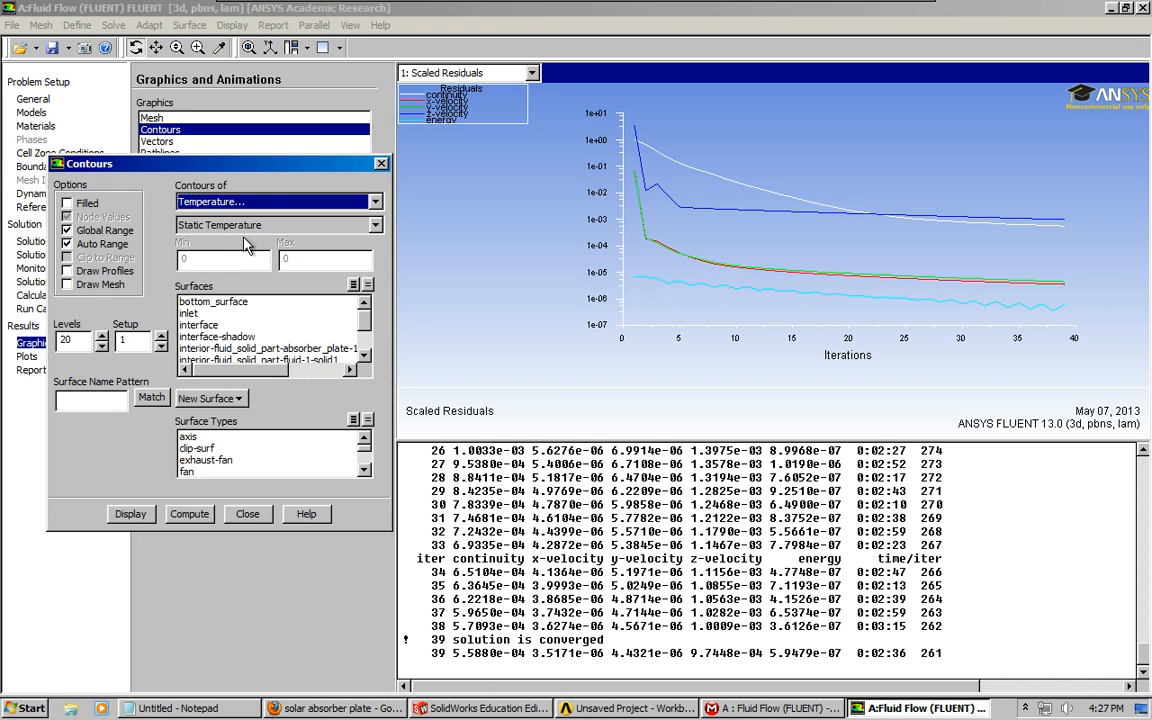
click(68, 216)
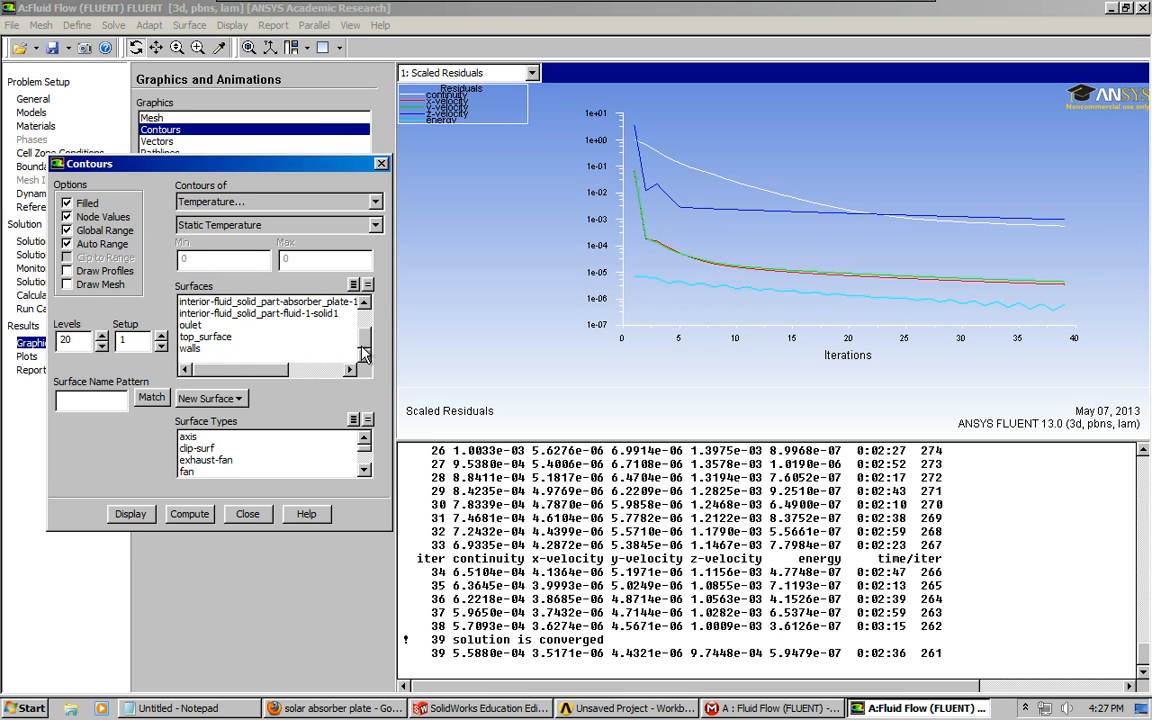
click(210, 398)
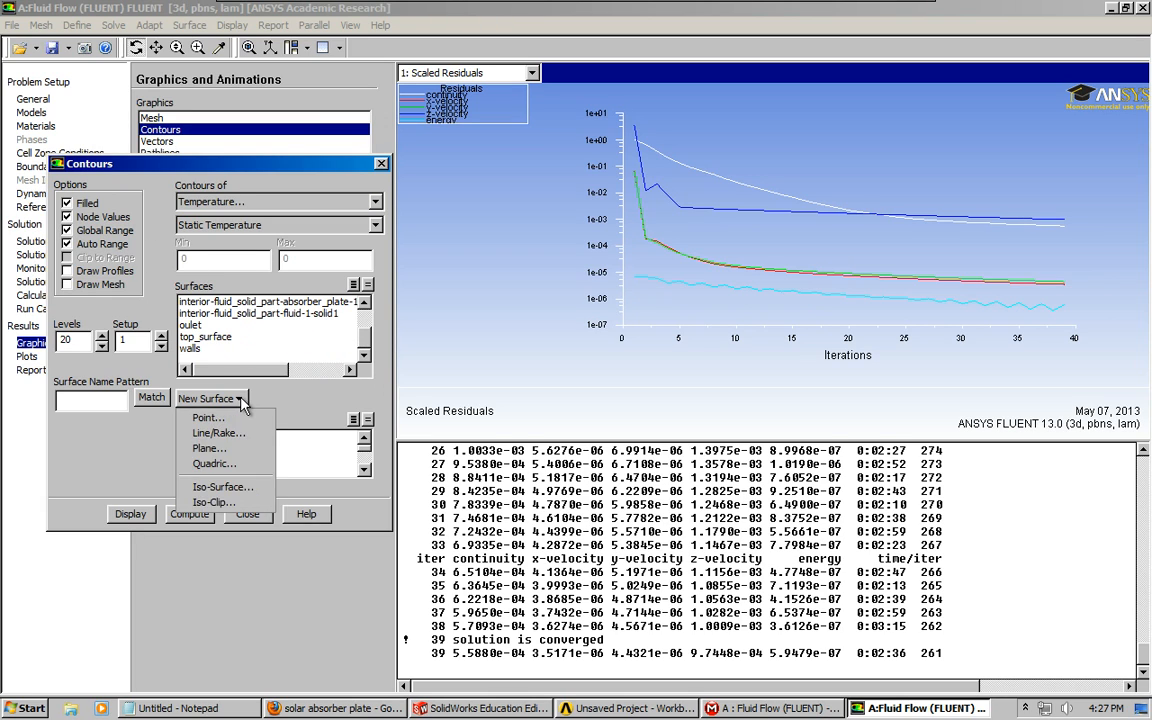
click(208, 448)
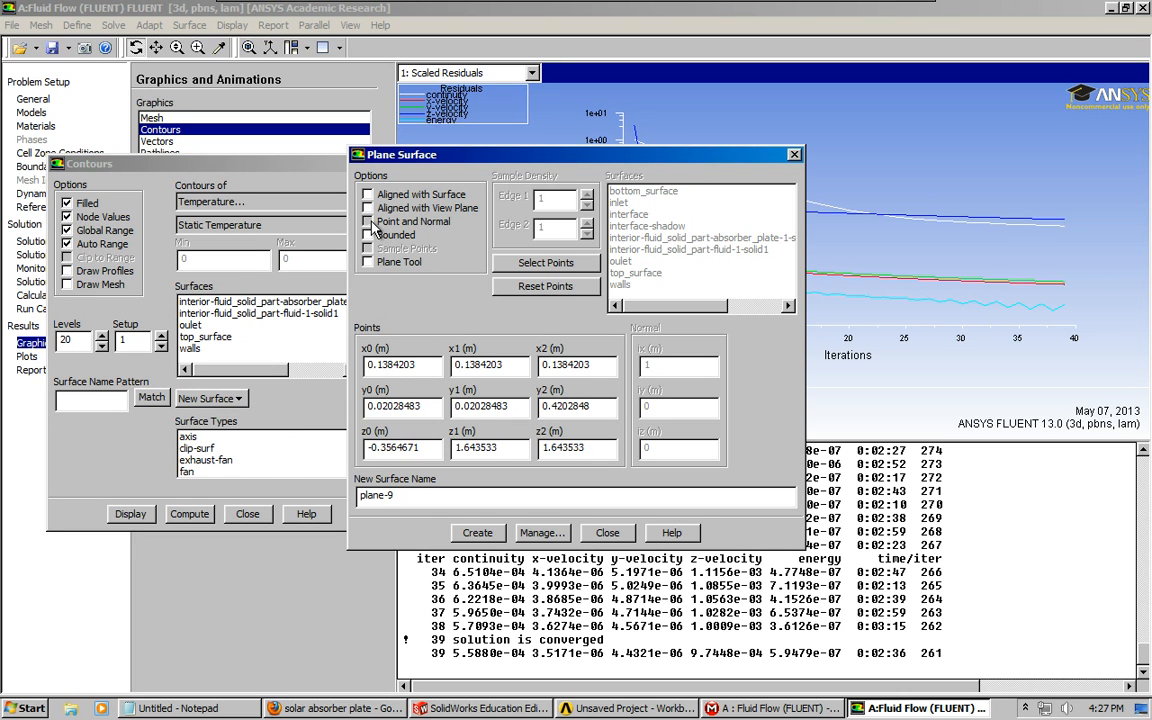
click(368, 220)
text(0)
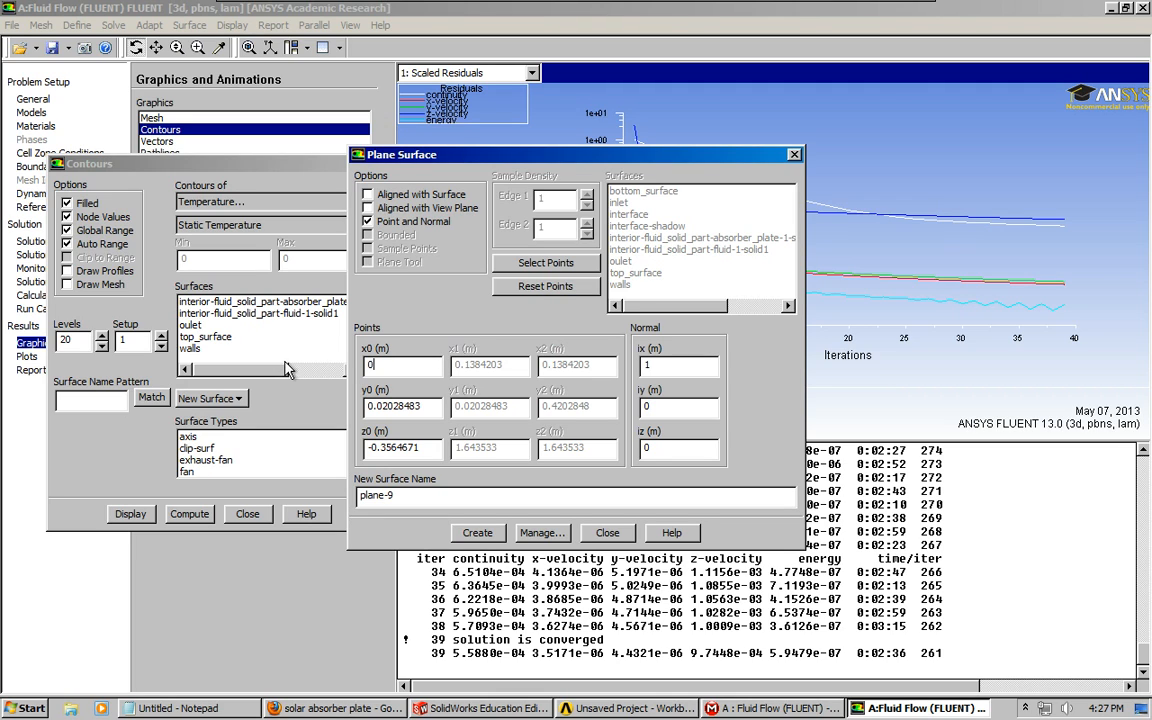
triple_click(404, 406)
text(0)
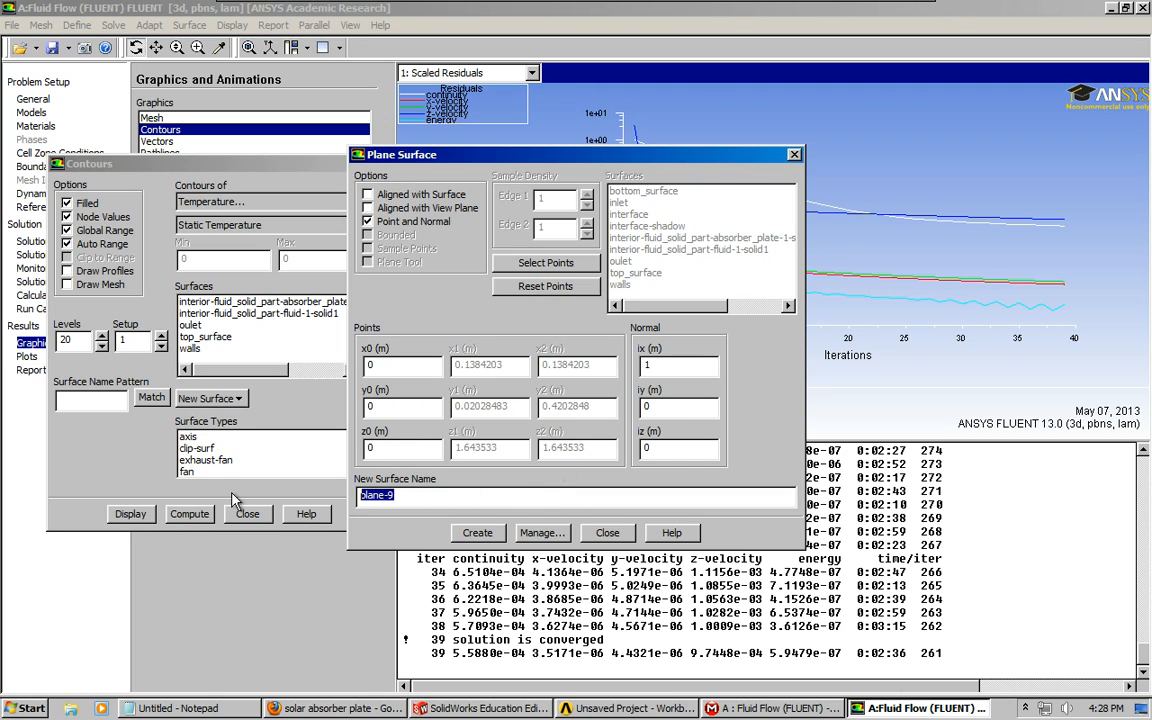
text(norm-x)
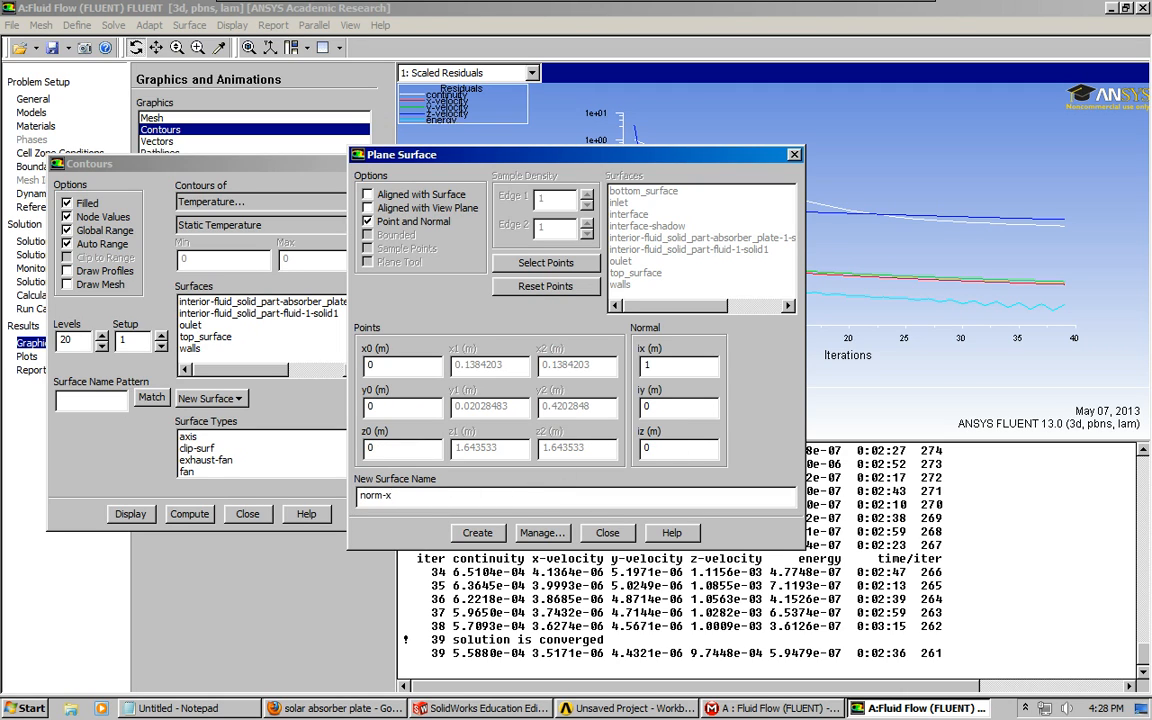
click(476, 532)
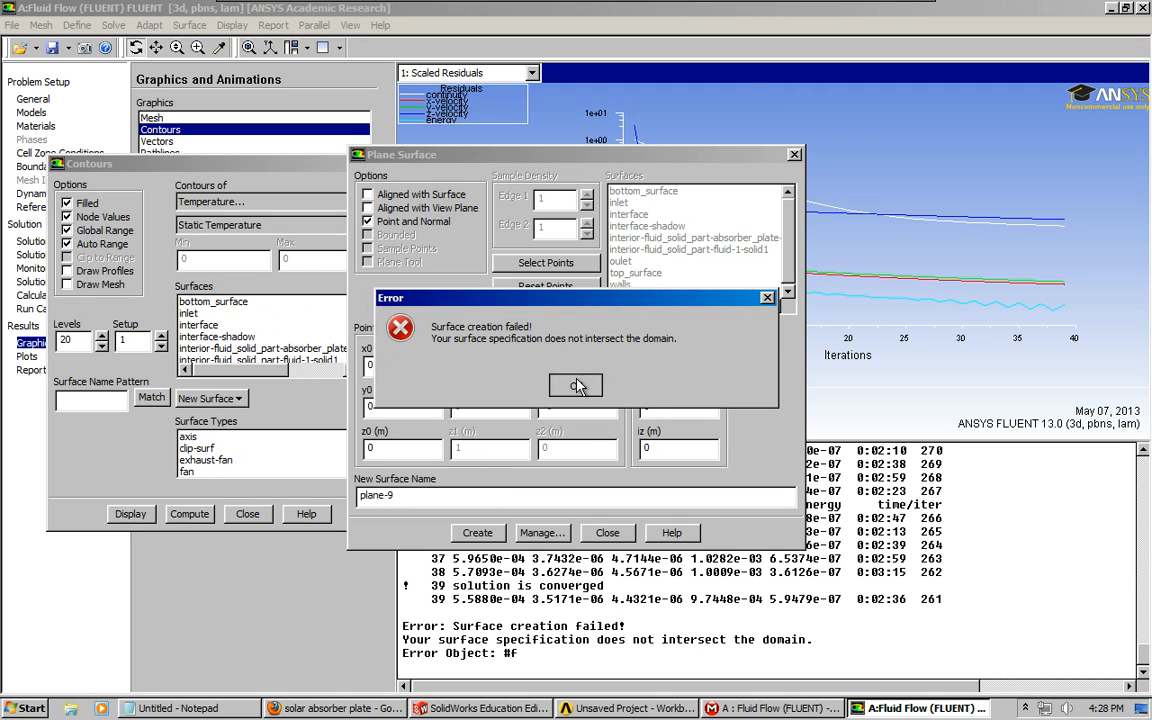
click(576, 386)
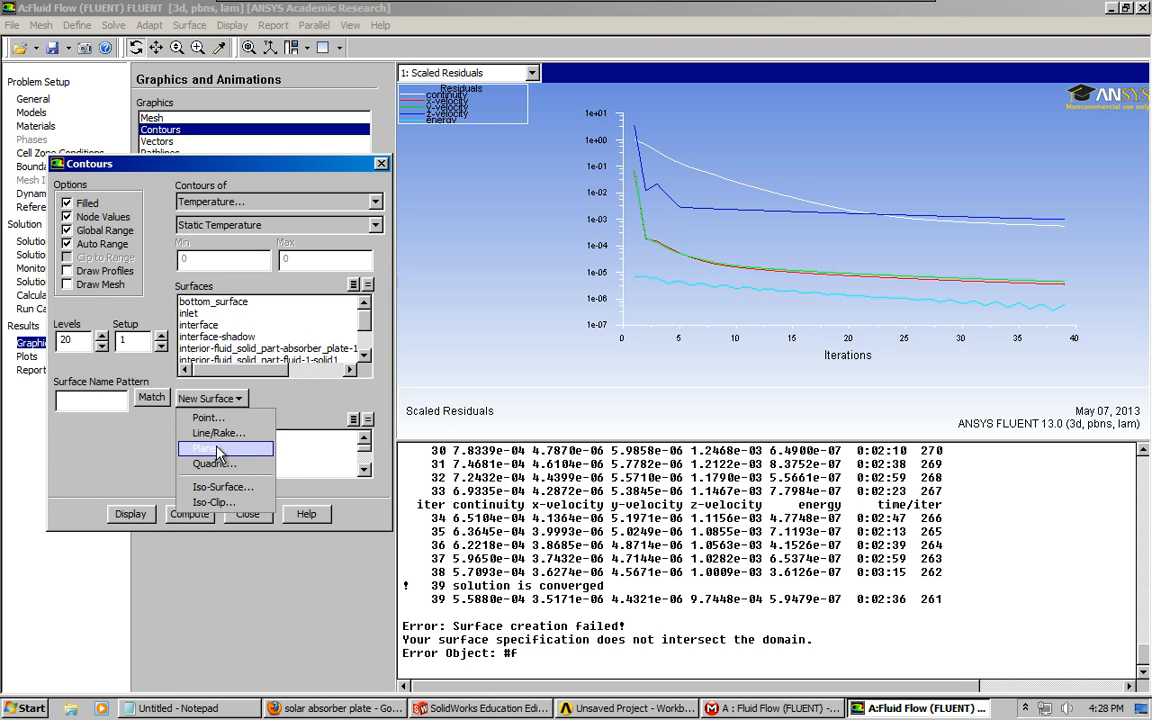
click(204, 448)
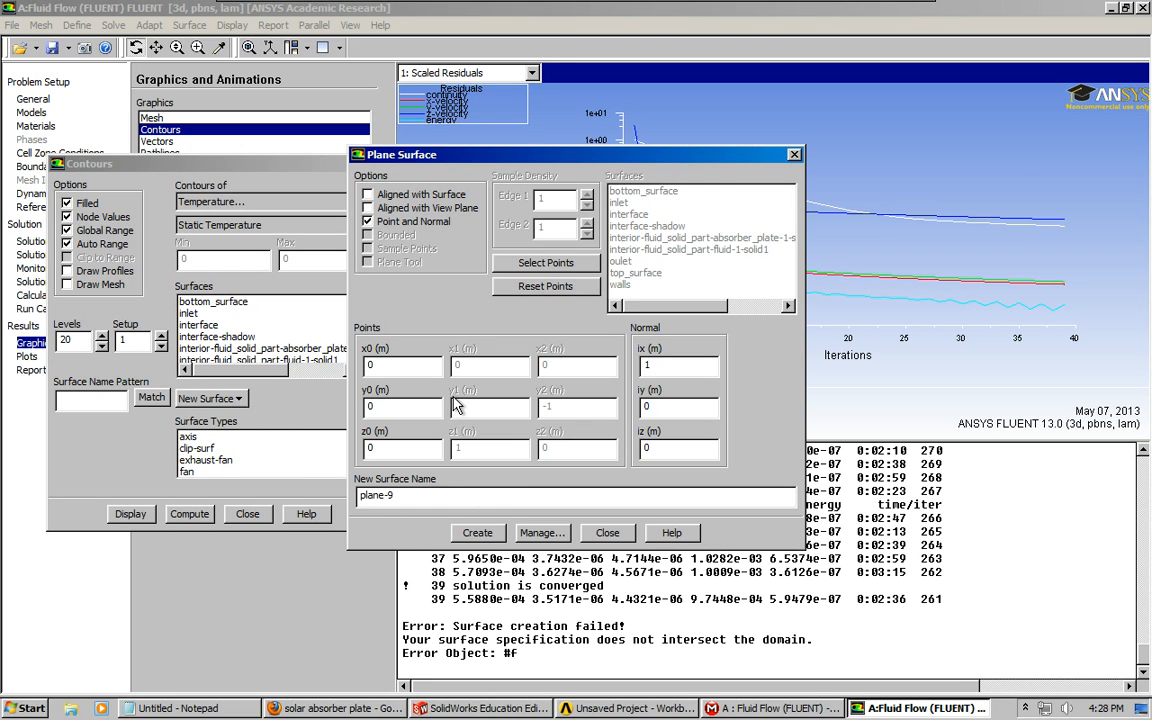
click(608, 532)
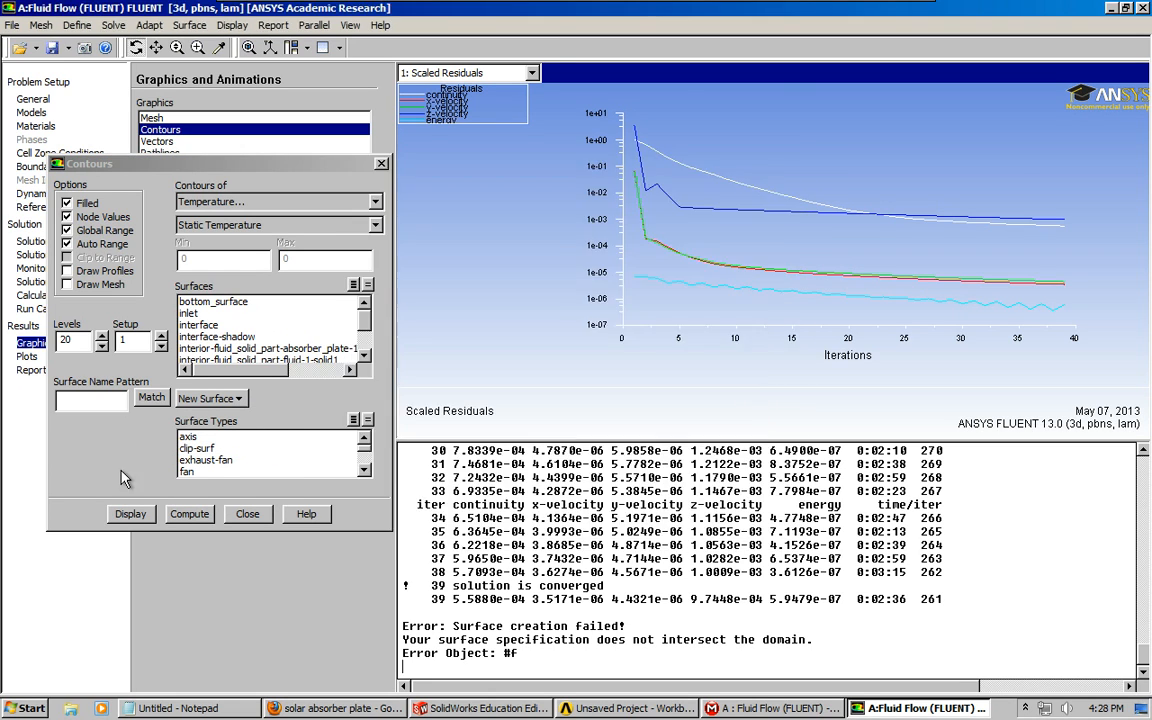
click(12, 24)
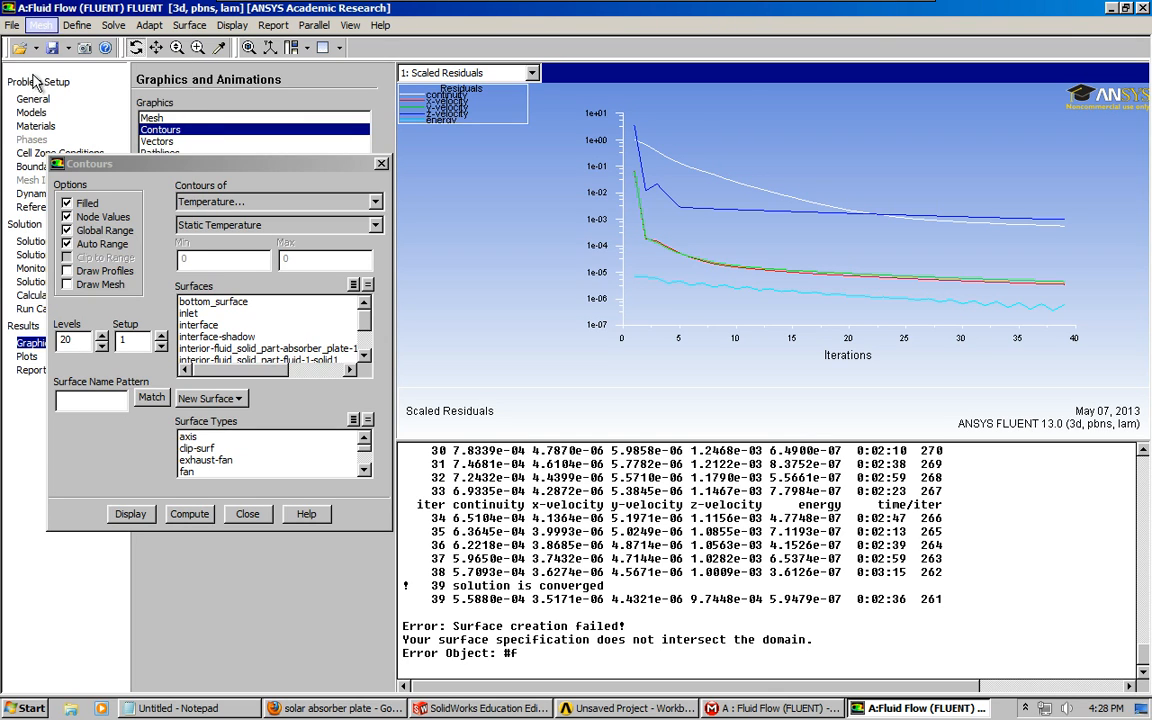
Check the mesh domain extents in metres via Scale Mesh without rescaling
click(32, 98)
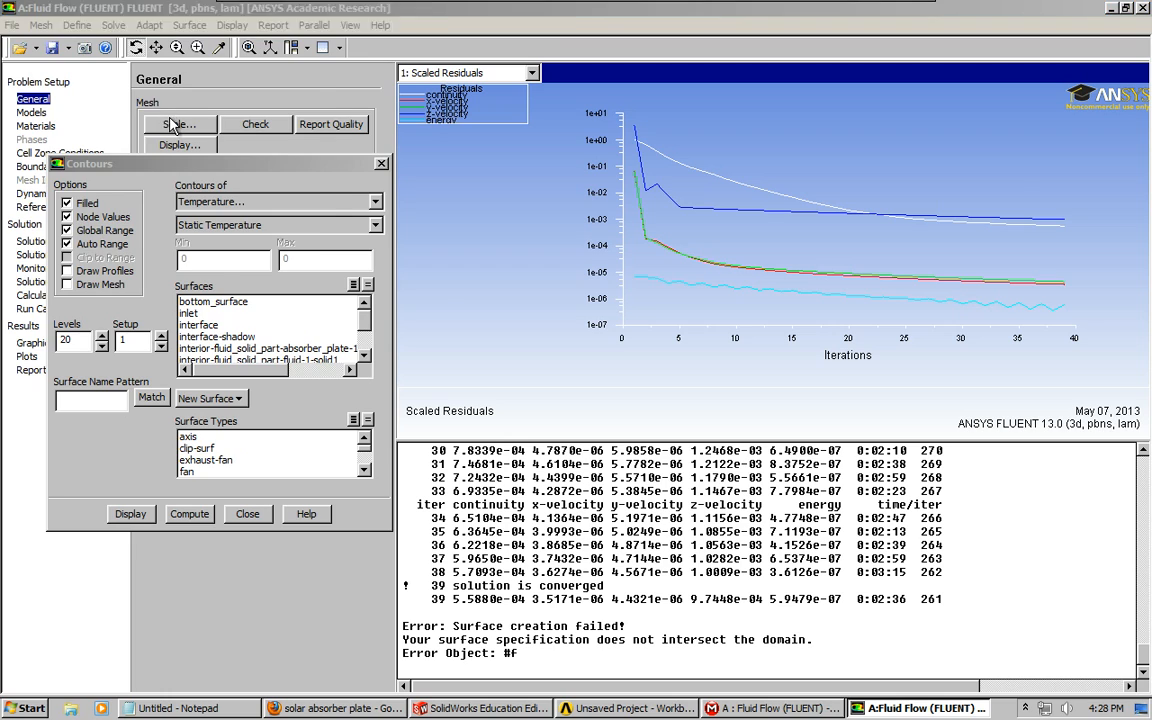
click(180, 124)
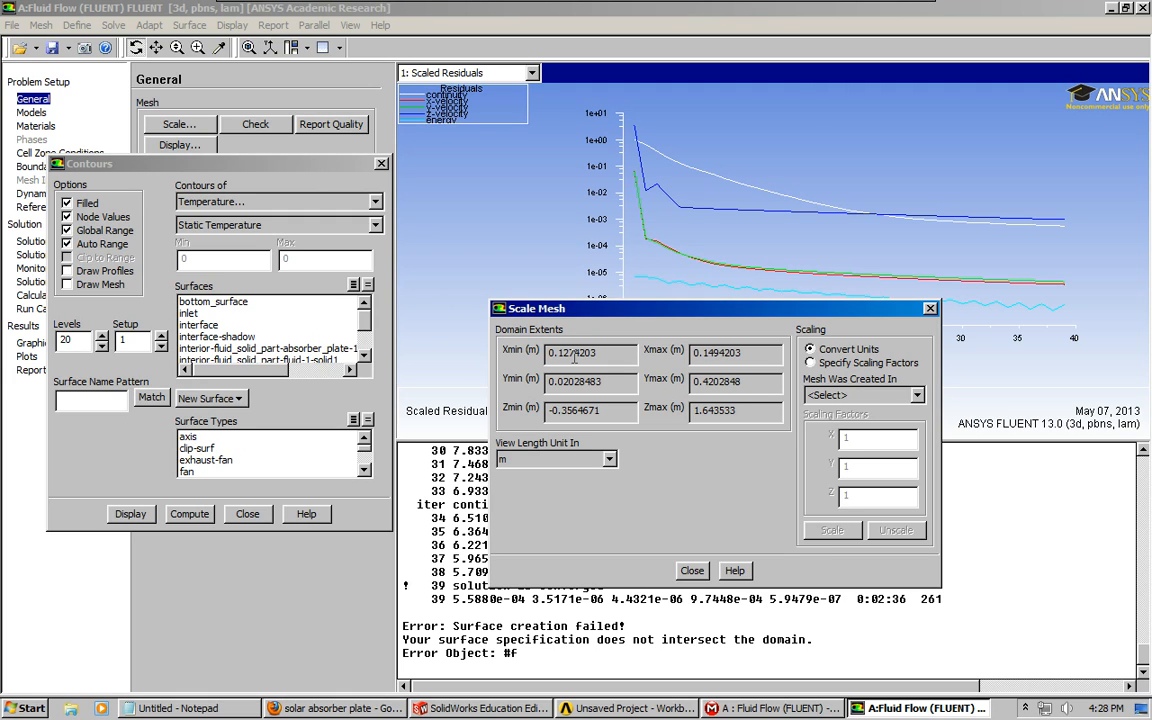
mouse_move(676, 370)
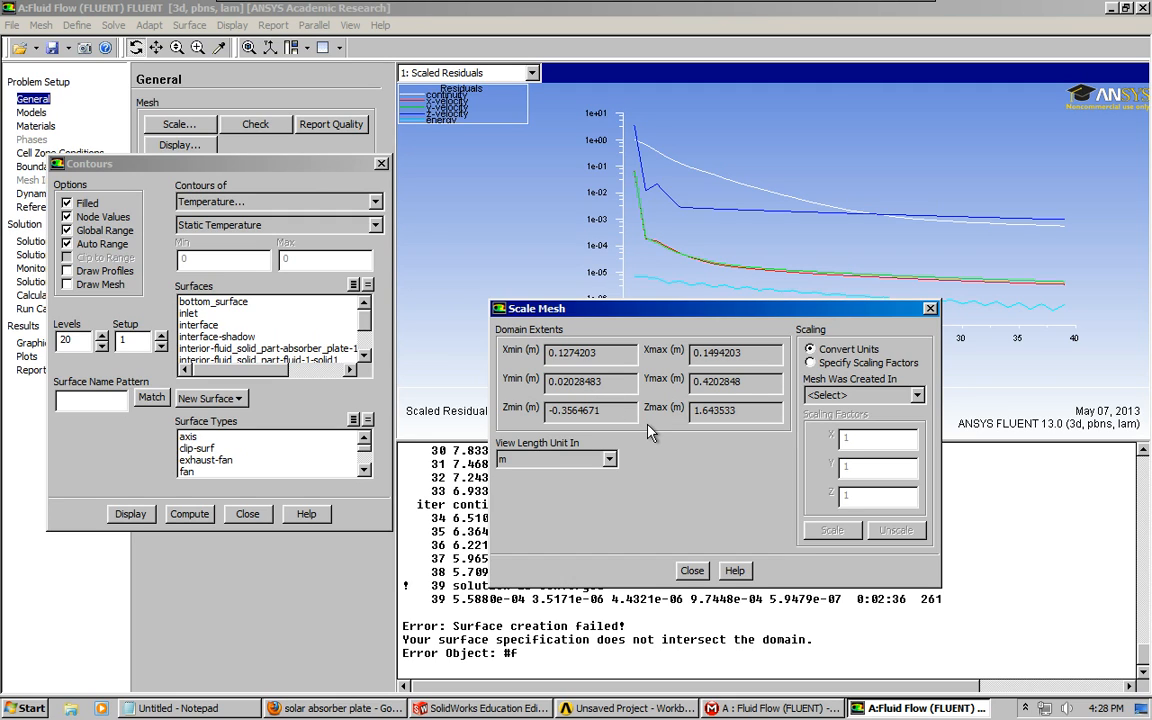
mouse_move(640, 444)
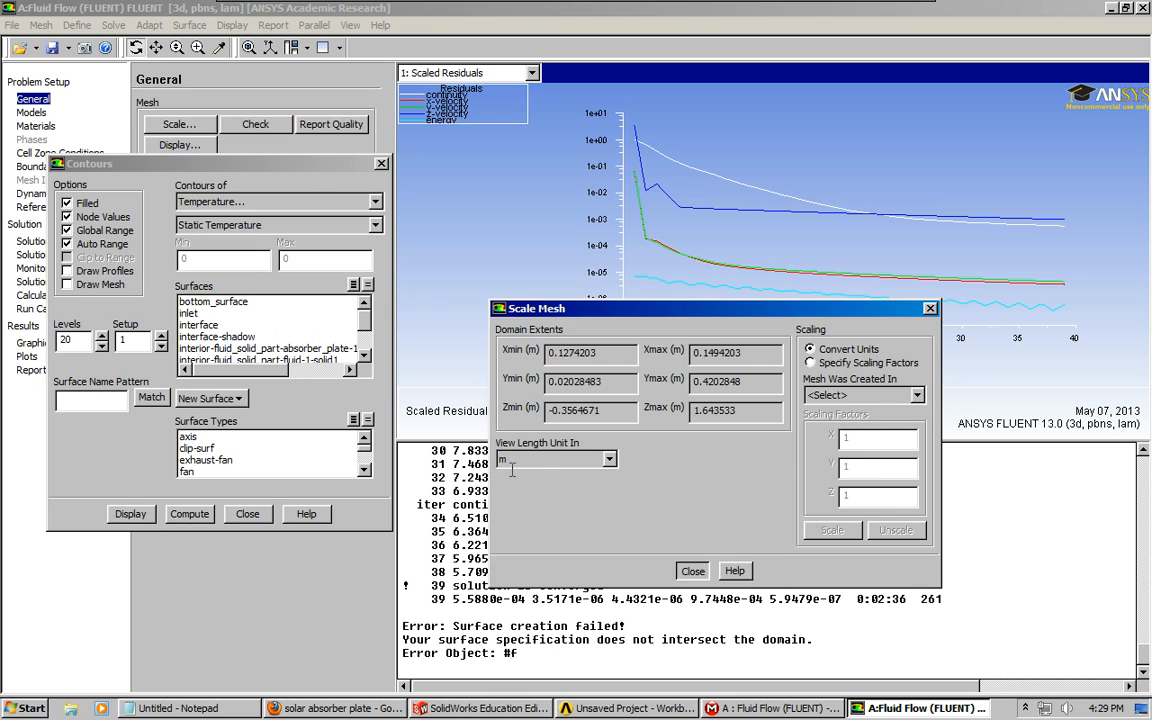
click(692, 572)
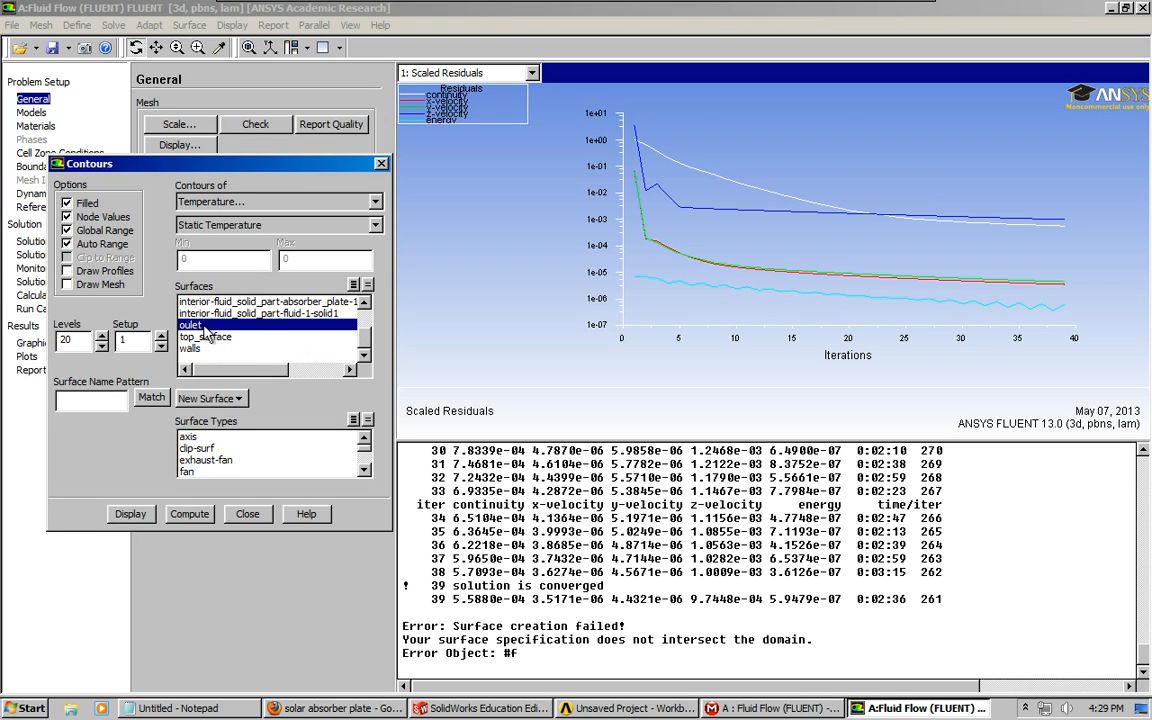
Display static temperature contours on top_surface, spanning roughly 293 to 311 K
click(204, 336)
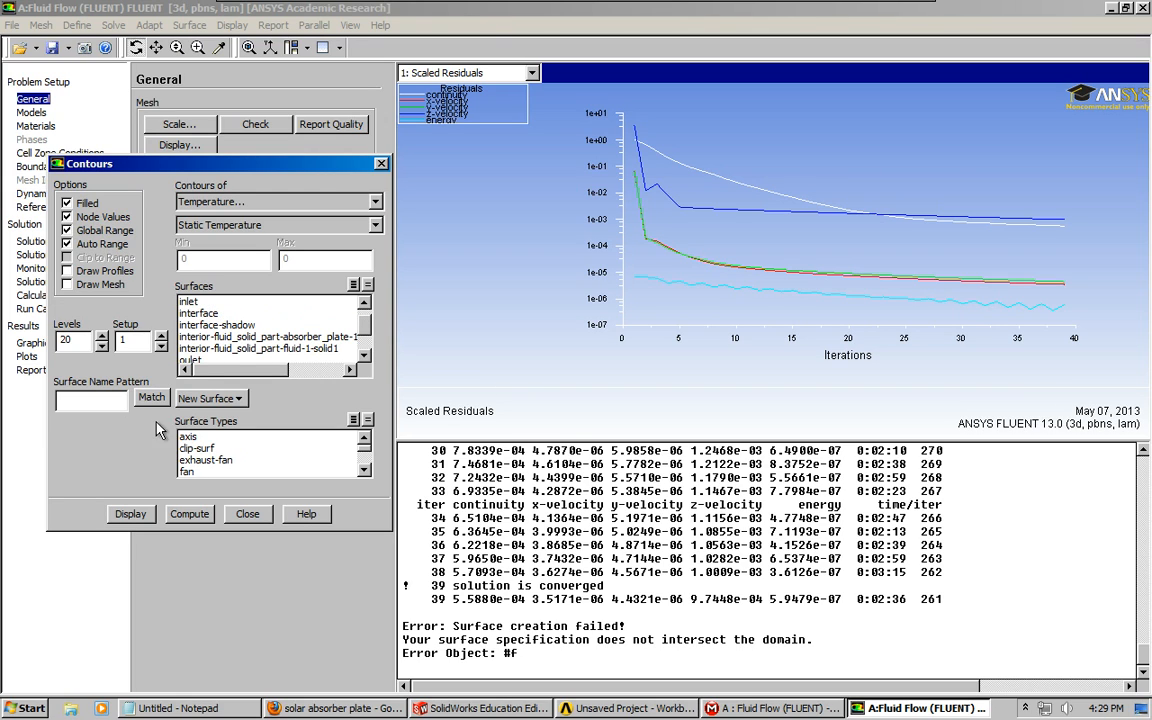
click(130, 512)
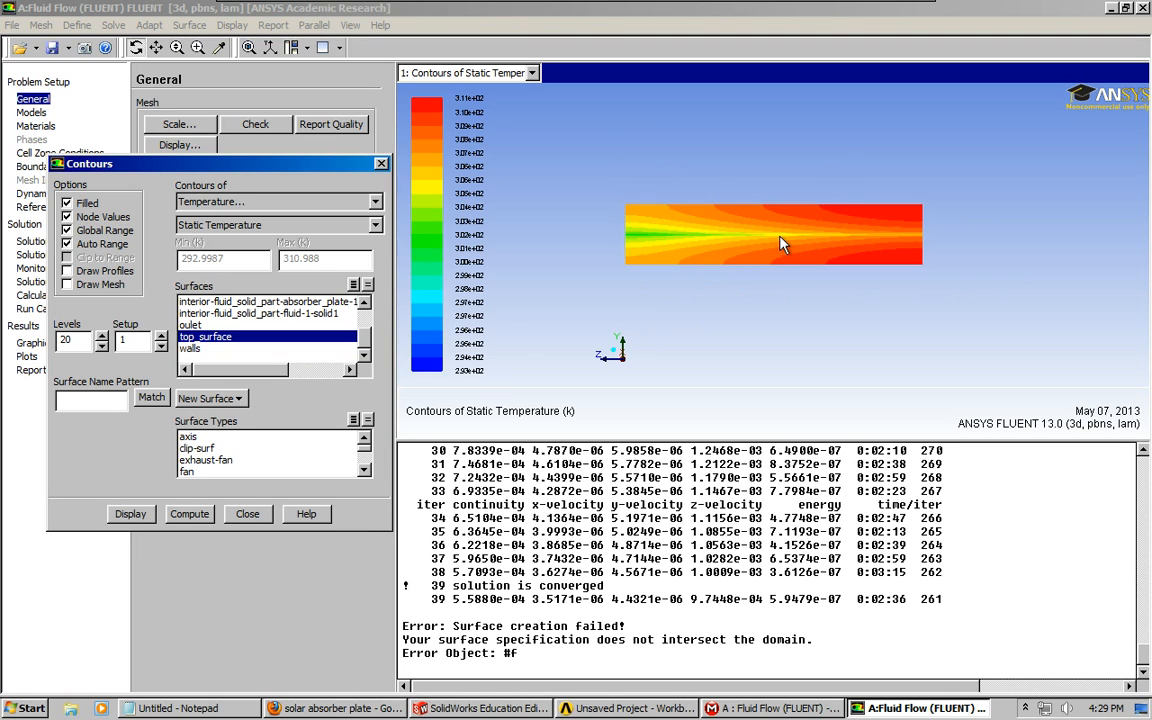
mouse_move(716, 234)
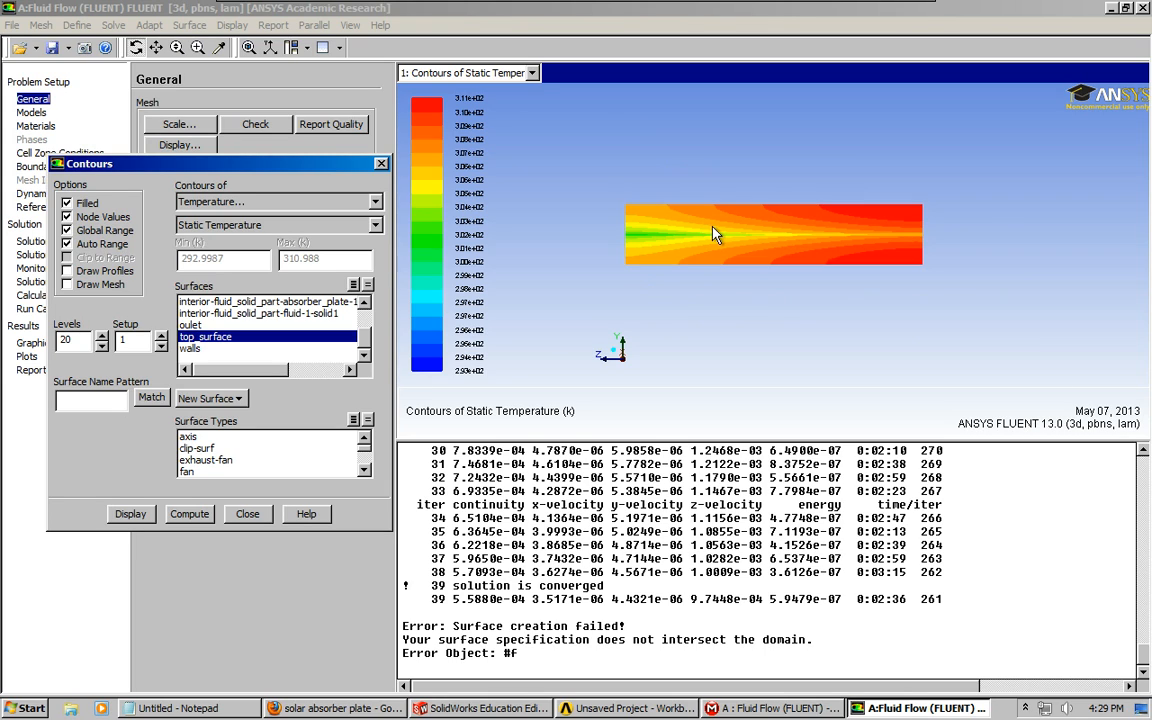
mouse_move(640, 222)
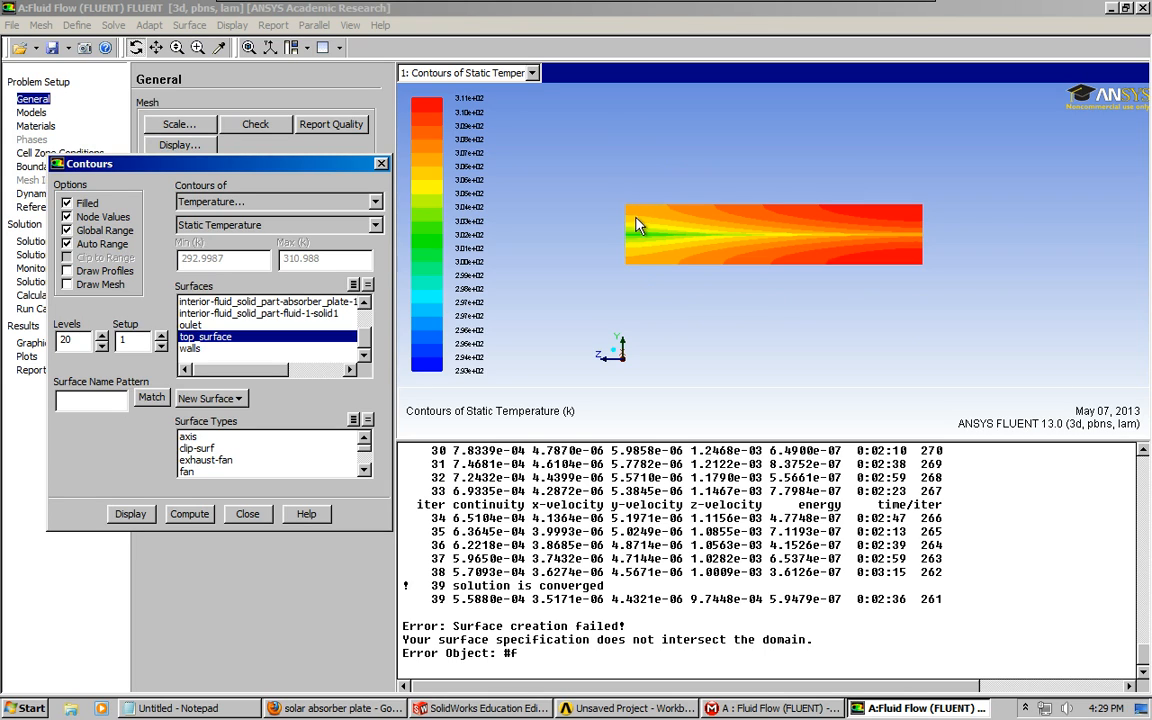
mouse_move(636, 244)
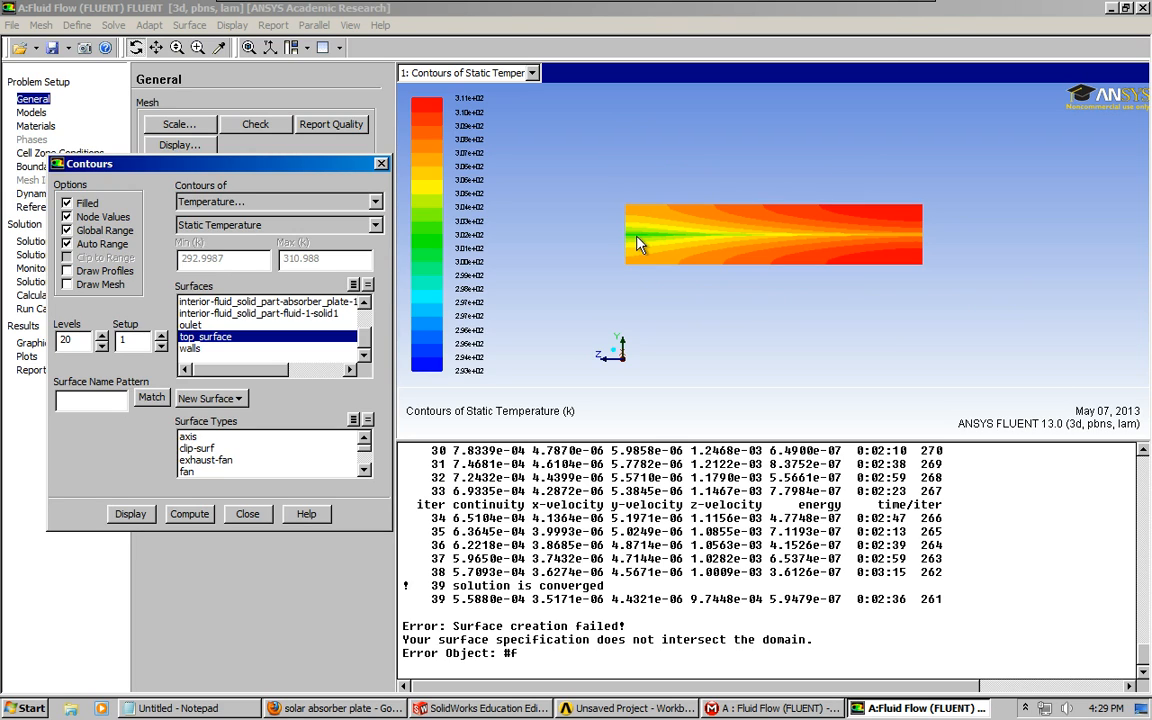
mouse_move(864, 224)
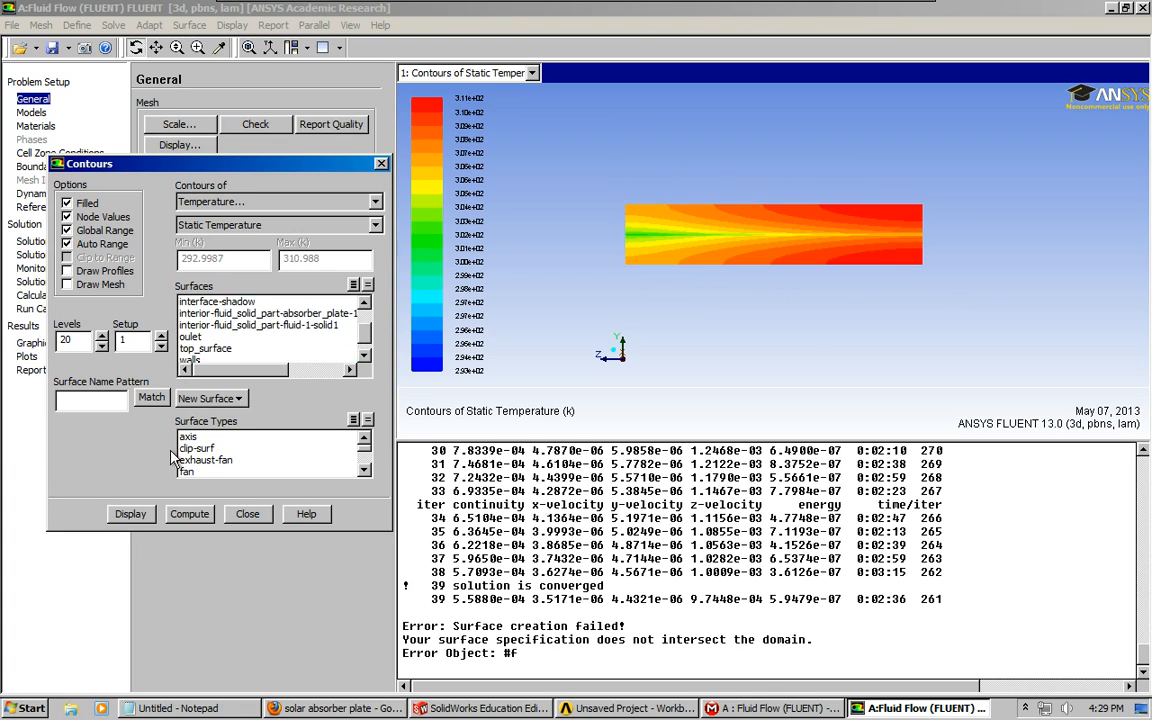
Redisplay the temperature contours for the selected surfaces and close the Contours dialog
click(130, 512)
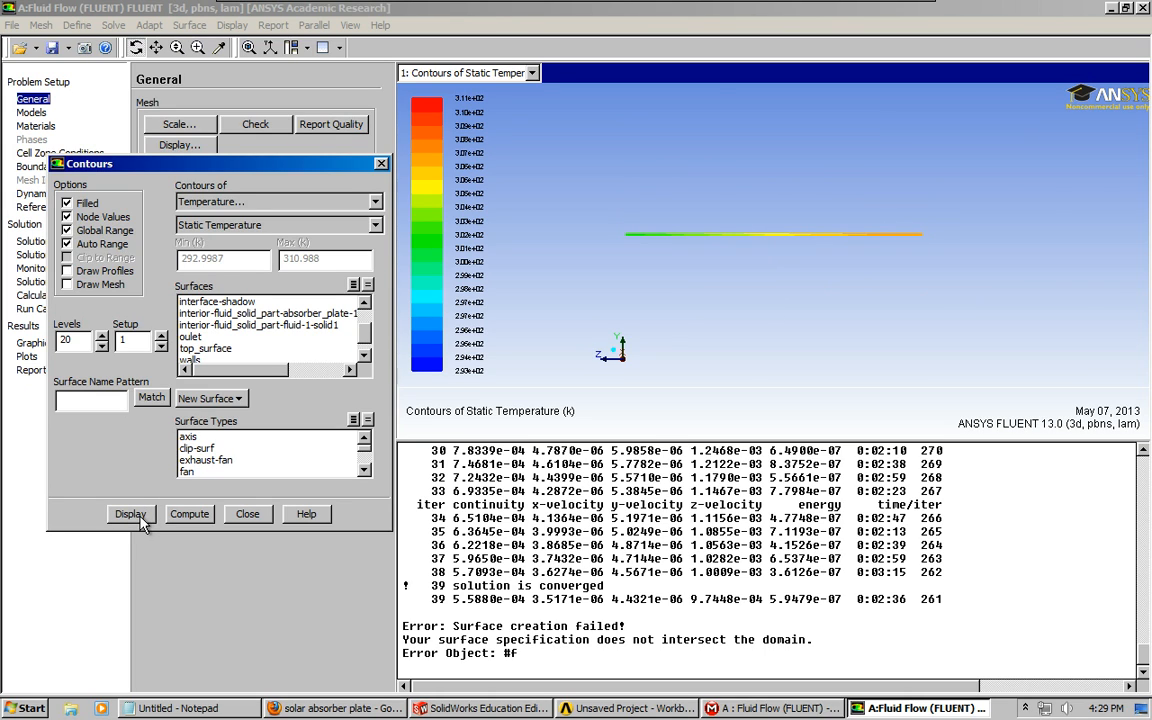
mouse_move(190, 68)
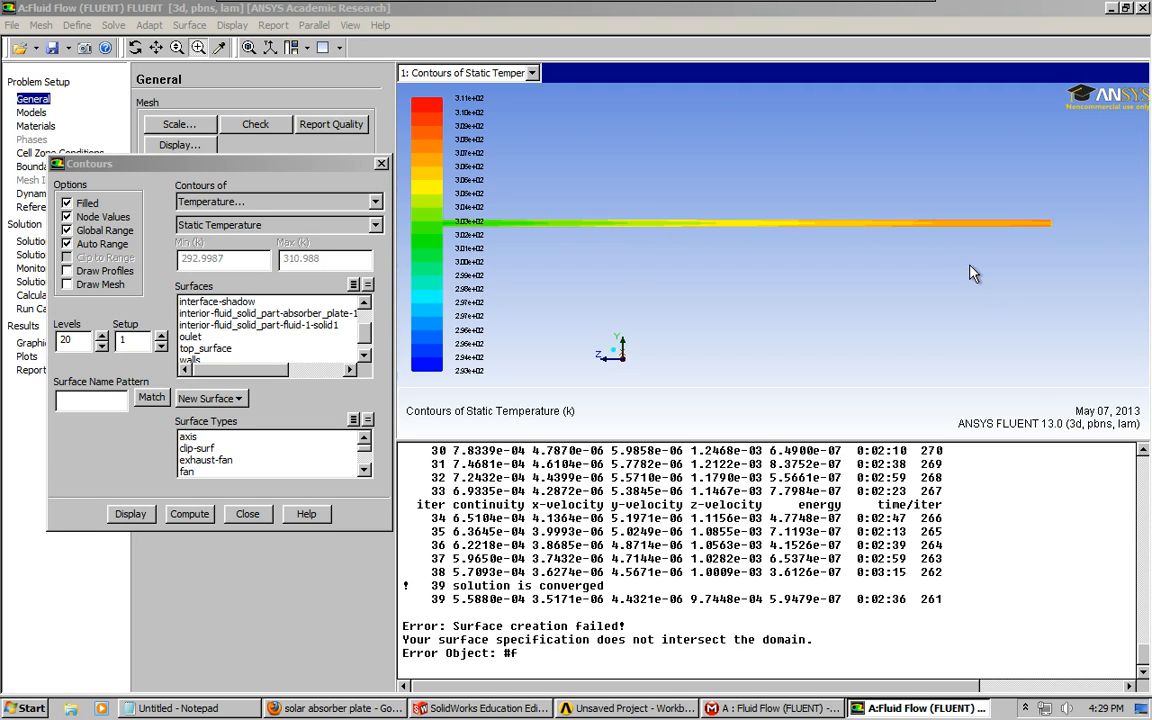
mouse_move(420, 160)
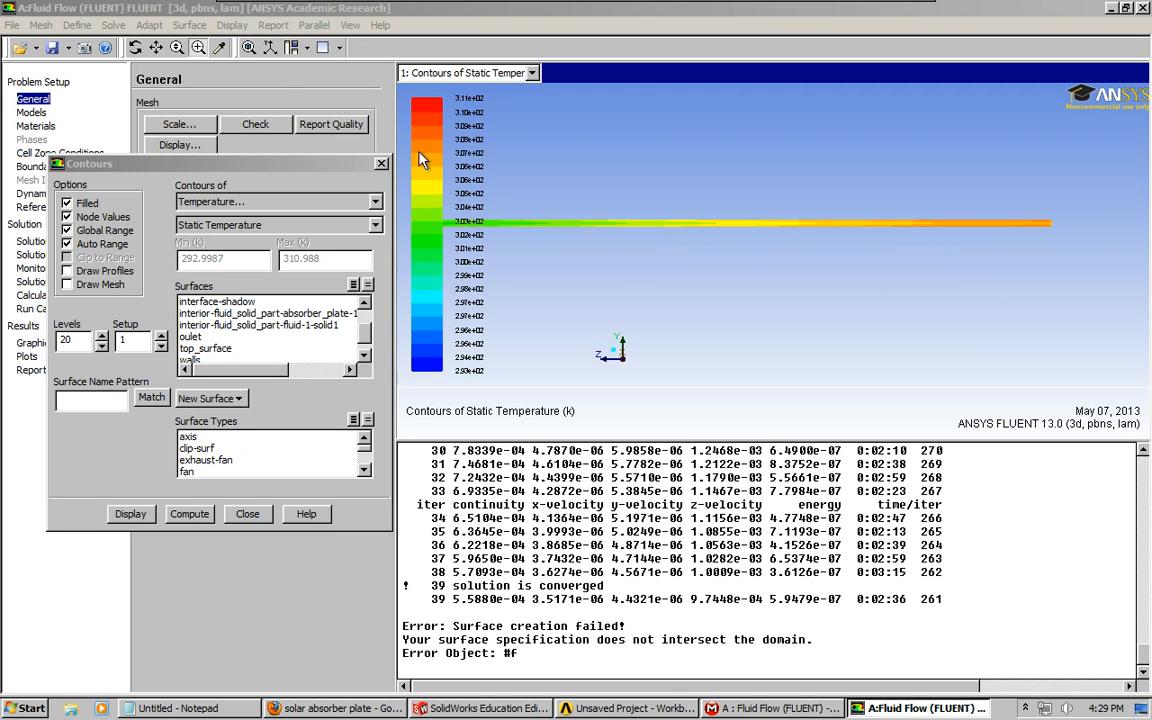
mouse_move(660, 264)
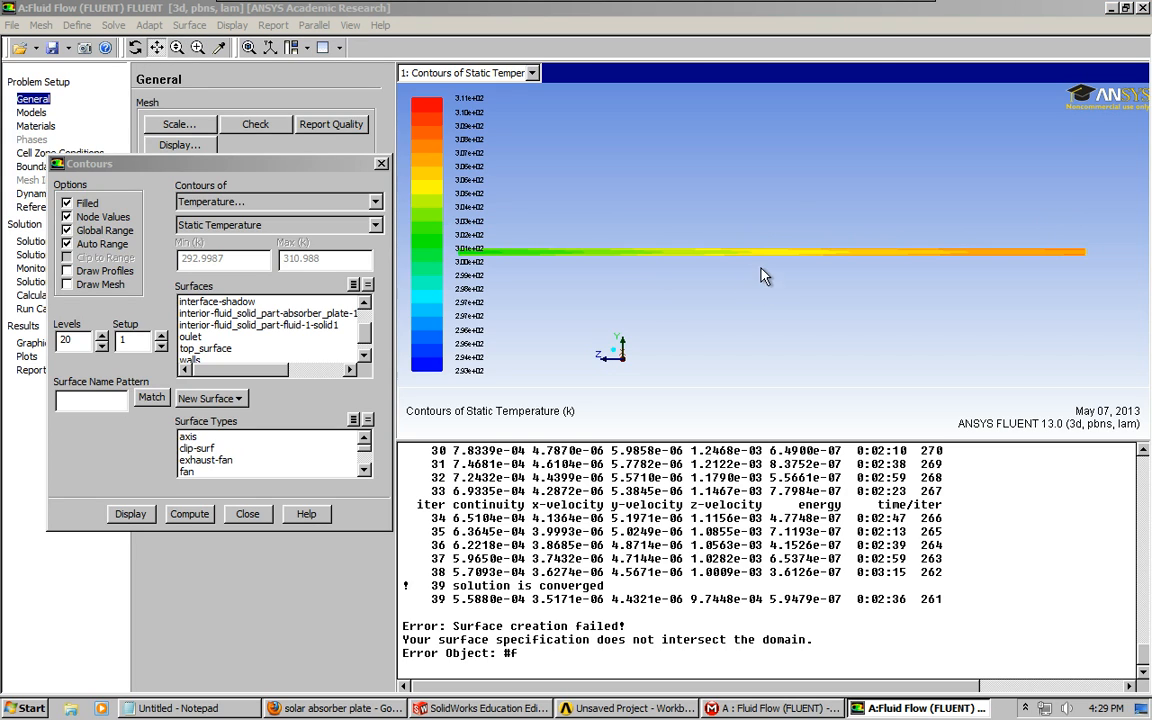
mouse_move(770, 264)
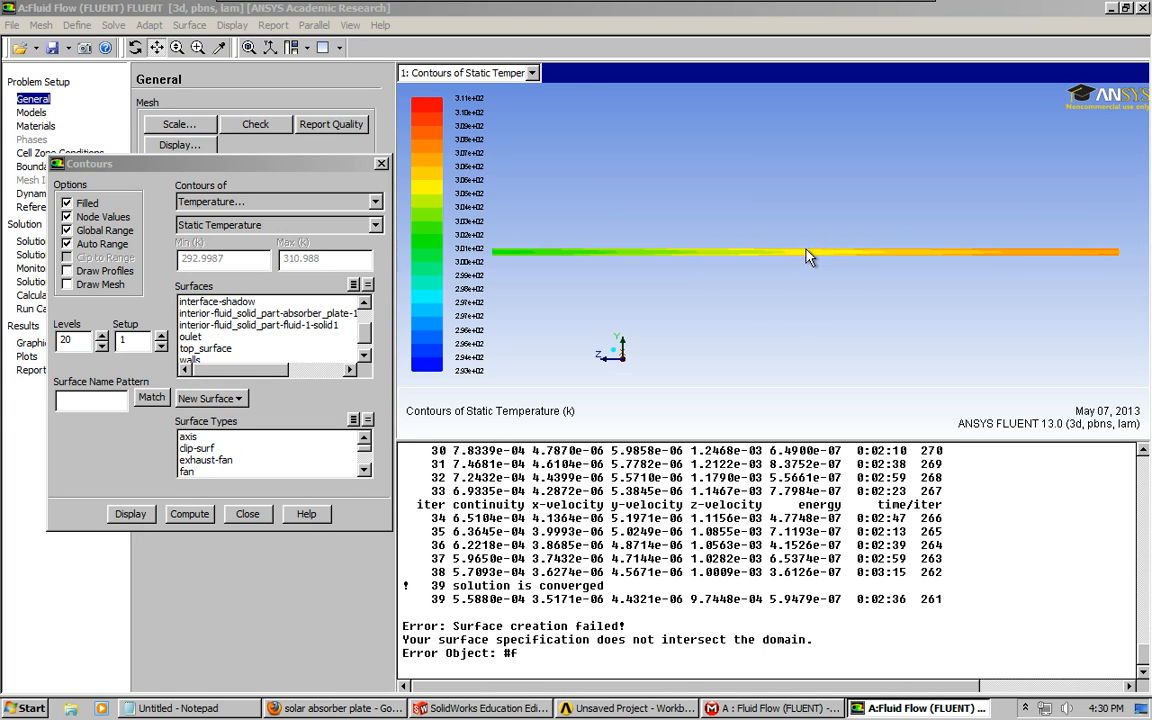
mouse_move(492, 256)
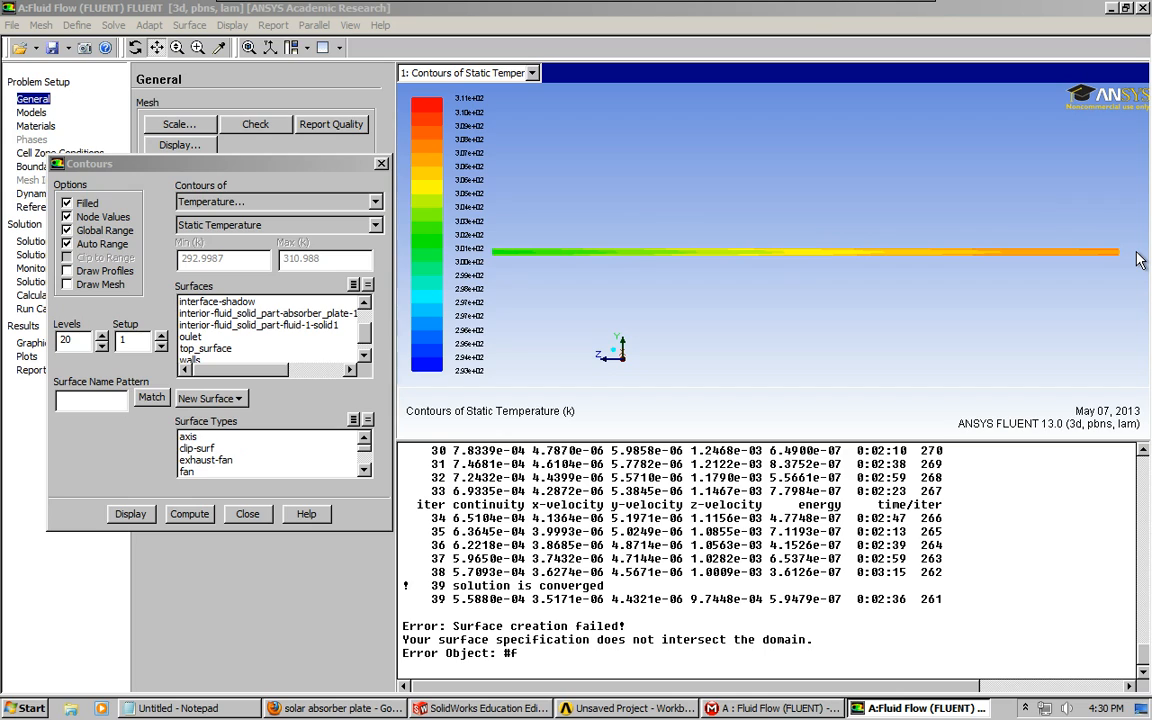
mouse_move(540, 270)
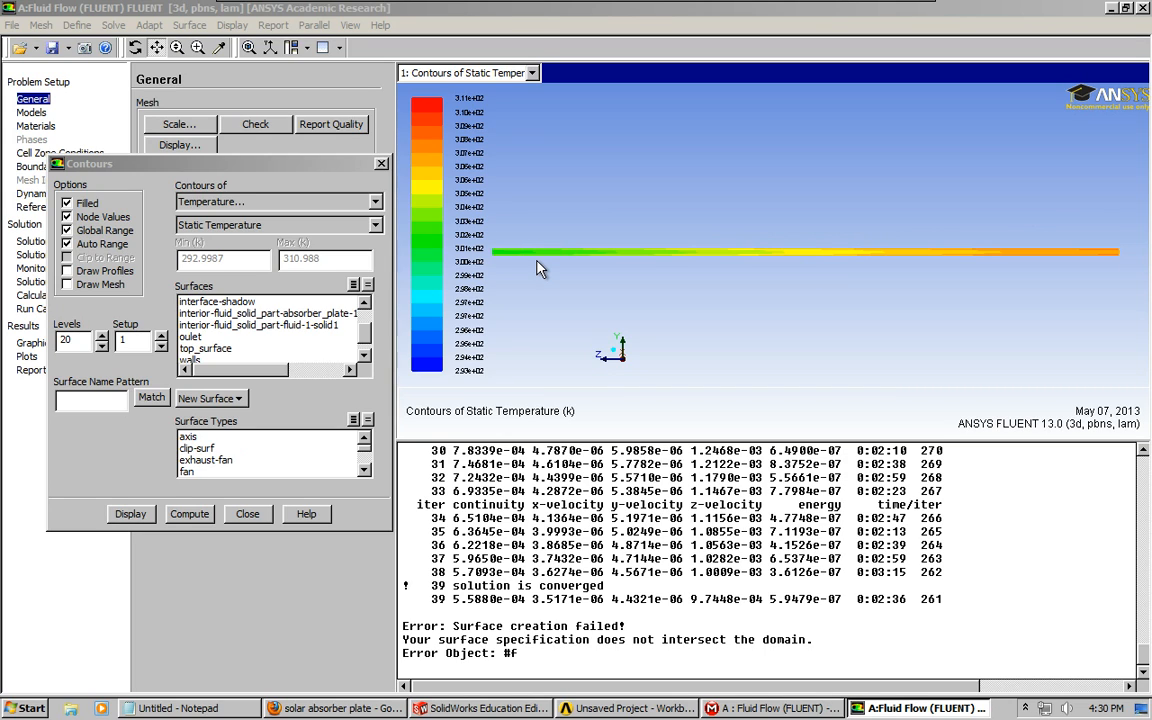
mouse_move(500, 364)
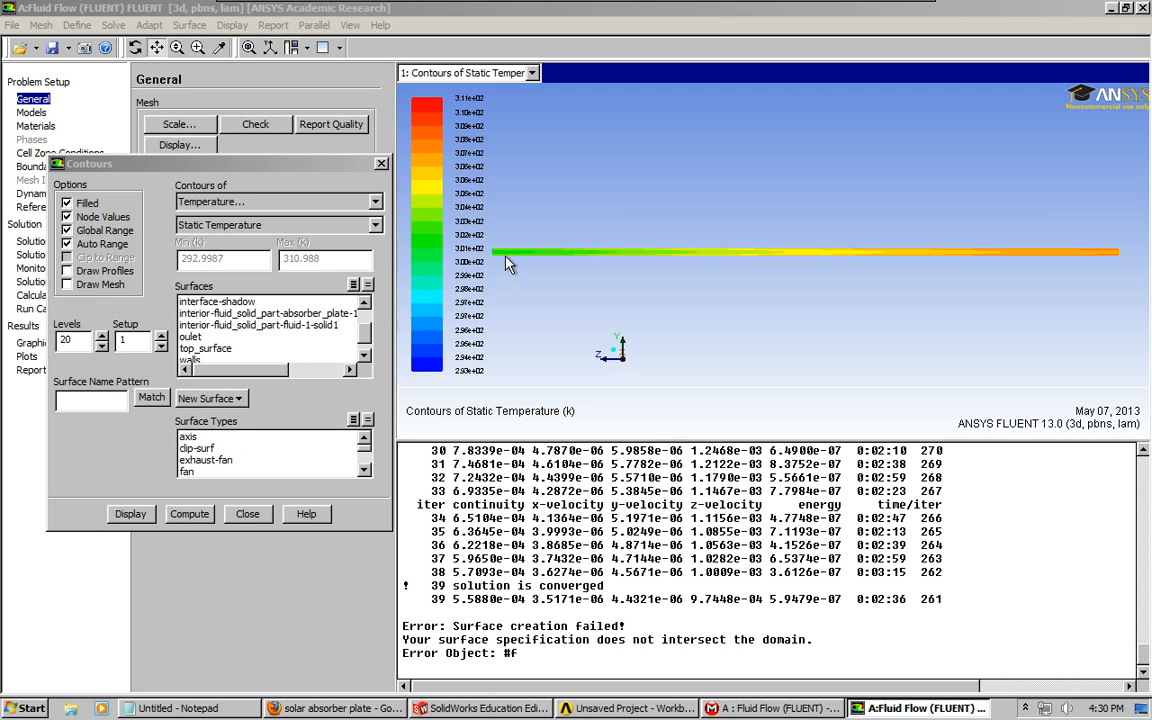
mouse_move(208, 544)
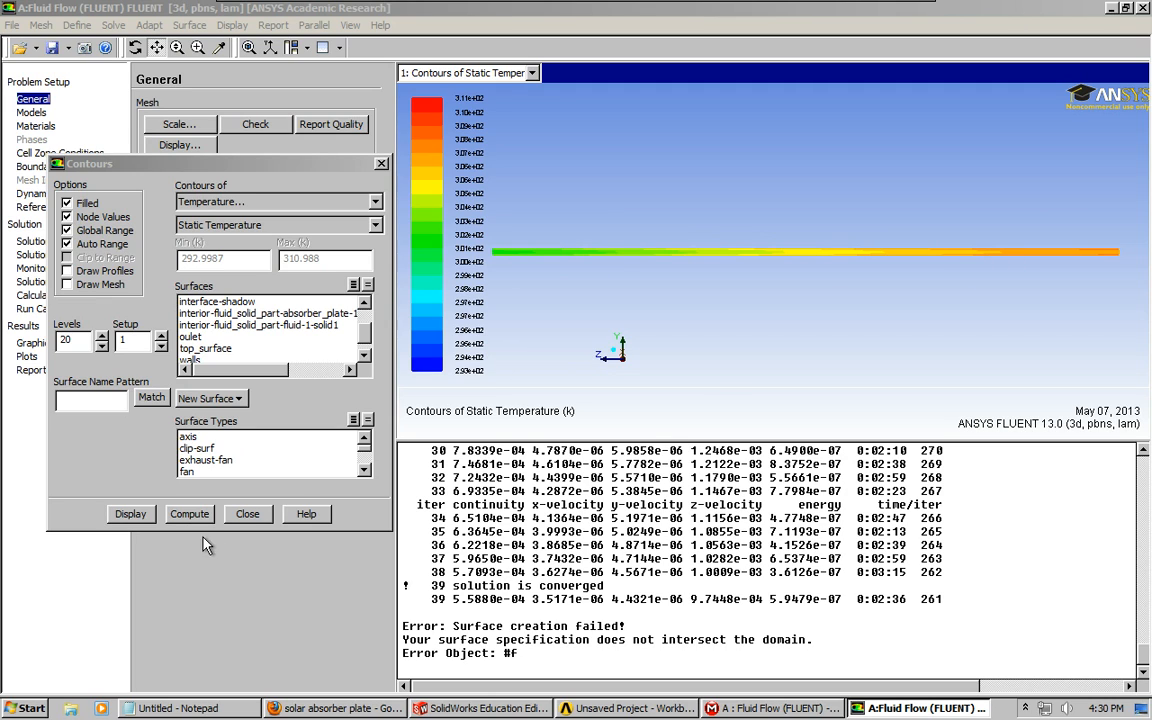
click(248, 512)
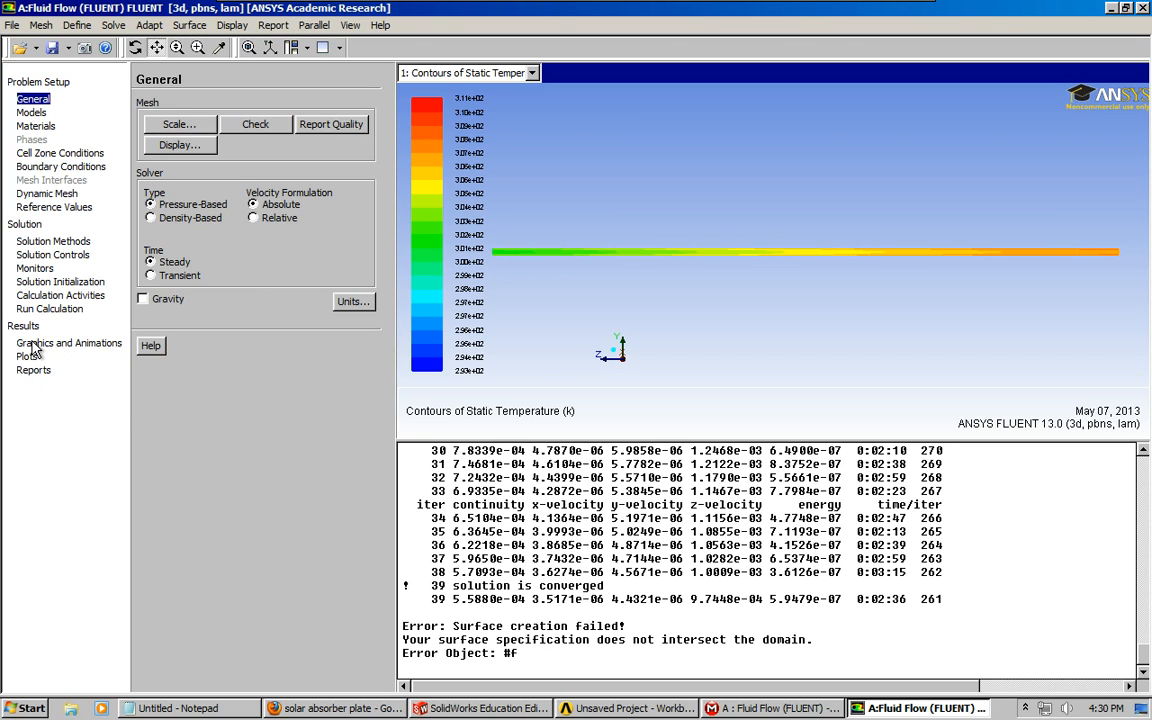
Go through Plots to Reports and choose Surface Integrals as the report type
click(28, 356)
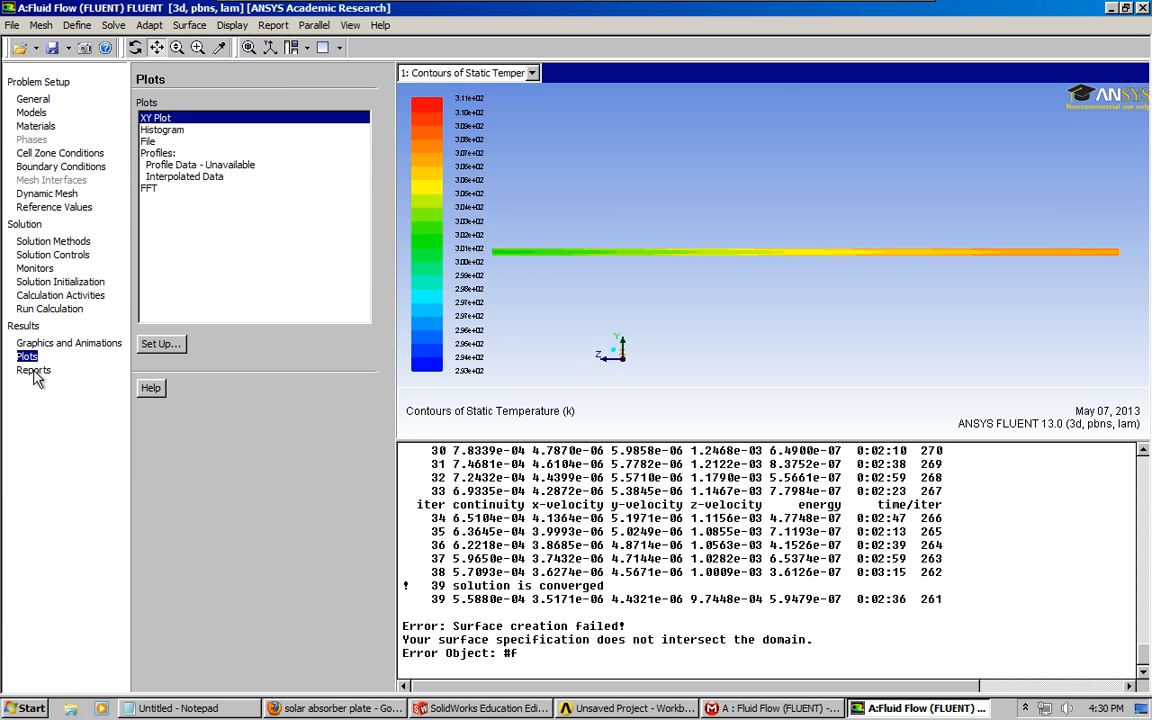
click(34, 370)
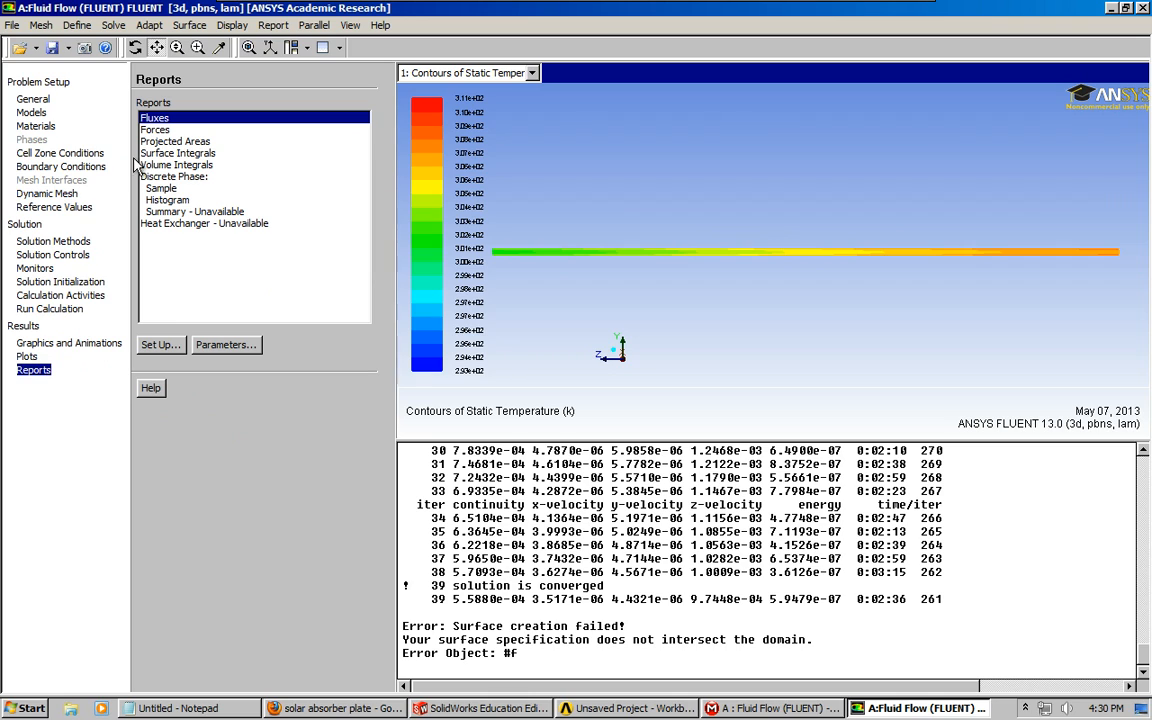
mouse_move(180, 152)
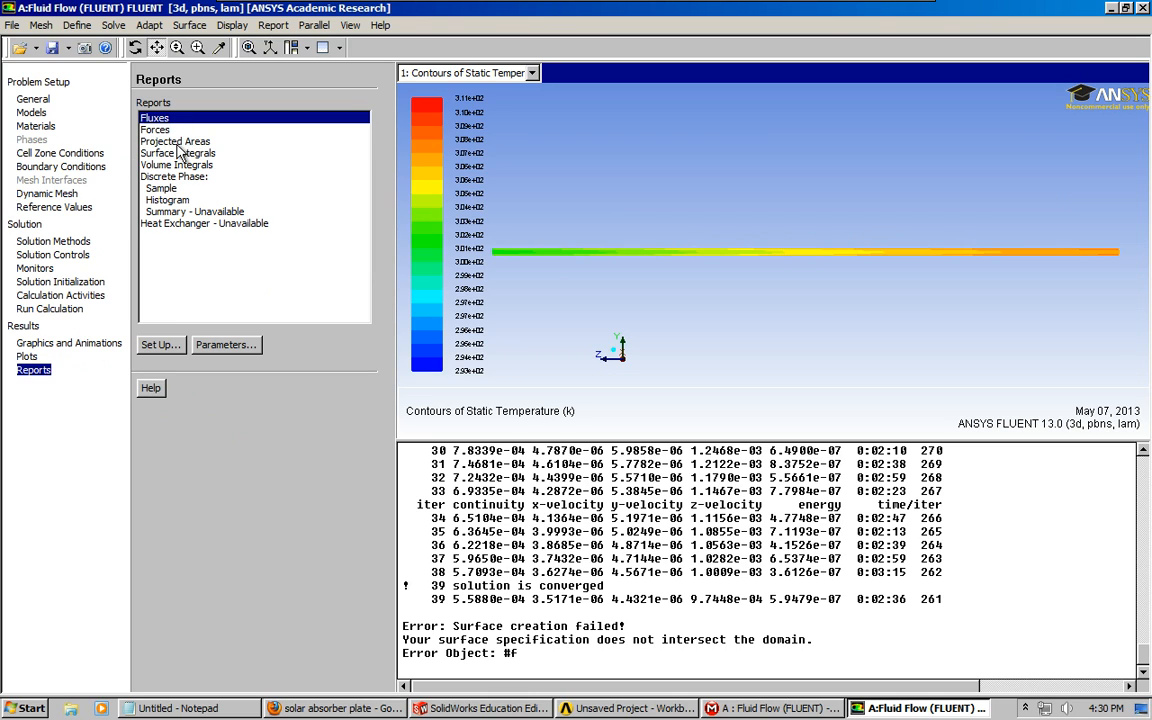
click(176, 152)
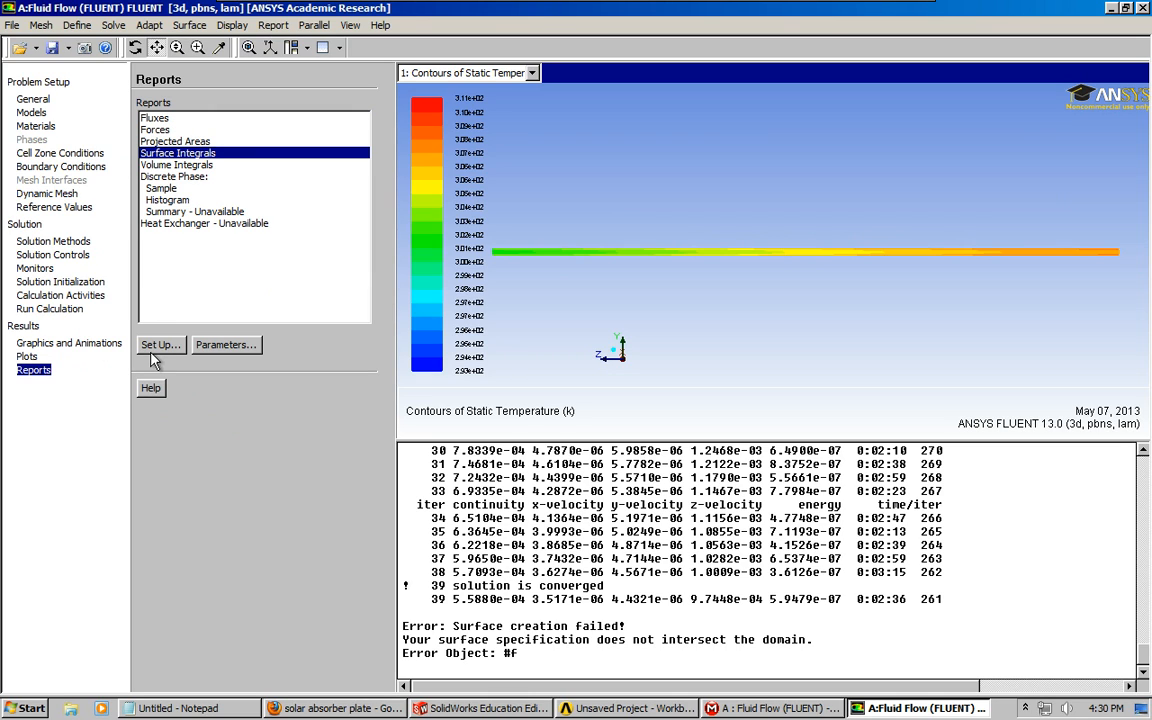
Compute area-weighted average temperature at the inlet, giving 293 K
click(160, 344)
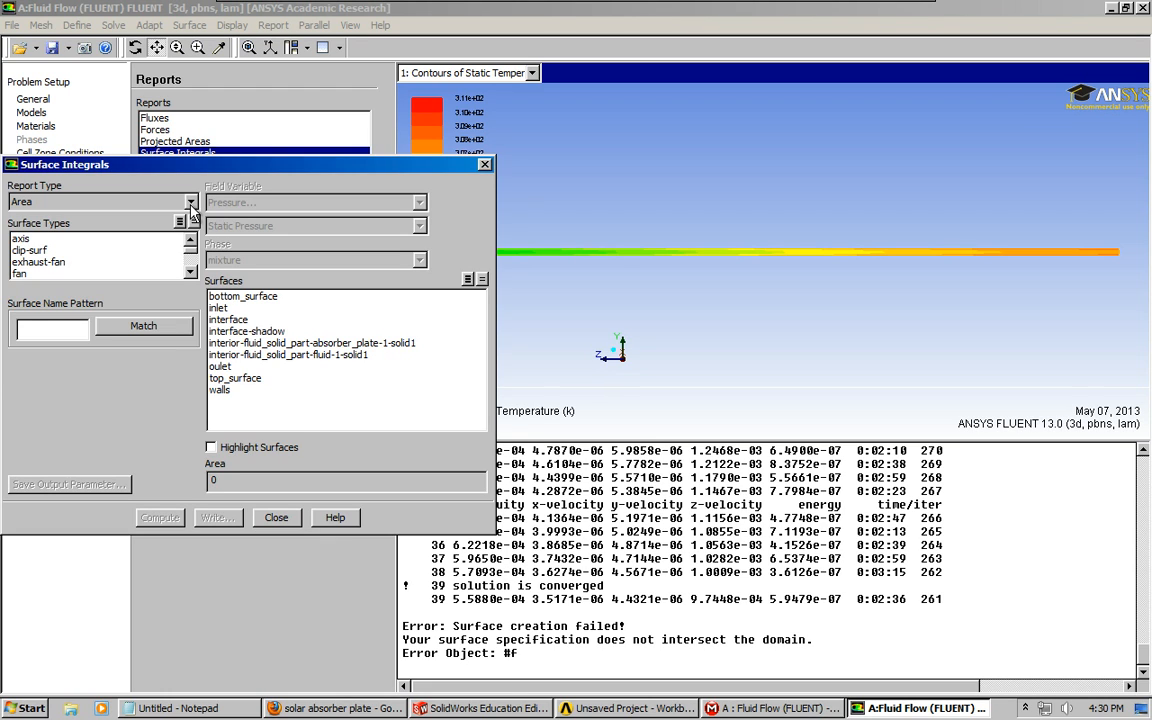
click(190, 200)
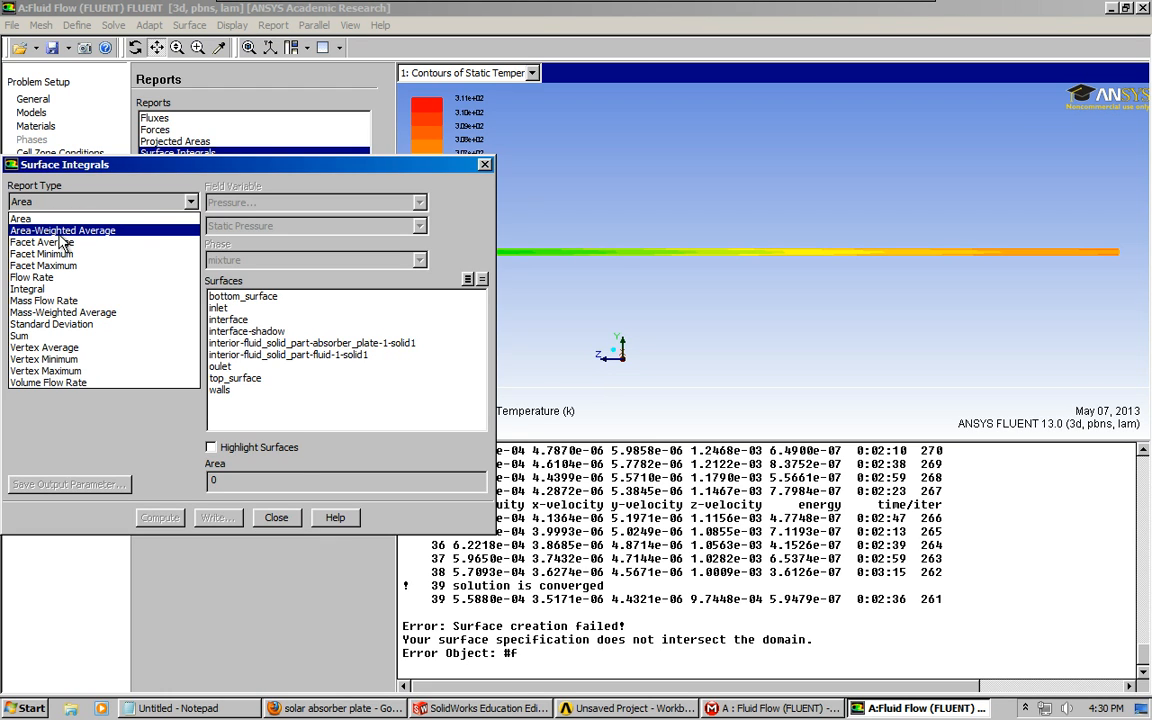
click(418, 202)
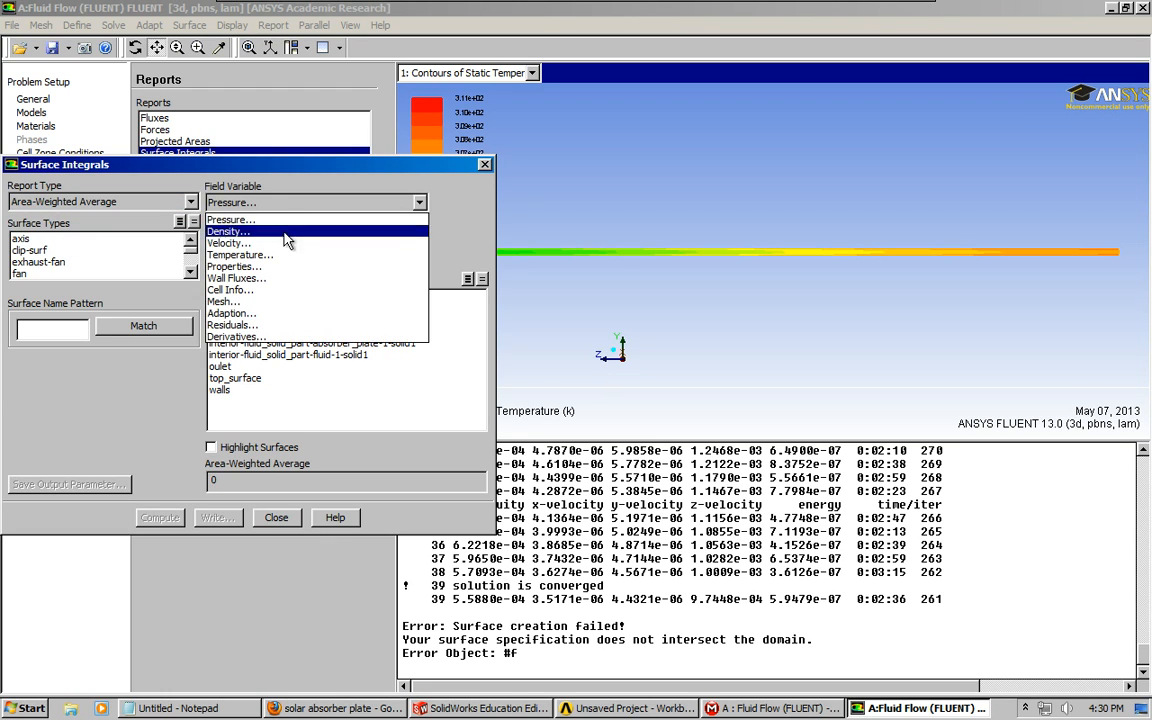
click(240, 254)
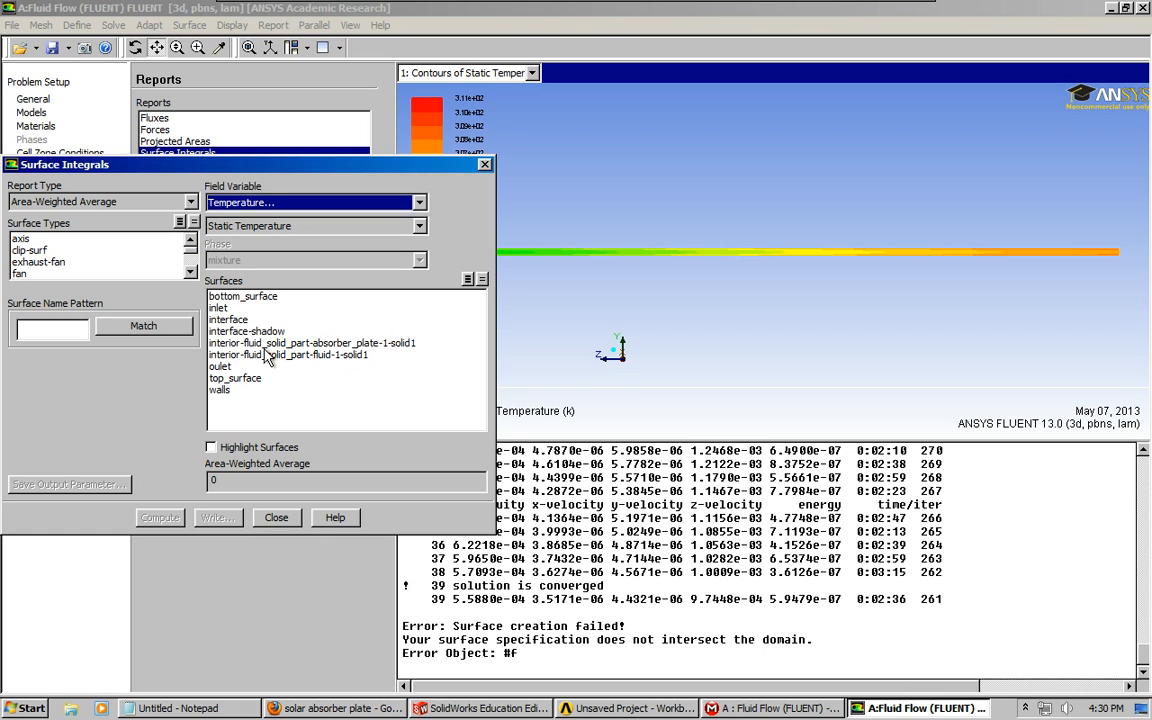
click(216, 308)
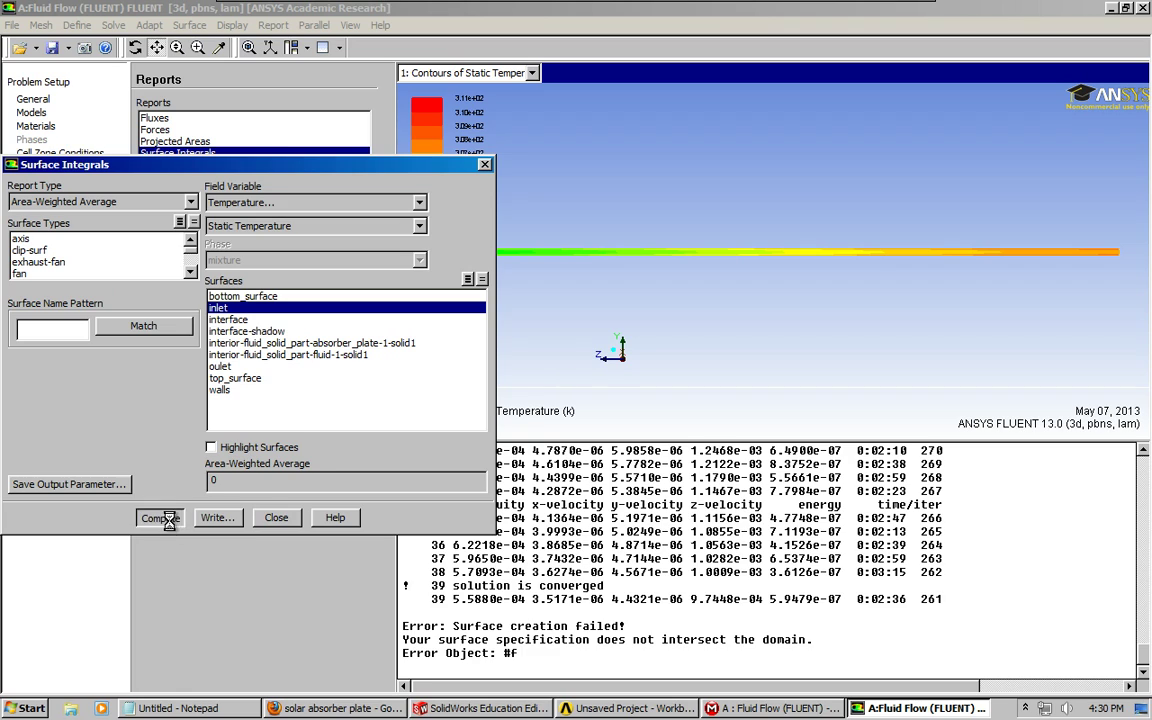
click(160, 516)
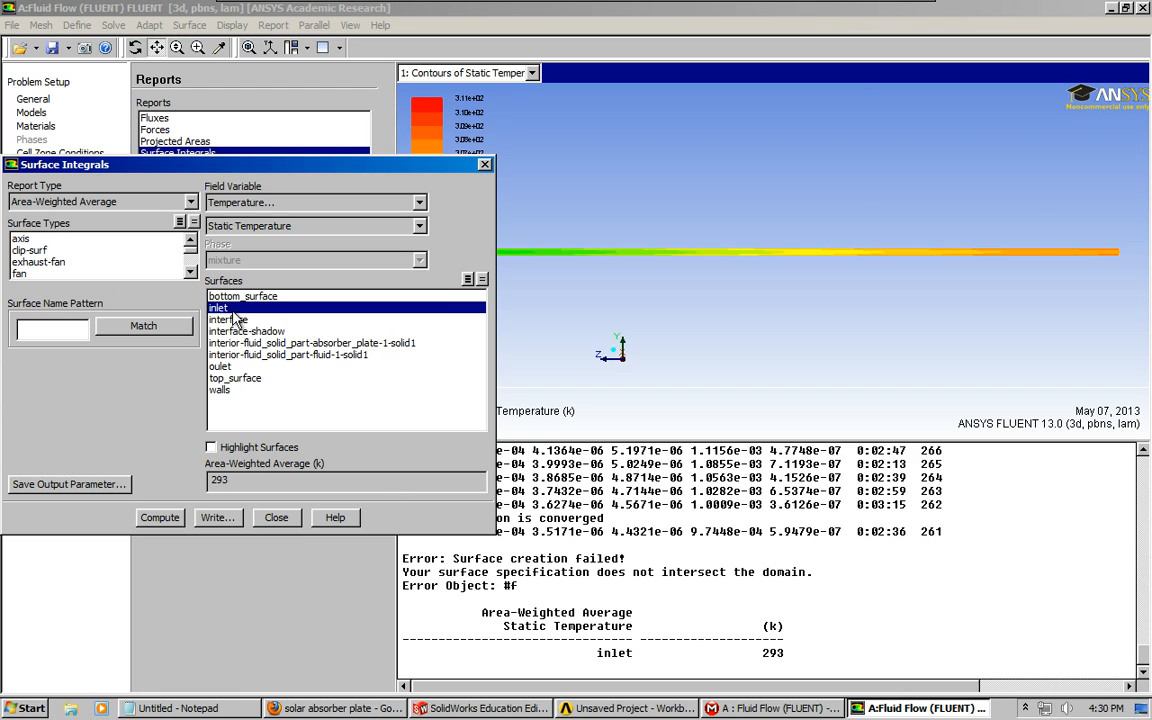
Compute the outlet area-weighted average temperature, about 296.99 K, and close the report
click(220, 366)
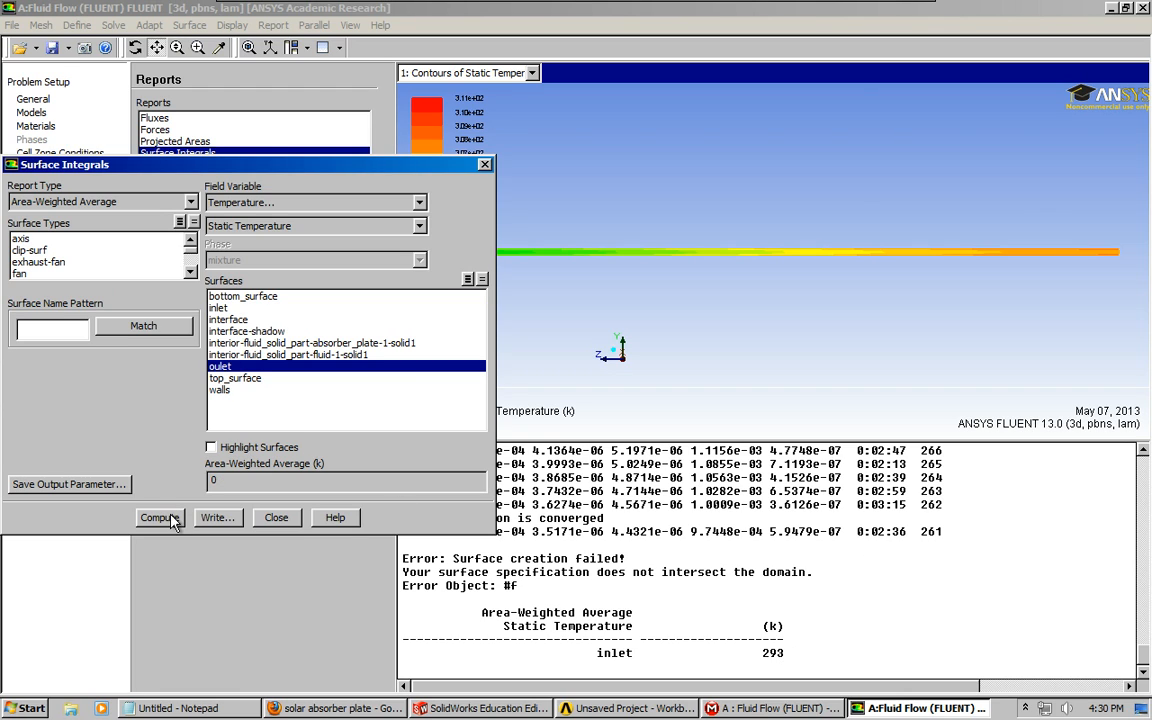
click(160, 516)
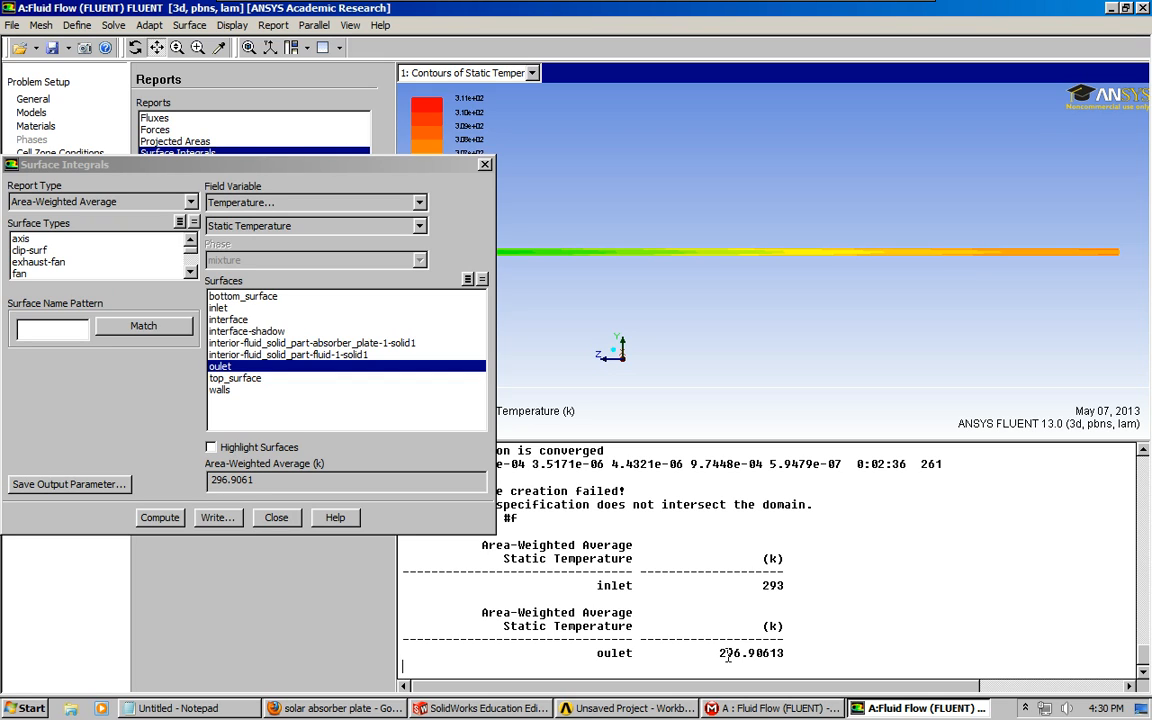
mouse_move(754, 590)
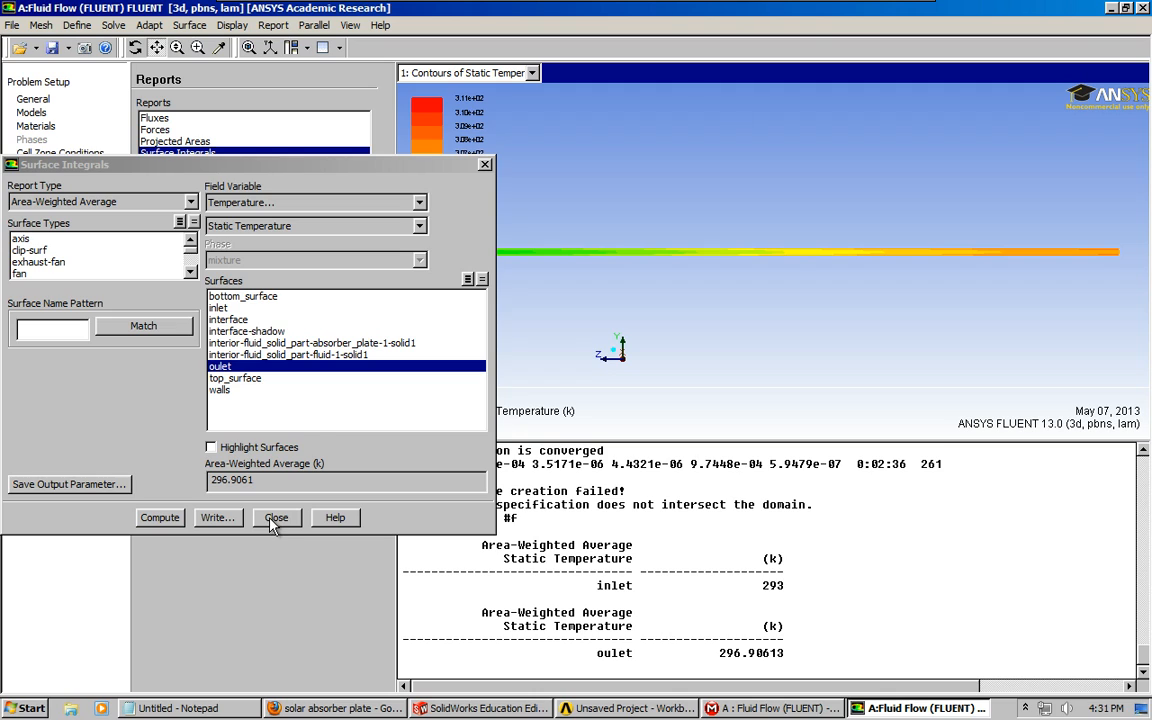
click(276, 516)
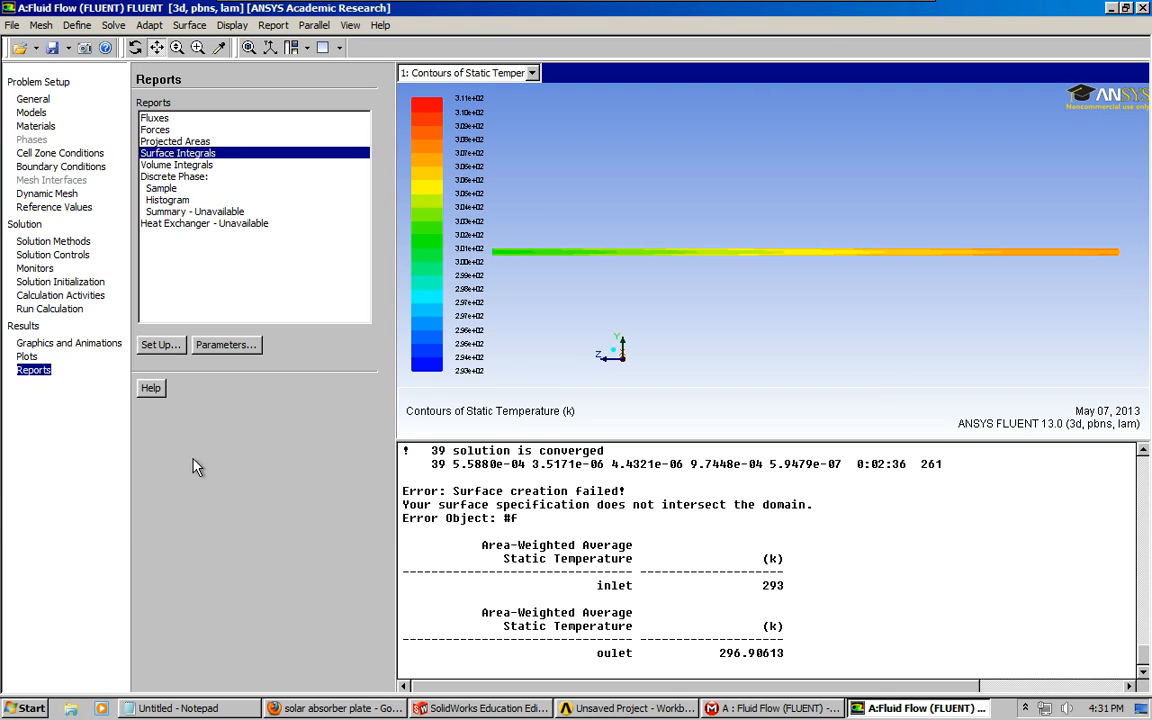